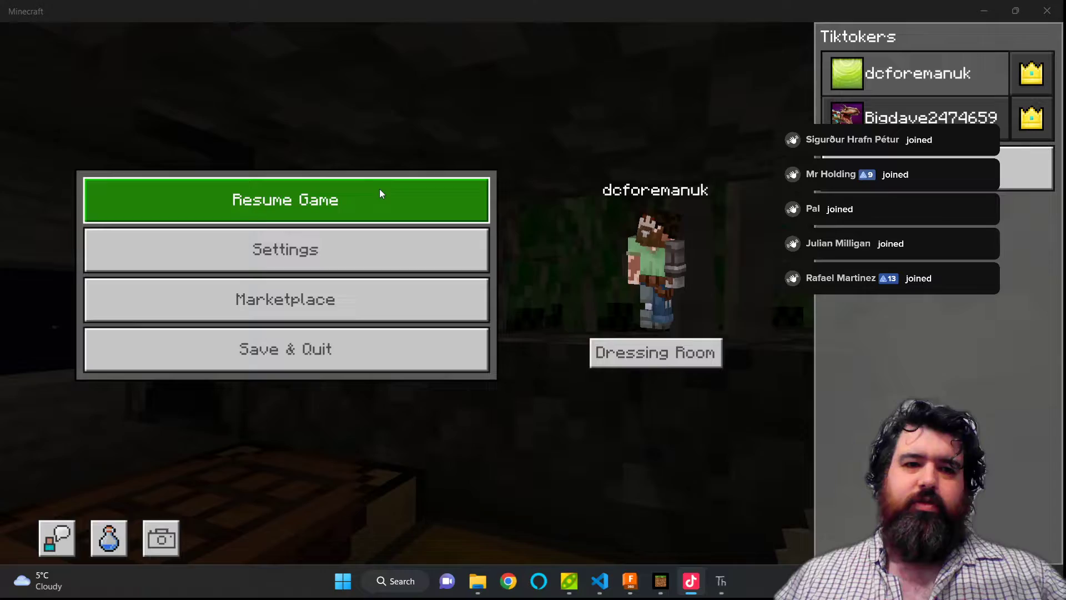
Resume and pause Minecraft a couple of times, then switch away from the game.
{"action": "left_click", "coordinate": [286, 199]}
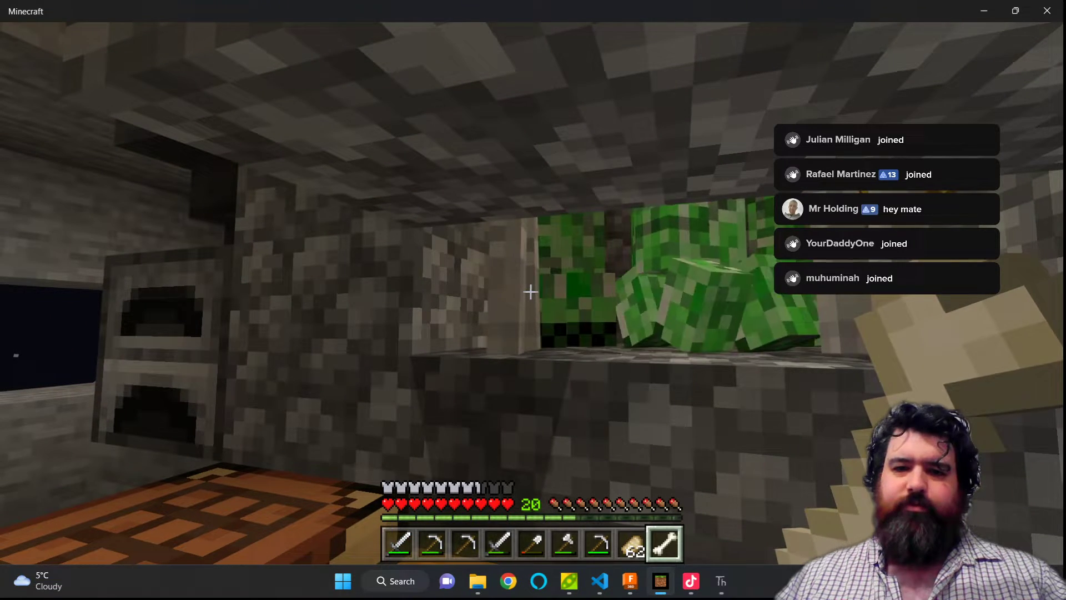
{"action": "key", "text": "alt+tab"}
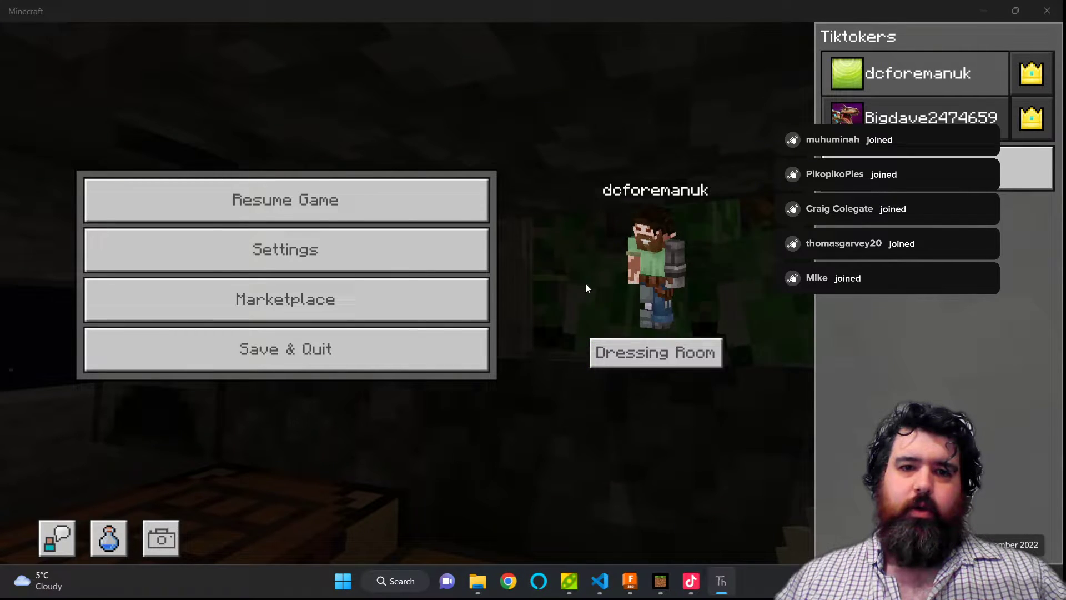
{"action": "left_click", "coordinate": [285, 199]}
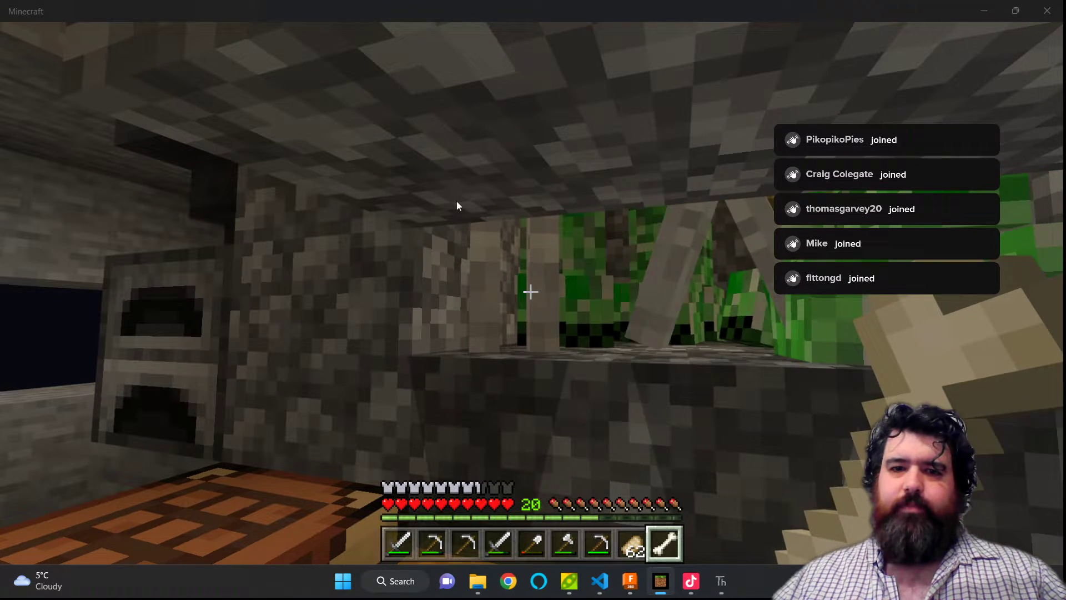
{"action": "key", "text": "Escape"}
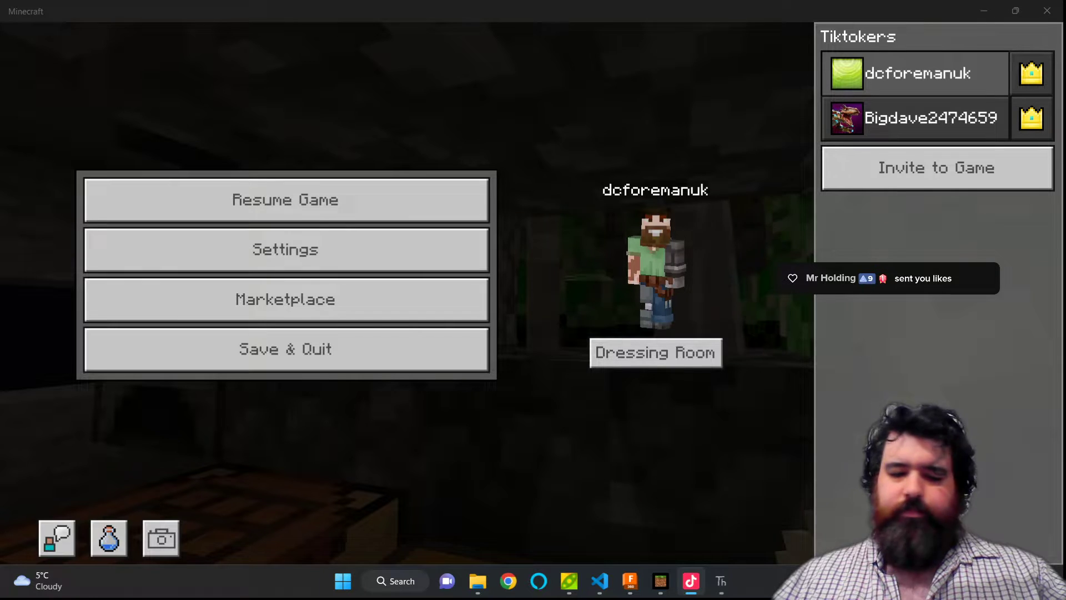
{"action": "key", "text": "alt+tab"}
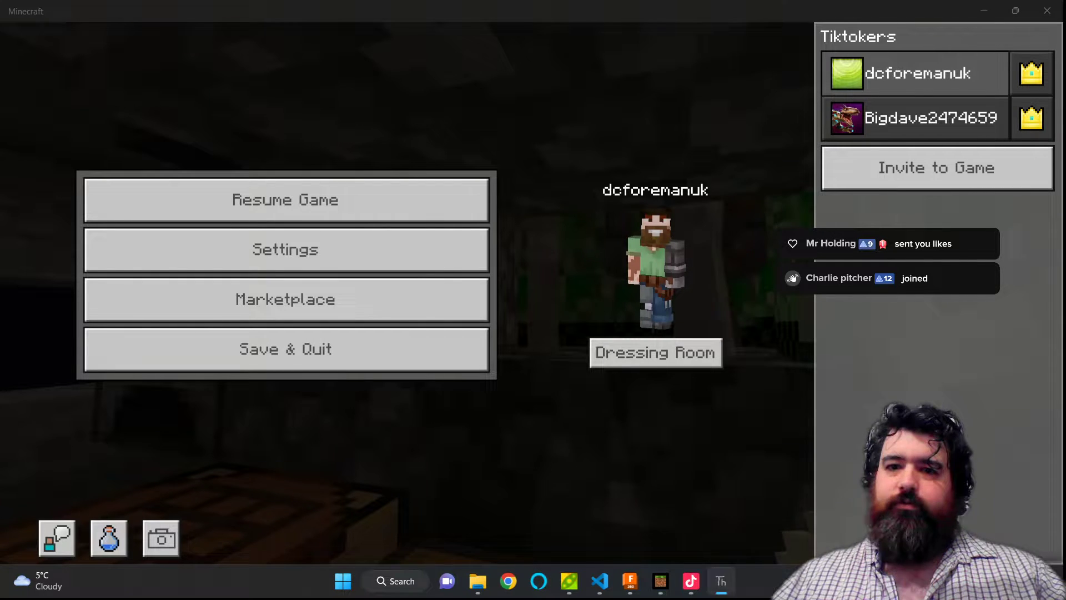
Close Thonny's Shell panel, leaving the blank untitled editor, and launch Google Chrome.
{"action": "left_click", "coordinate": [720, 581]}
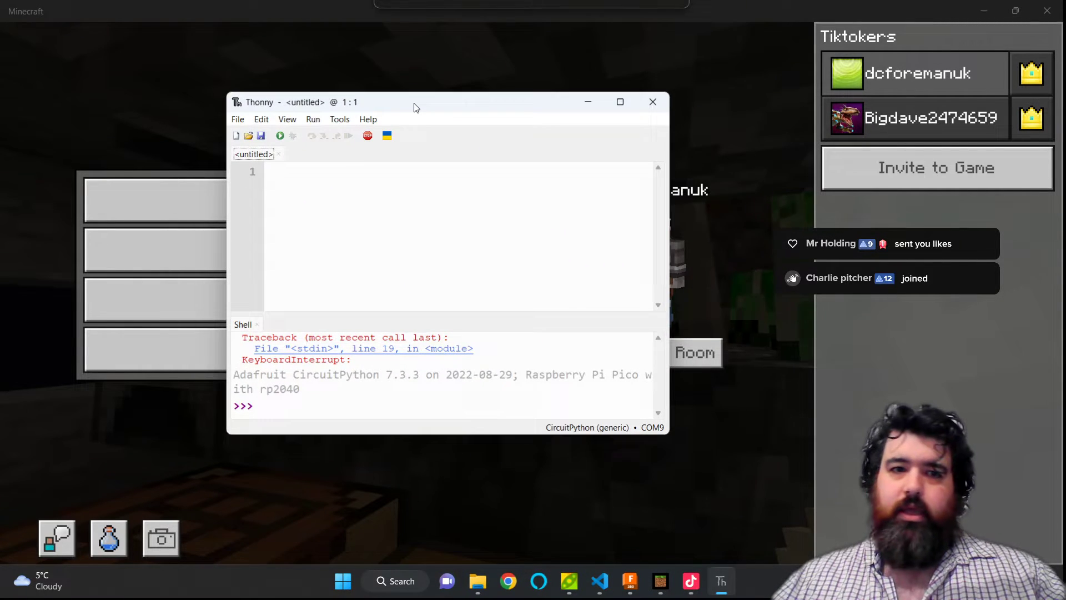
{"action": "mouse_move", "coordinate": [495, 180]}
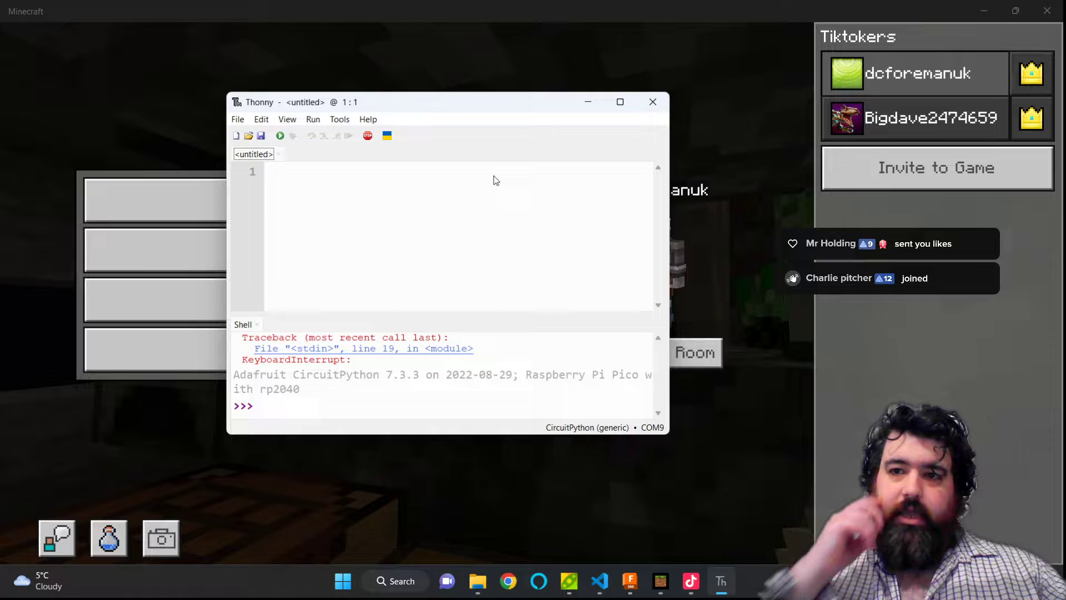
{"action": "mouse_move", "coordinate": [611, 333]}
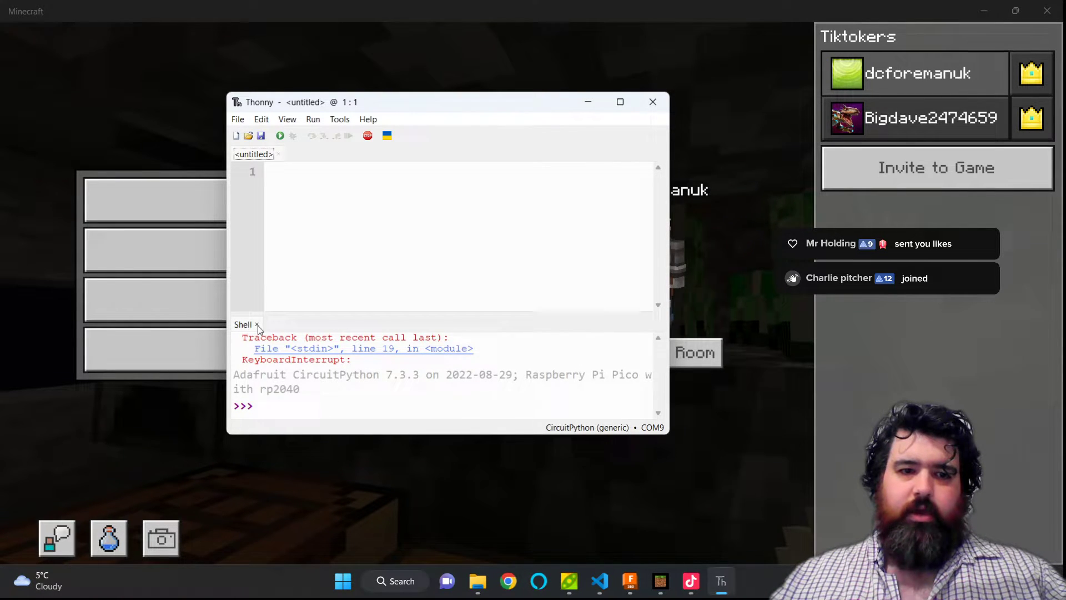
{"action": "left_click", "coordinate": [257, 324]}
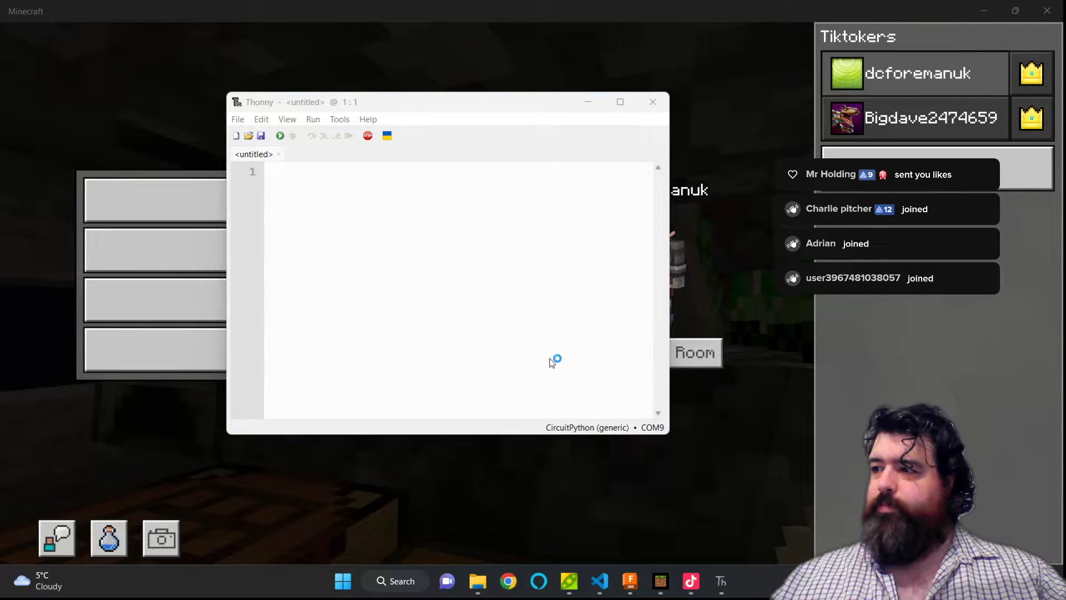
{"action": "left_click", "coordinate": [508, 581]}
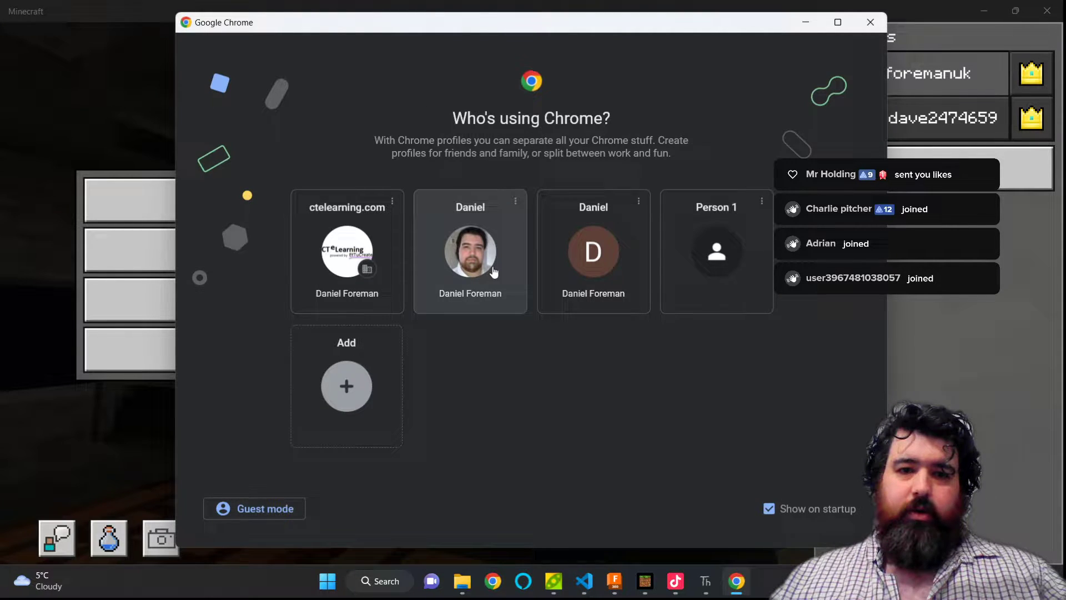
With the personal Chrome profile, reach circuitpython.org's Raspberry Pi Pico download page.
{"action": "left_click", "coordinate": [469, 252]}
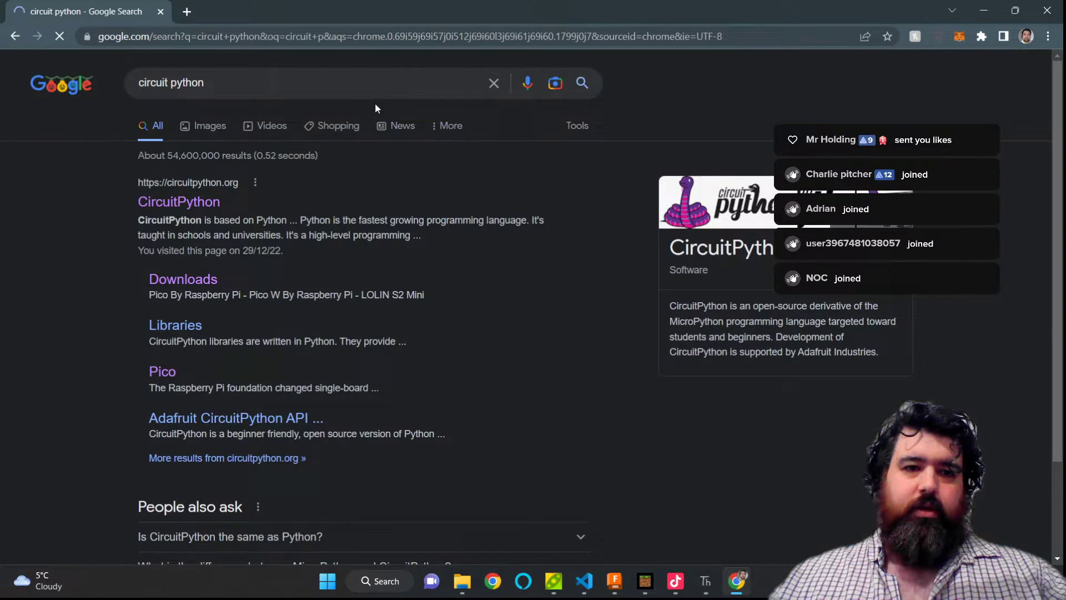
{"action": "left_click", "coordinate": [178, 201]}
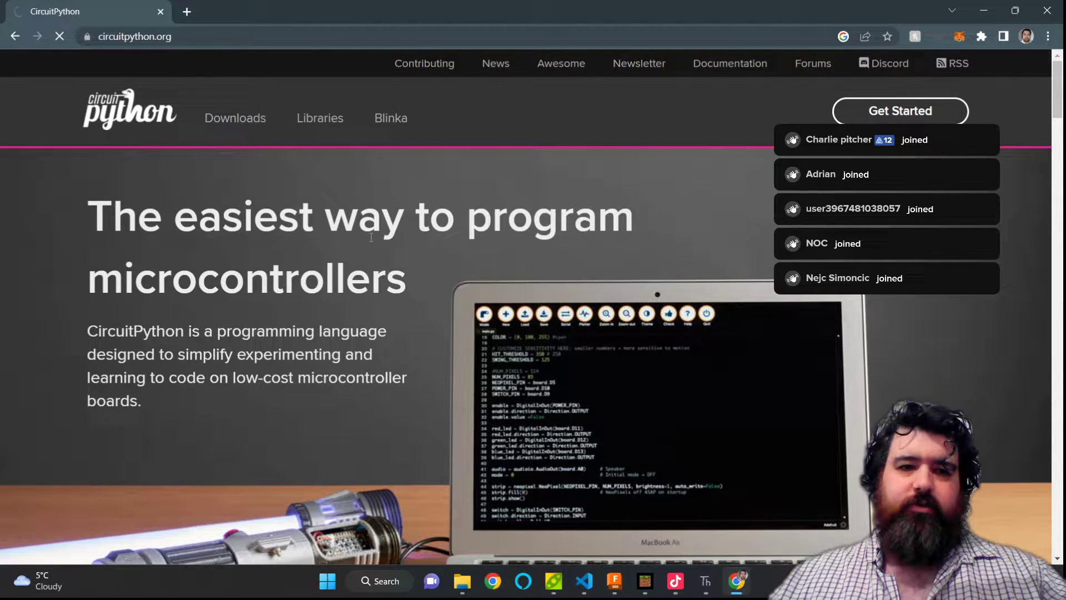
{"action": "left_click", "coordinate": [234, 118]}
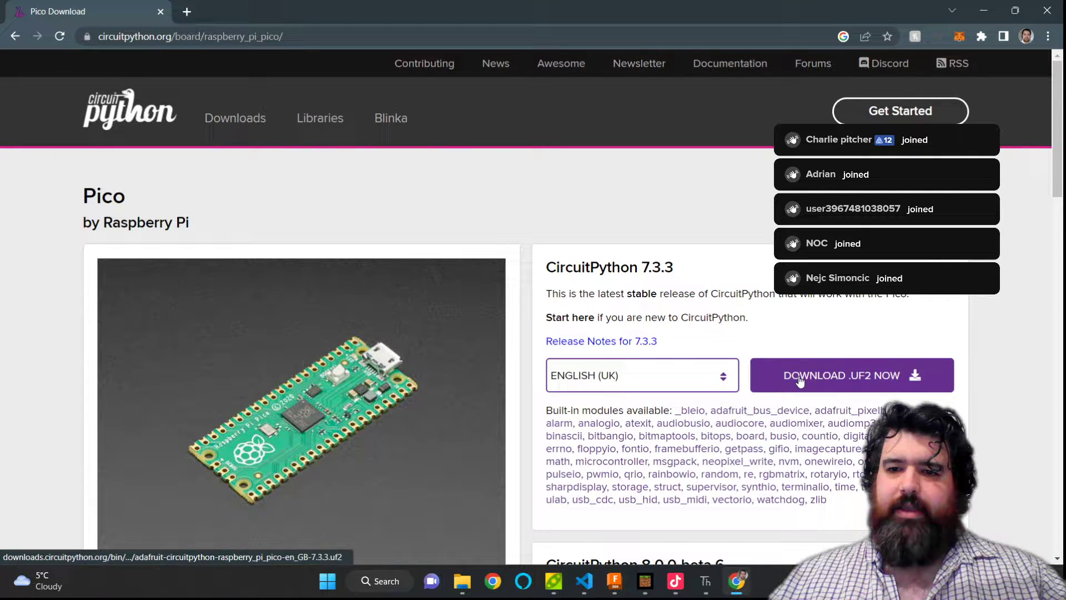
Download the CircuitPython 7.3.3 UF2 and bring up the Pico's RPI-RP2 drive window to flash it.
{"action": "left_click", "coordinate": [850, 375]}
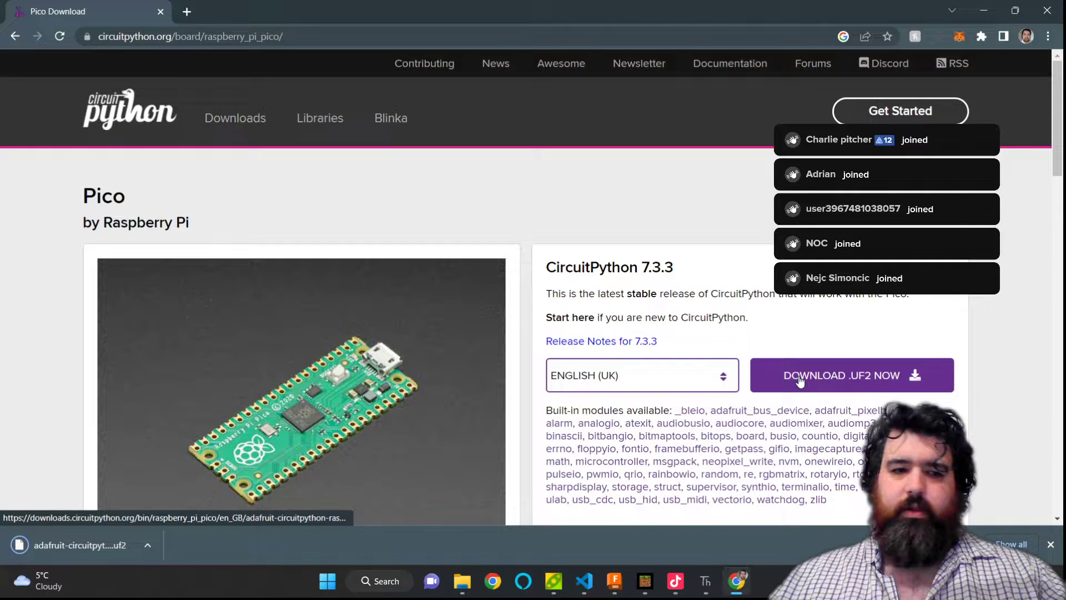
{"action": "mouse_move", "coordinate": [158, 504]}
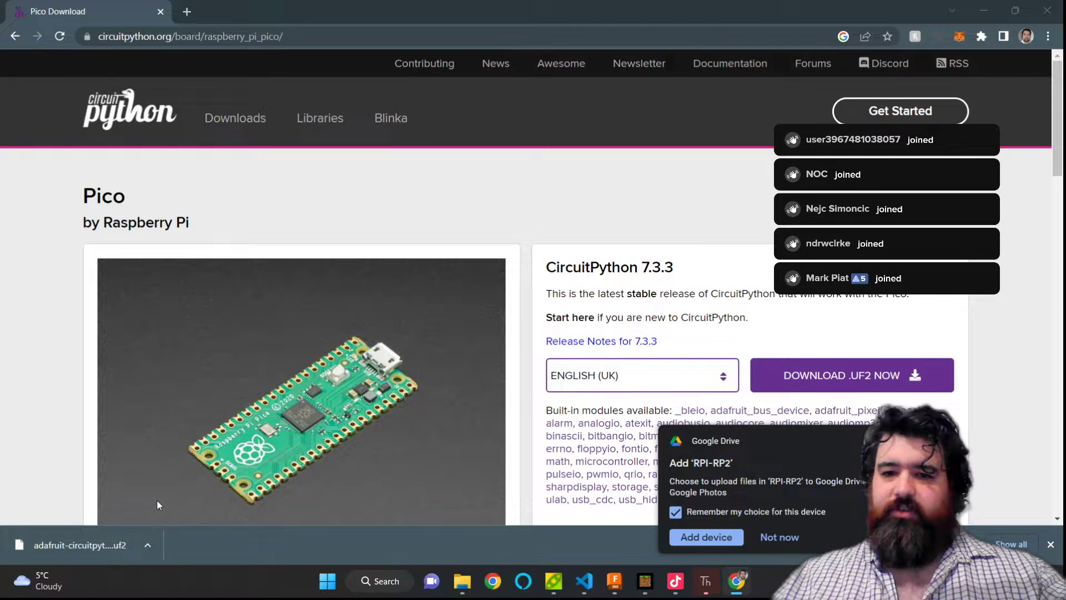
{"action": "left_click", "coordinate": [463, 580]}
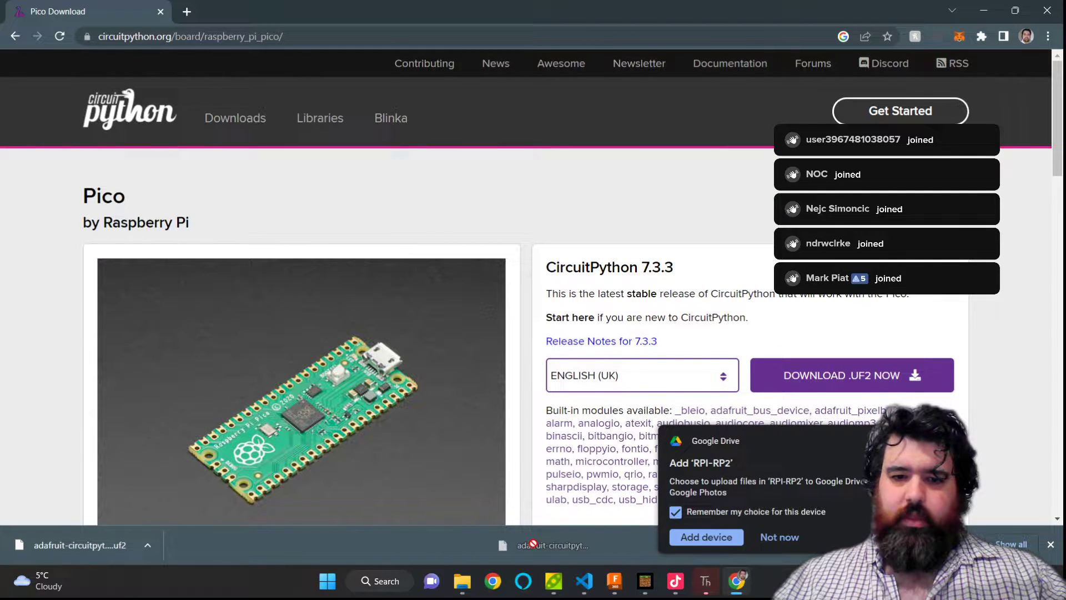
{"action": "mouse_move", "coordinate": [540, 558]}
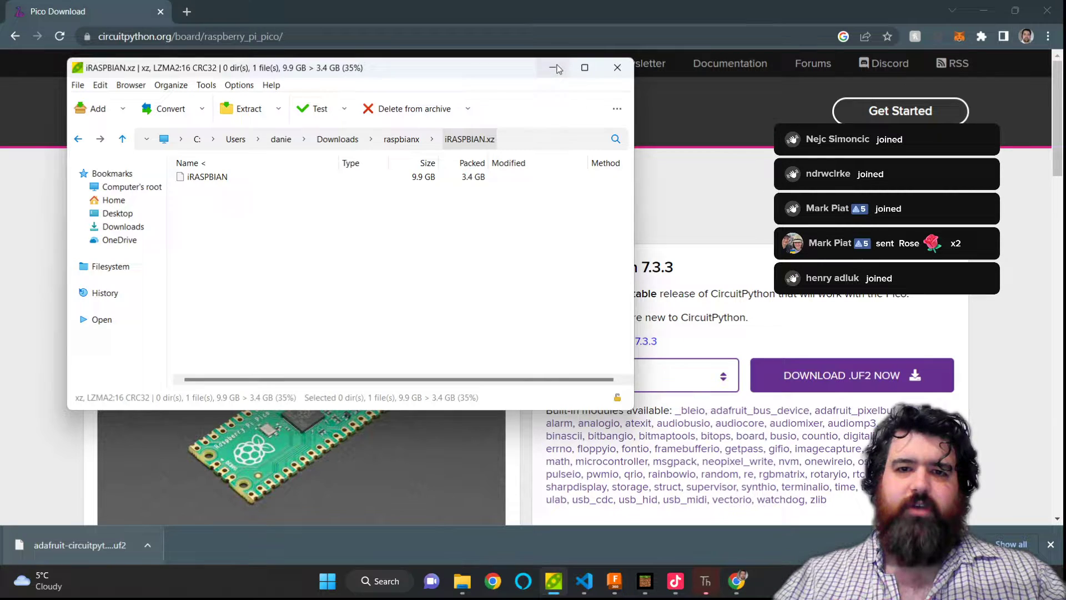
{"action": "left_click", "coordinate": [555, 68]}
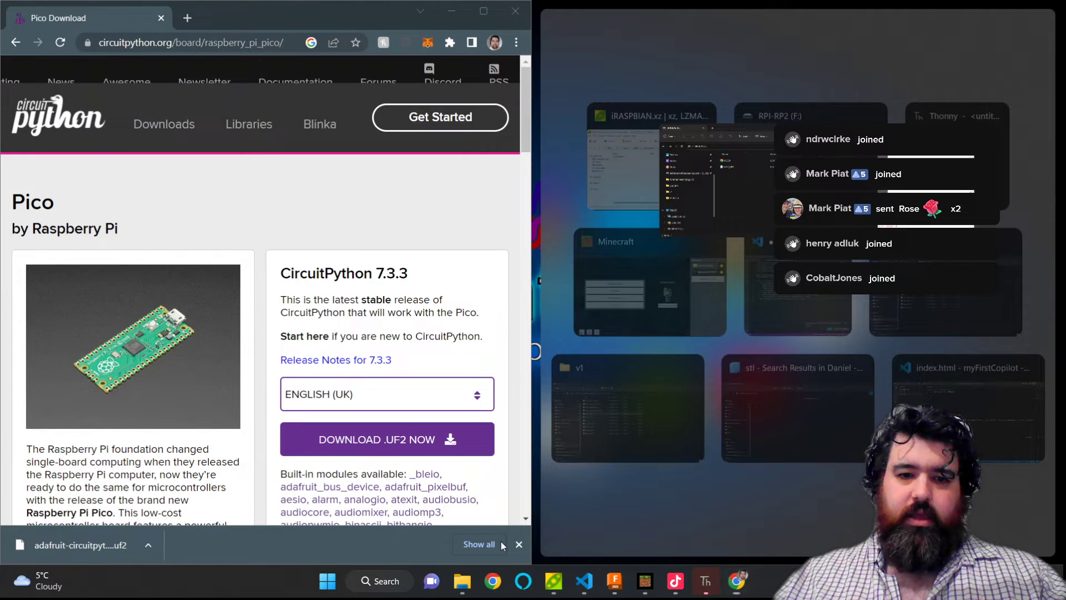
{"action": "mouse_move", "coordinate": [462, 581]}
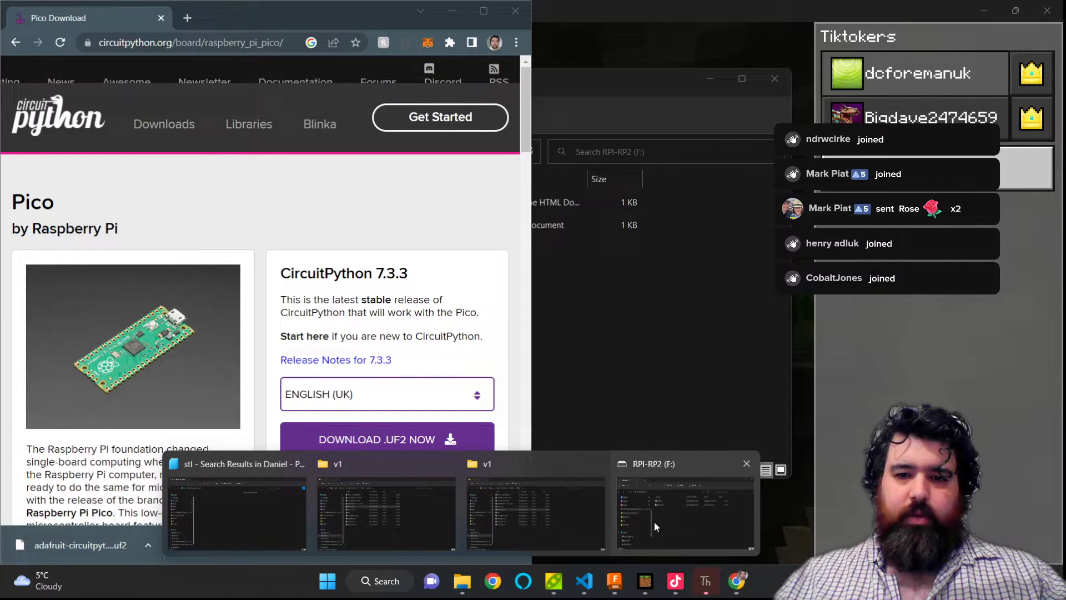
{"action": "left_click", "coordinate": [685, 507]}
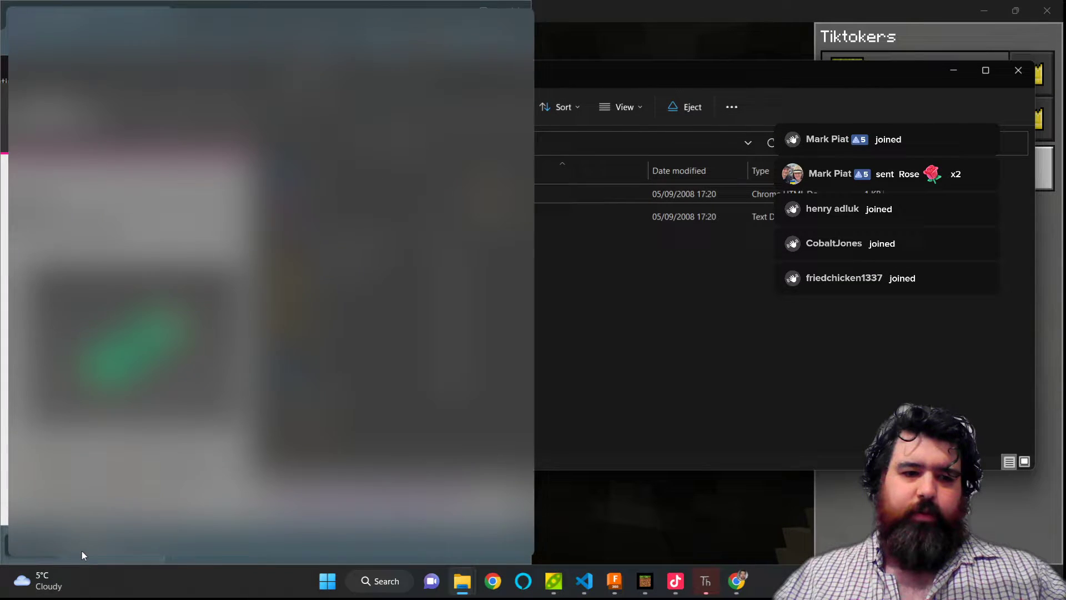
{"action": "mouse_move", "coordinate": [35, 580]}
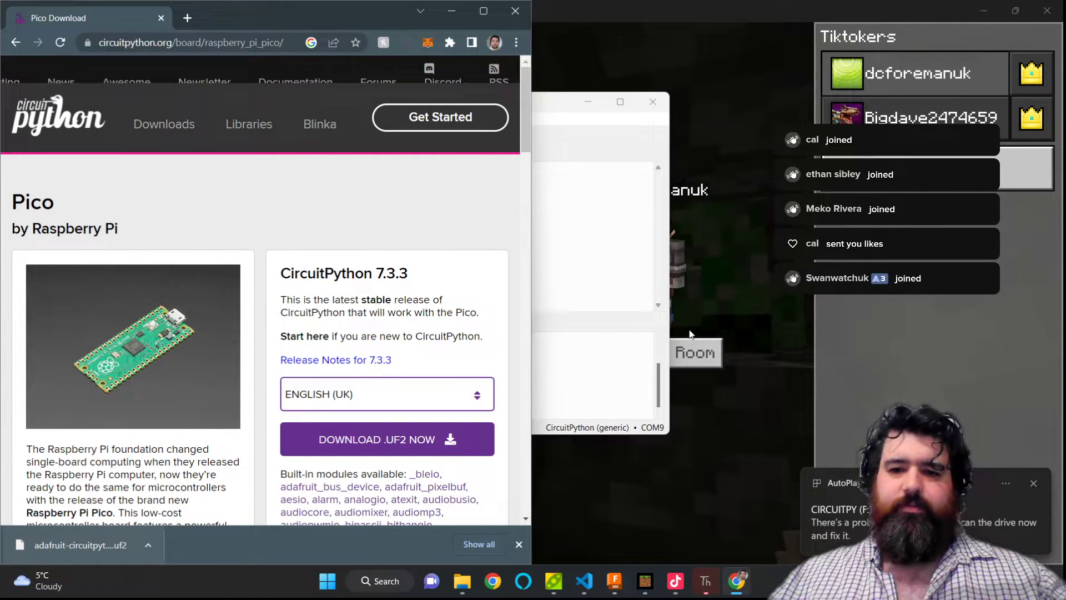
Reconnect Thonny's interpreter to CircuitPython (generic) on COM9.
{"action": "left_click", "coordinate": [705, 581]}
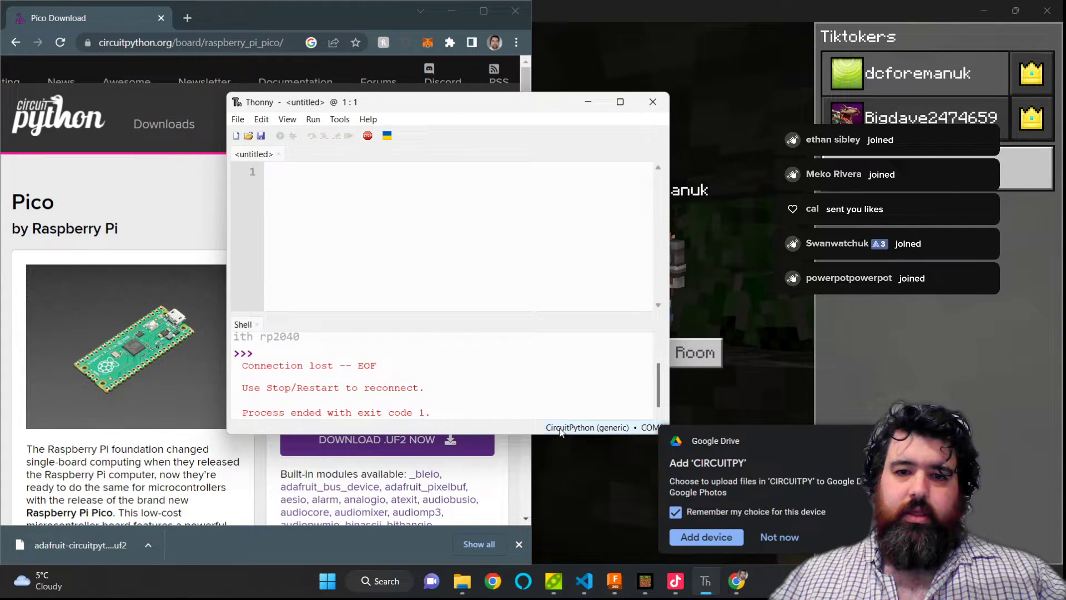
{"action": "left_click", "coordinate": [586, 426]}
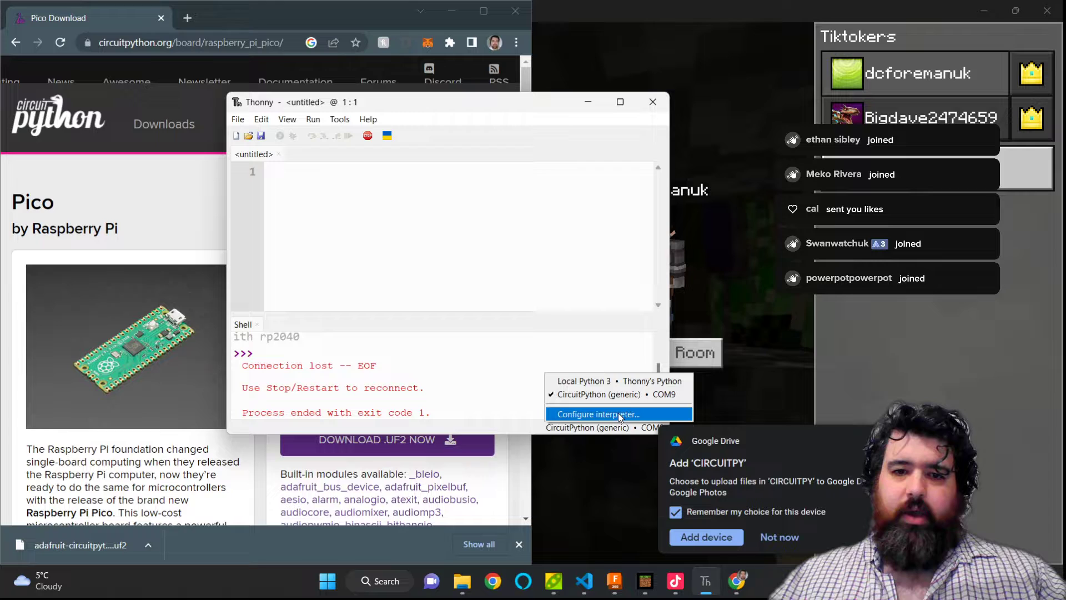
{"action": "mouse_move", "coordinate": [592, 395]}
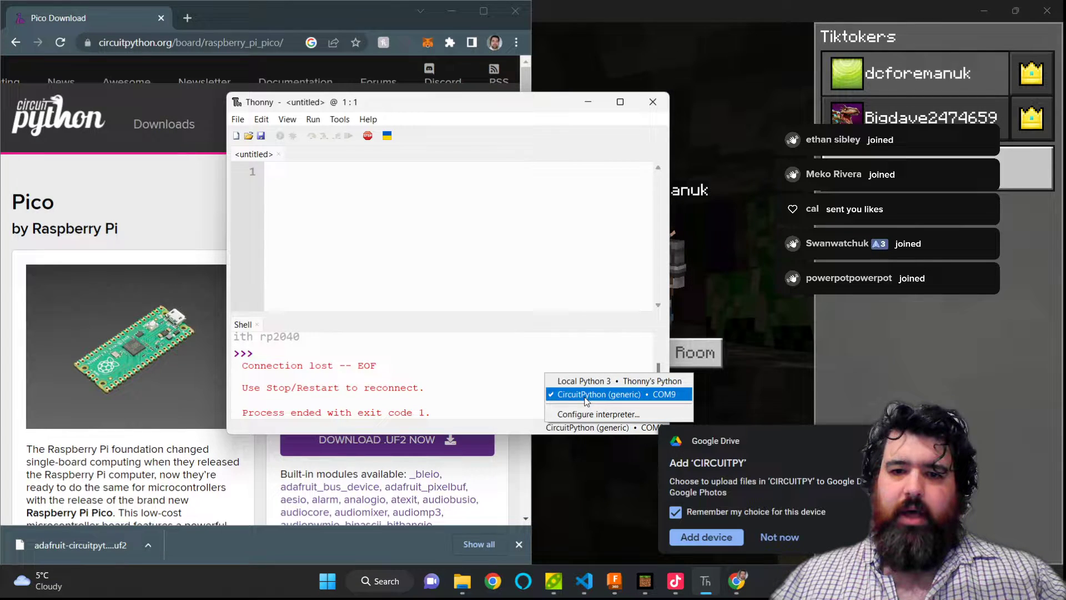
{"action": "left_click", "coordinate": [599, 395]}
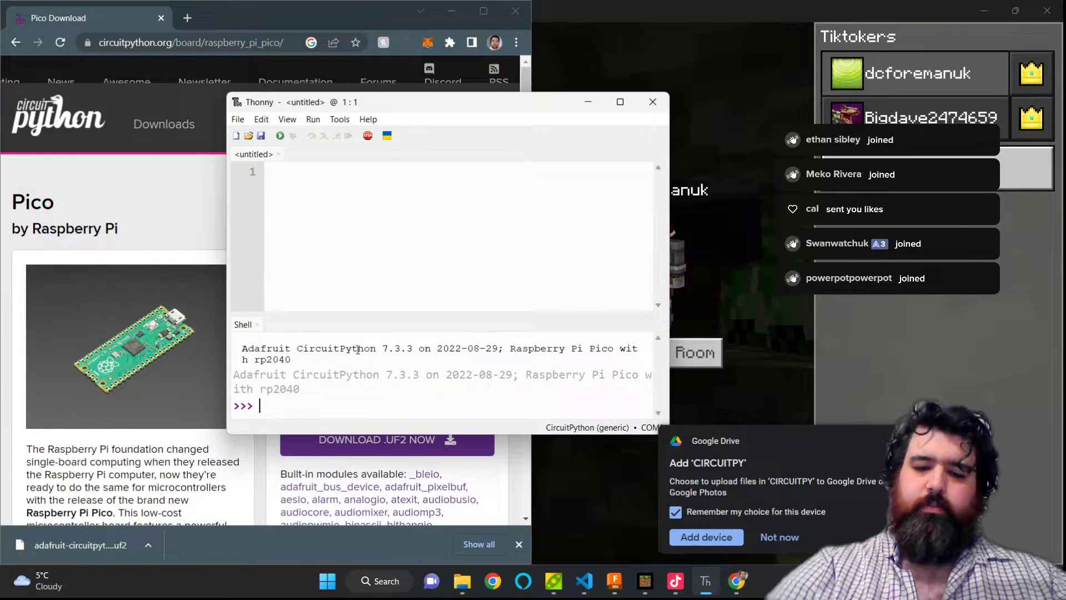
Run print("hello world") in the shell to confirm the board responds.
{"action": "type", "text": "print("}
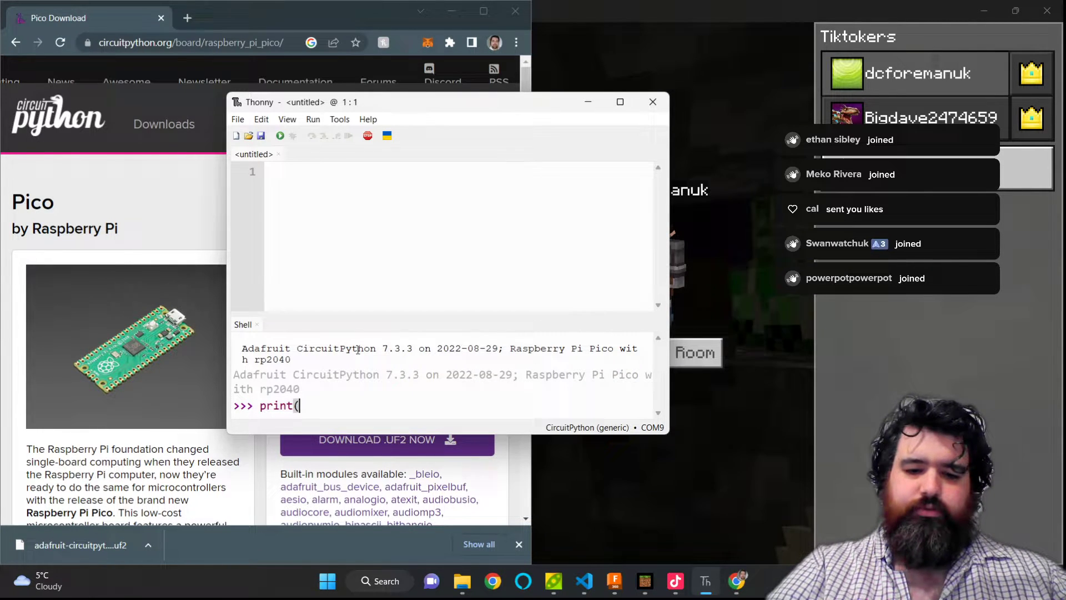
{"action": "type", "text": "\"hello world"}
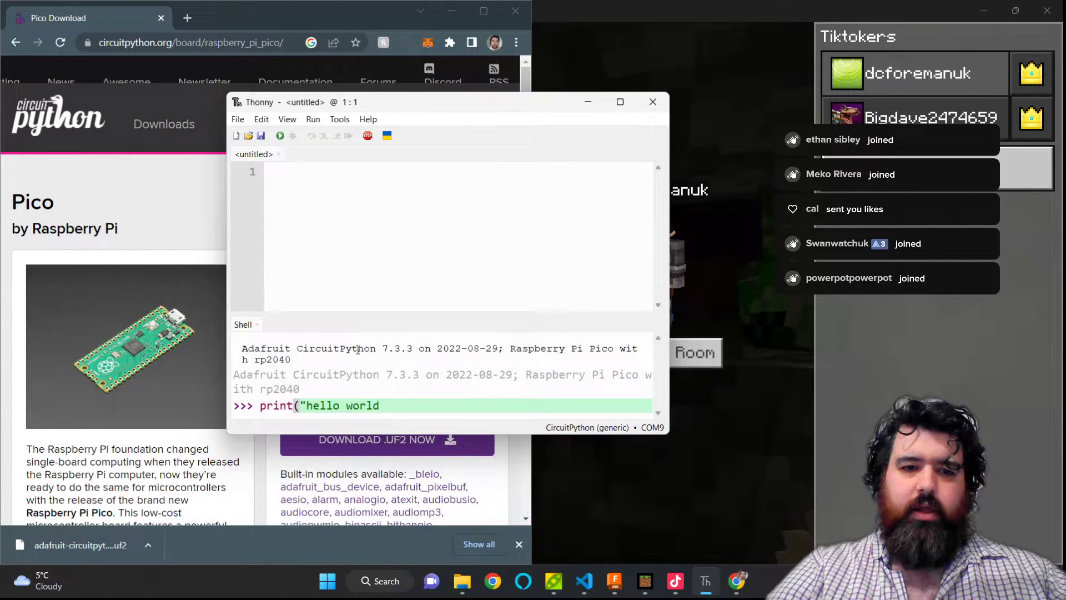
{"action": "type", "text": "\")"}
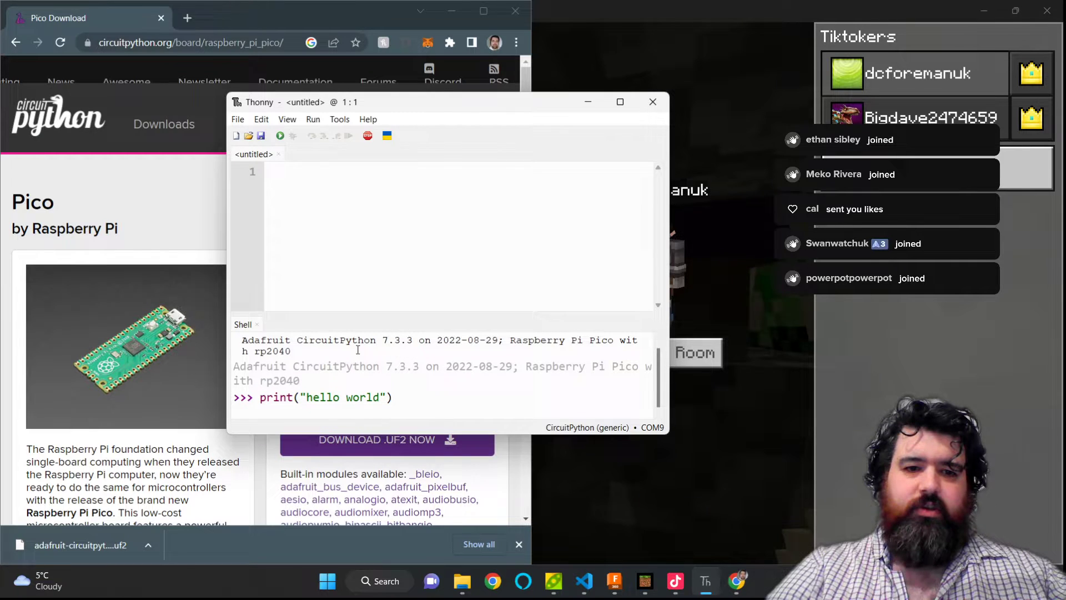
{"action": "key", "text": "Return"}
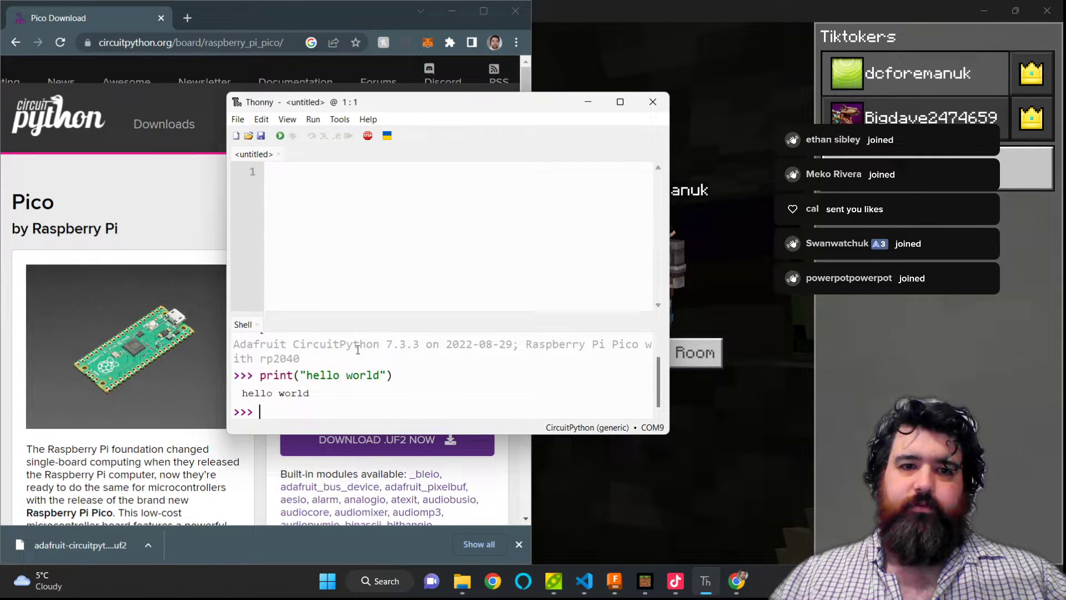
{"action": "left_click", "coordinate": [339, 119]}
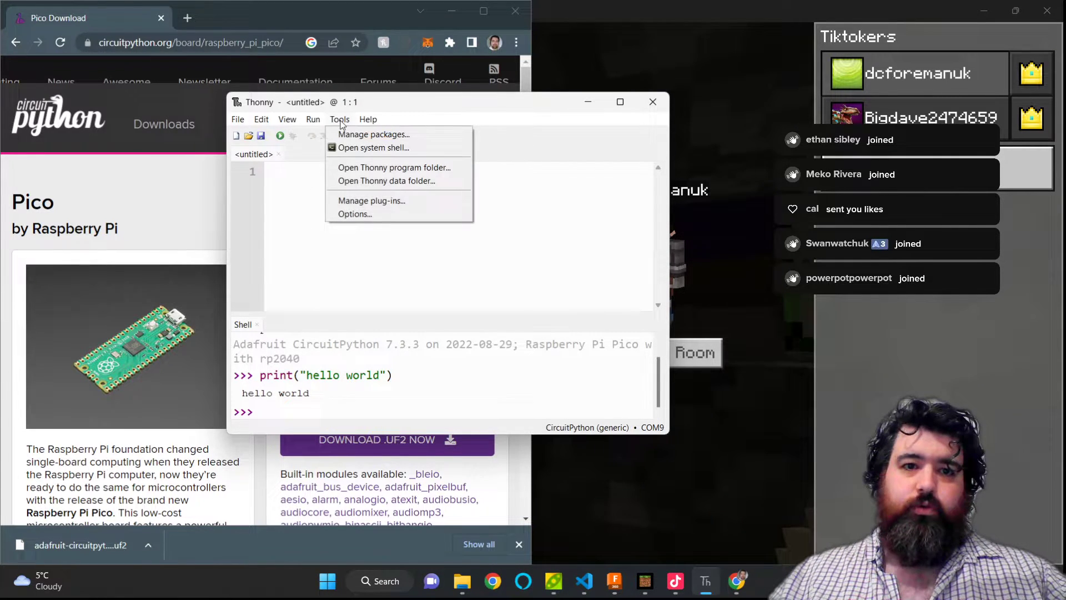
{"action": "left_click", "coordinate": [373, 134]}
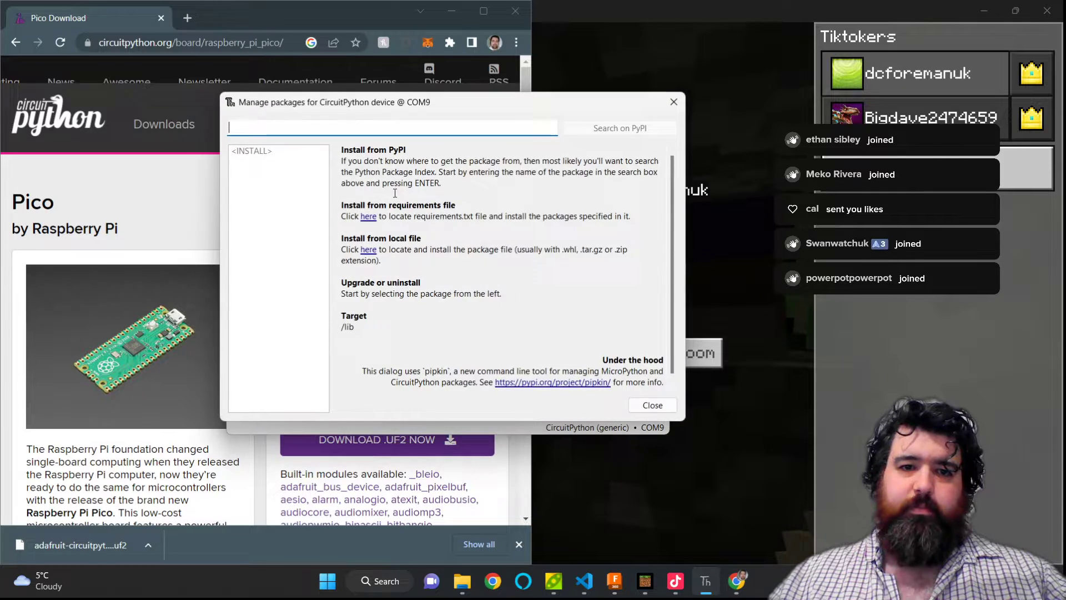
{"action": "type", "text": "adafruit hid"}
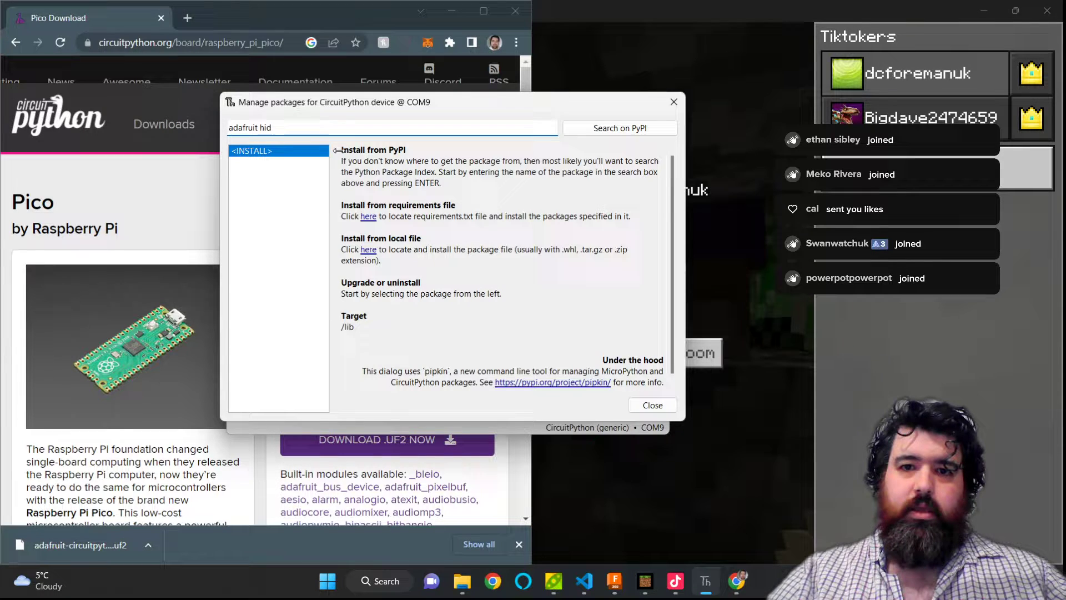
{"action": "left_click", "coordinate": [619, 128]}
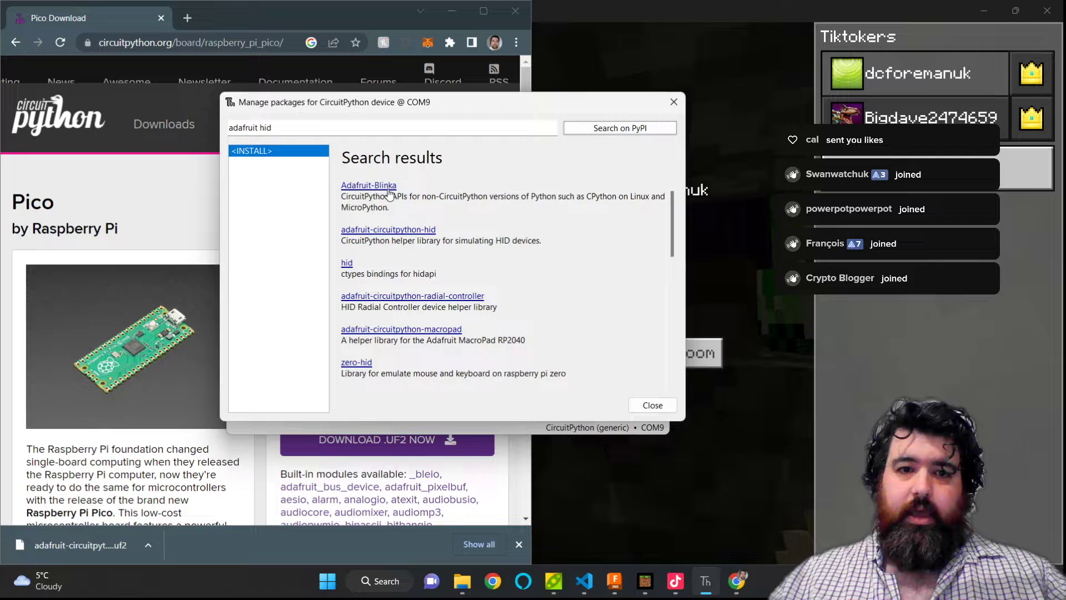
{"action": "mouse_move", "coordinate": [389, 235]}
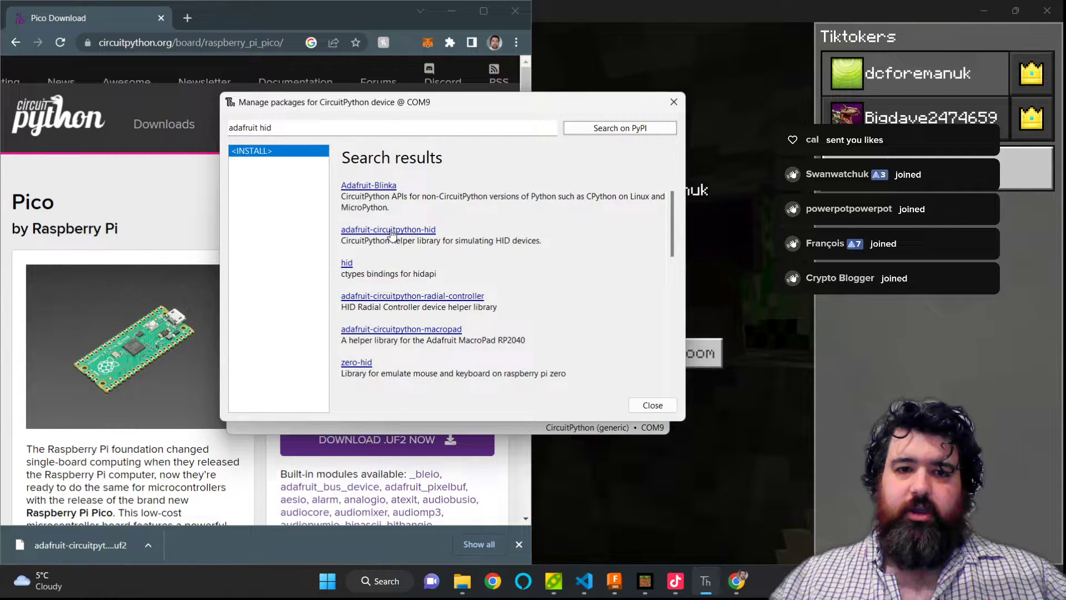
{"action": "left_click", "coordinate": [388, 229]}
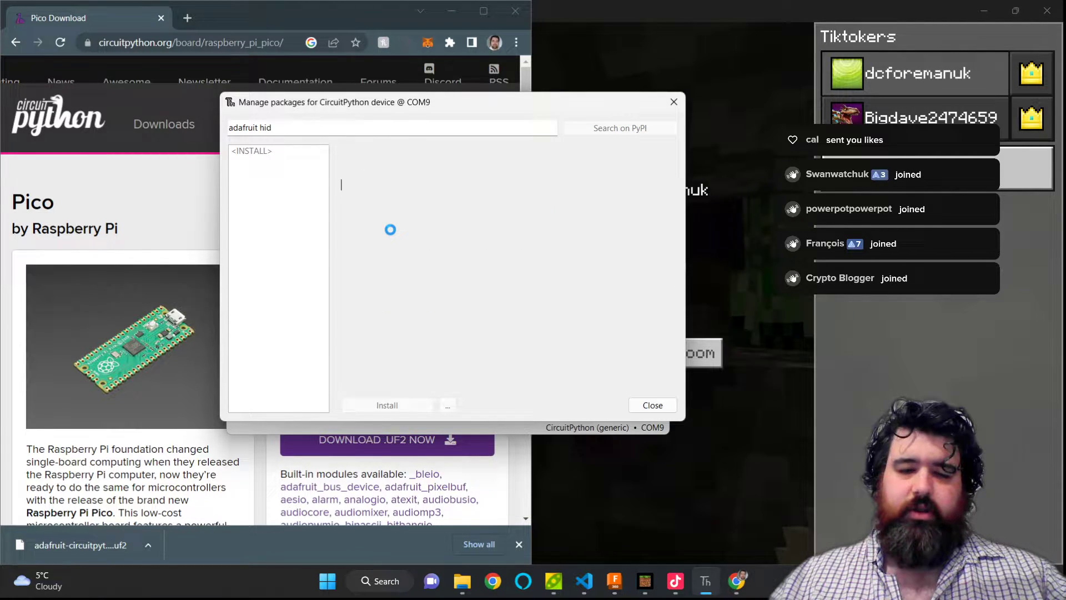
{"action": "left_click", "coordinate": [252, 150]}
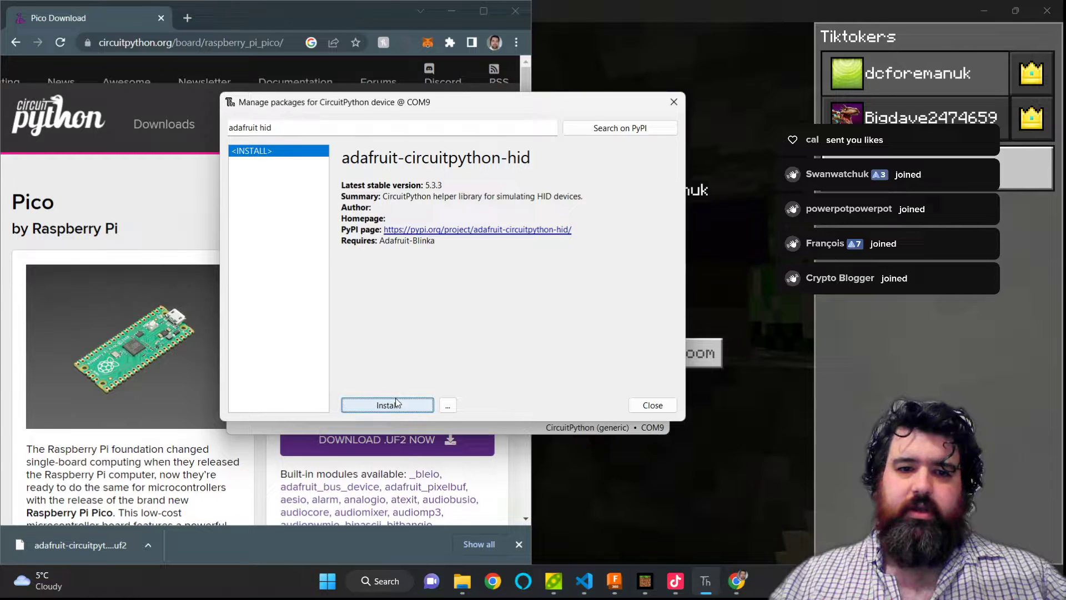
{"action": "left_click", "coordinate": [387, 404]}
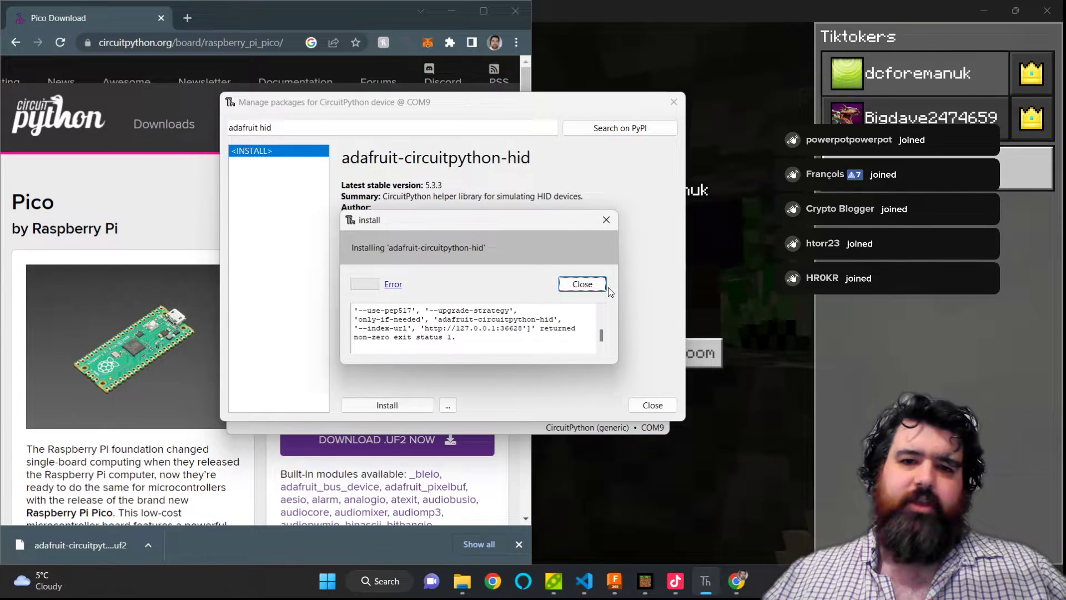
{"action": "left_click", "coordinate": [580, 283]}
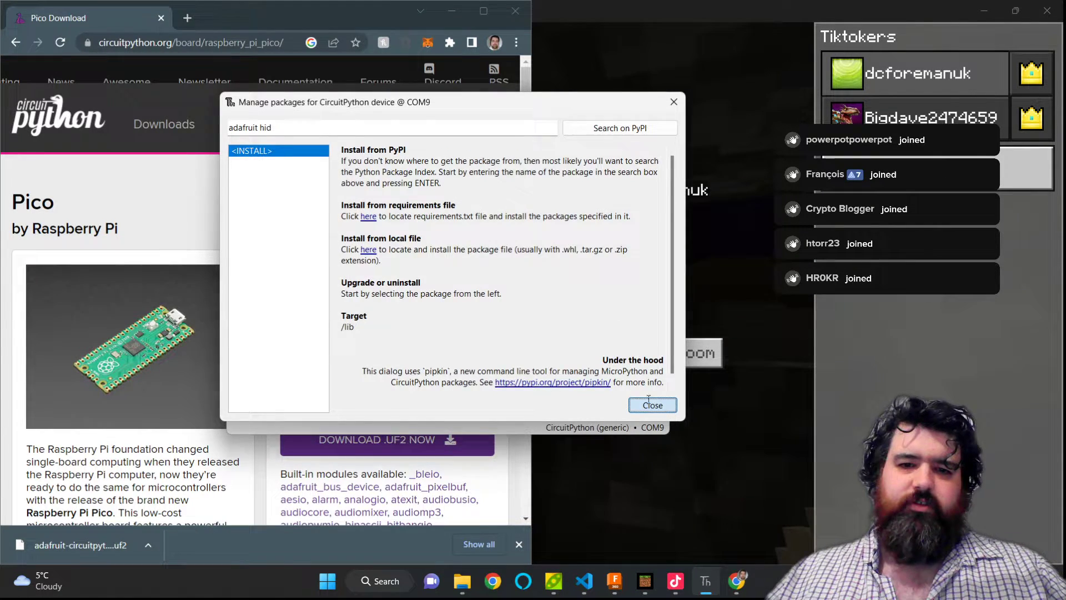
{"action": "left_click", "coordinate": [651, 405]}
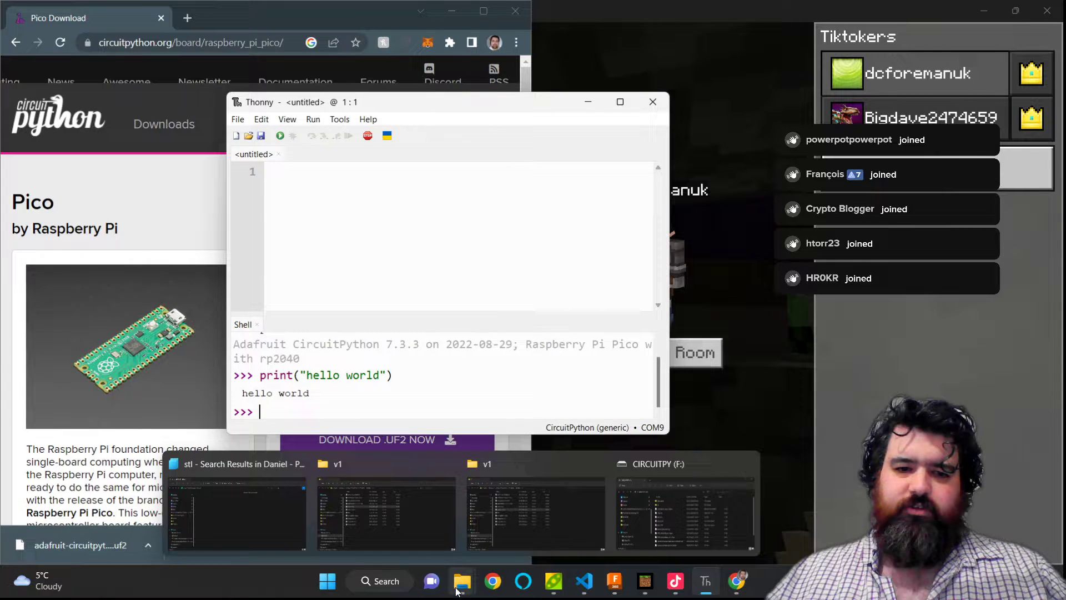
{"action": "left_click", "coordinate": [685, 507]}
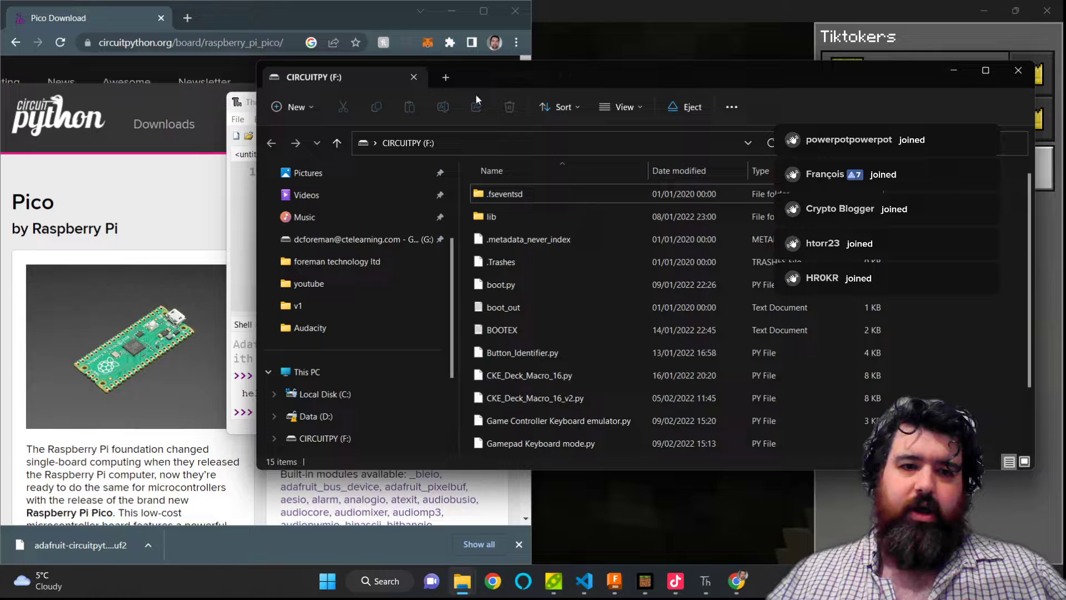
{"action": "mouse_move", "coordinate": [558, 107]}
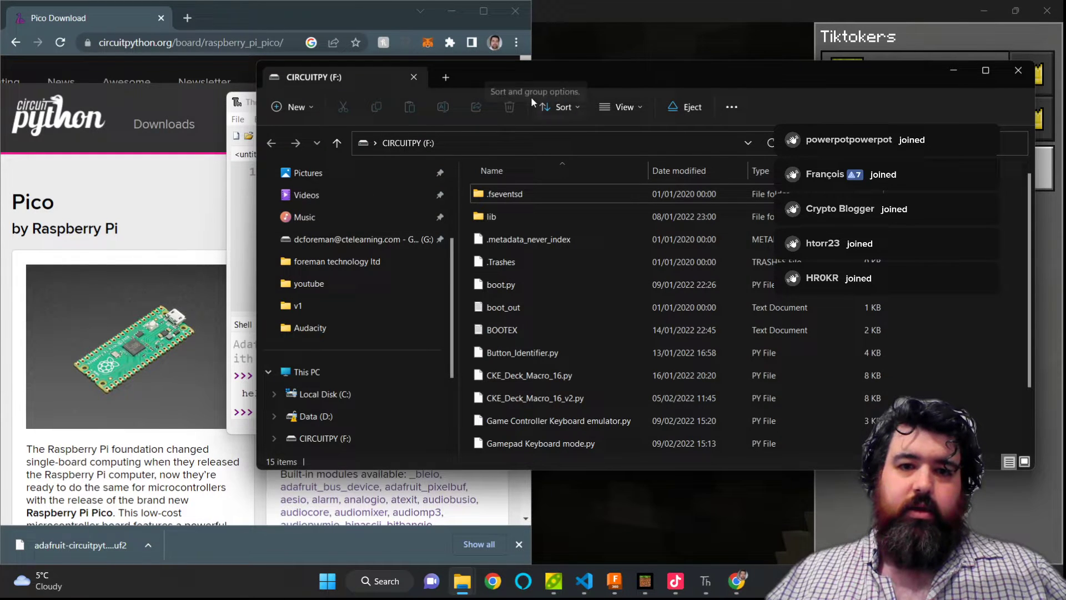
{"action": "double_click", "coordinate": [492, 217]}
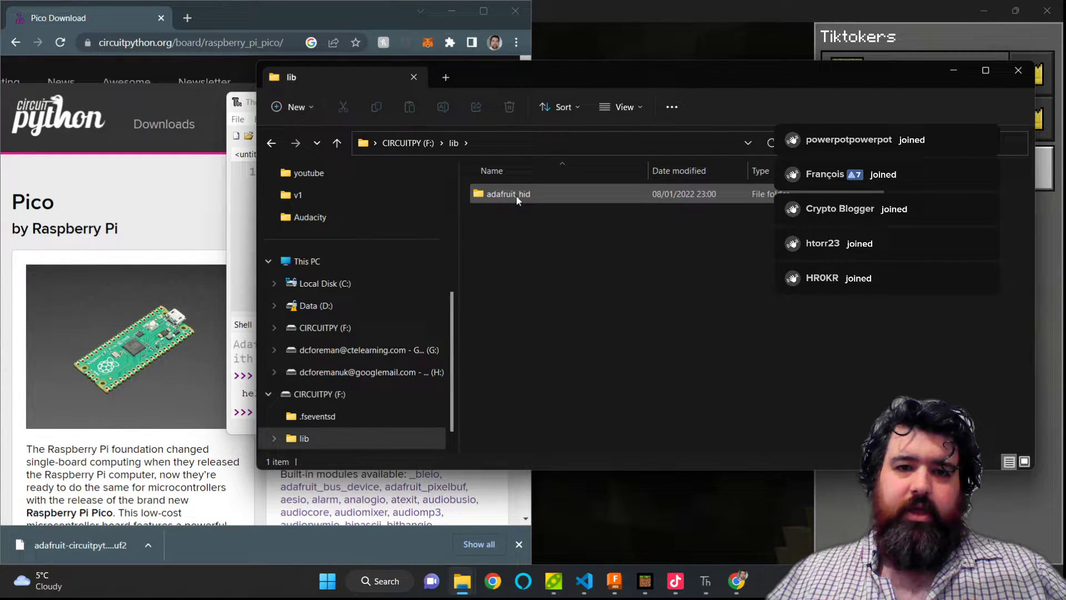
{"action": "left_click", "coordinate": [508, 193]}
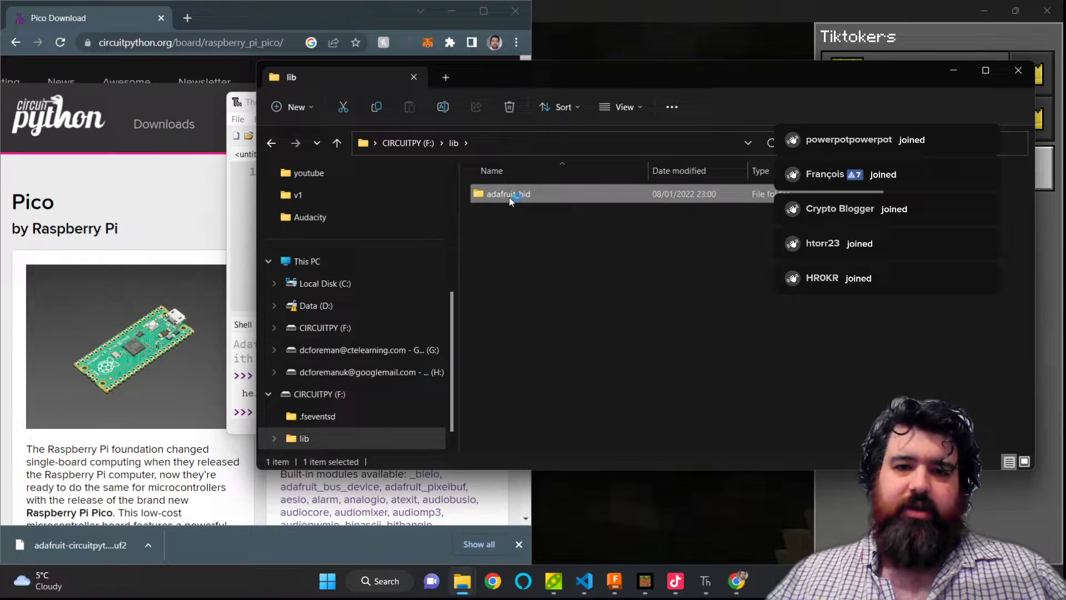
{"action": "double_click", "coordinate": [508, 193]}
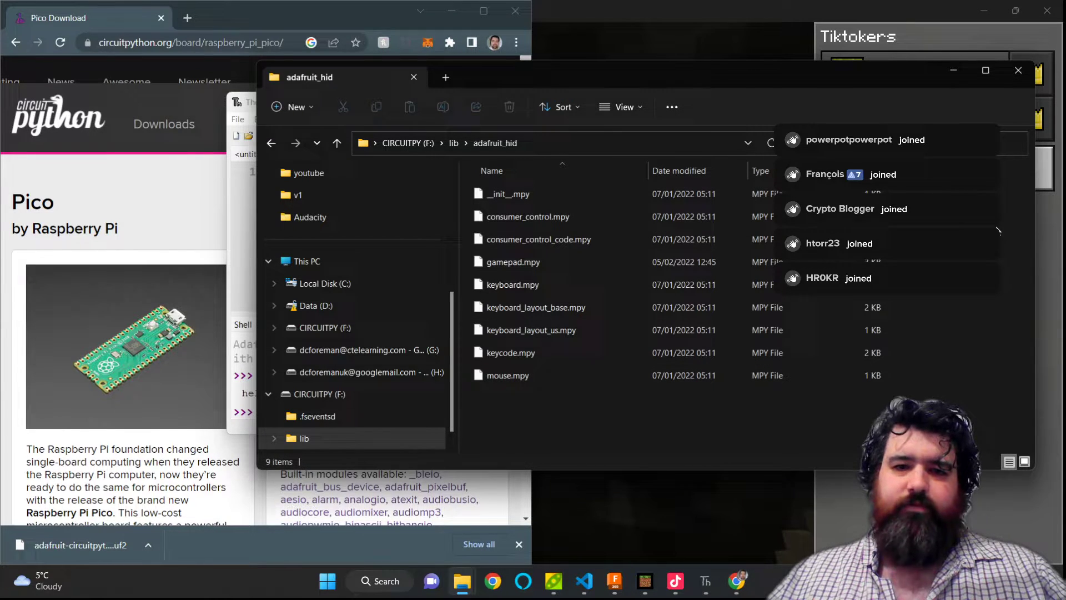
{"action": "mouse_move", "coordinate": [1019, 70]}
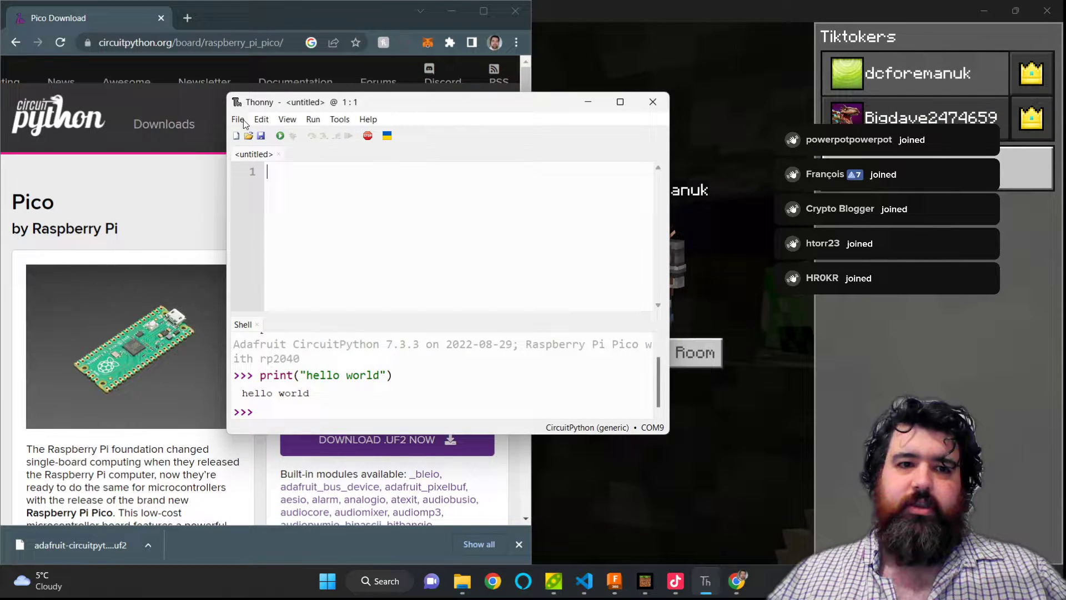
Create a new file and save it onto the CircuitPython device as AutoMinecraft.py.
{"action": "left_click", "coordinate": [238, 118]}
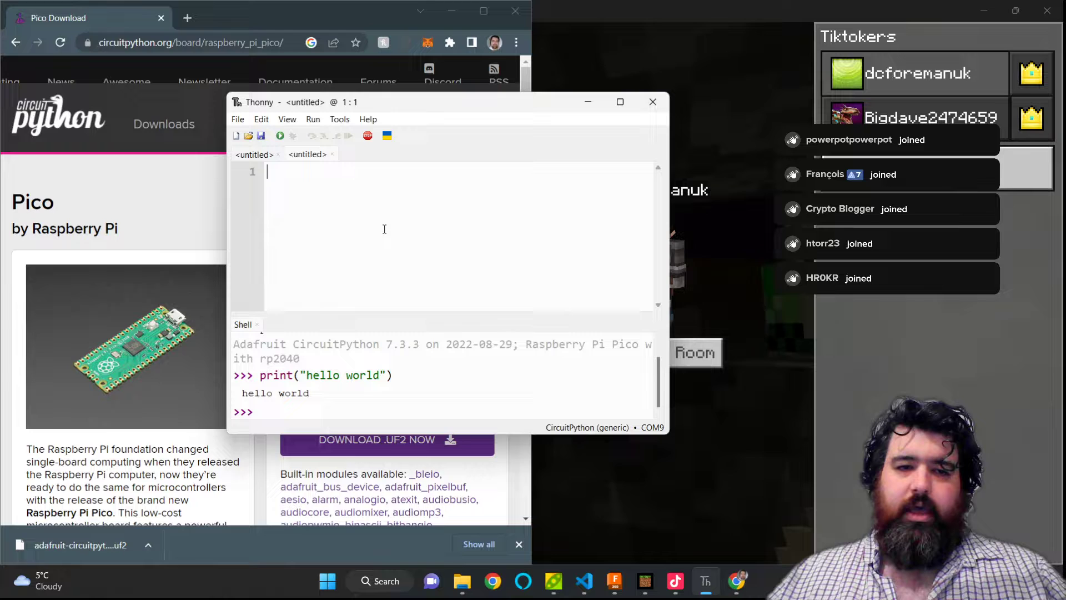
{"action": "mouse_move", "coordinate": [260, 136]}
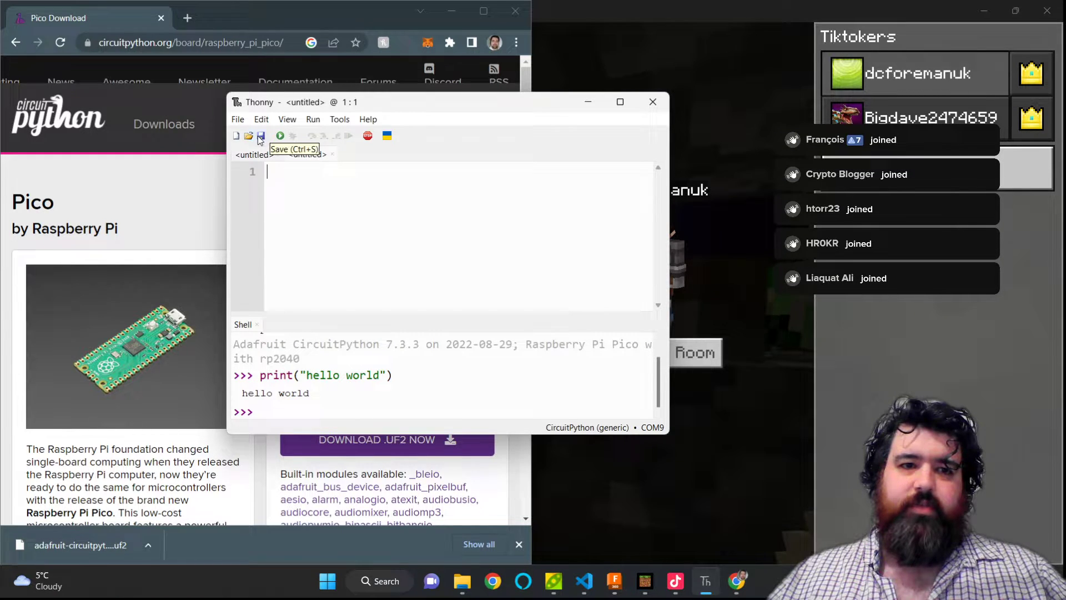
{"action": "left_click", "coordinate": [260, 135]}
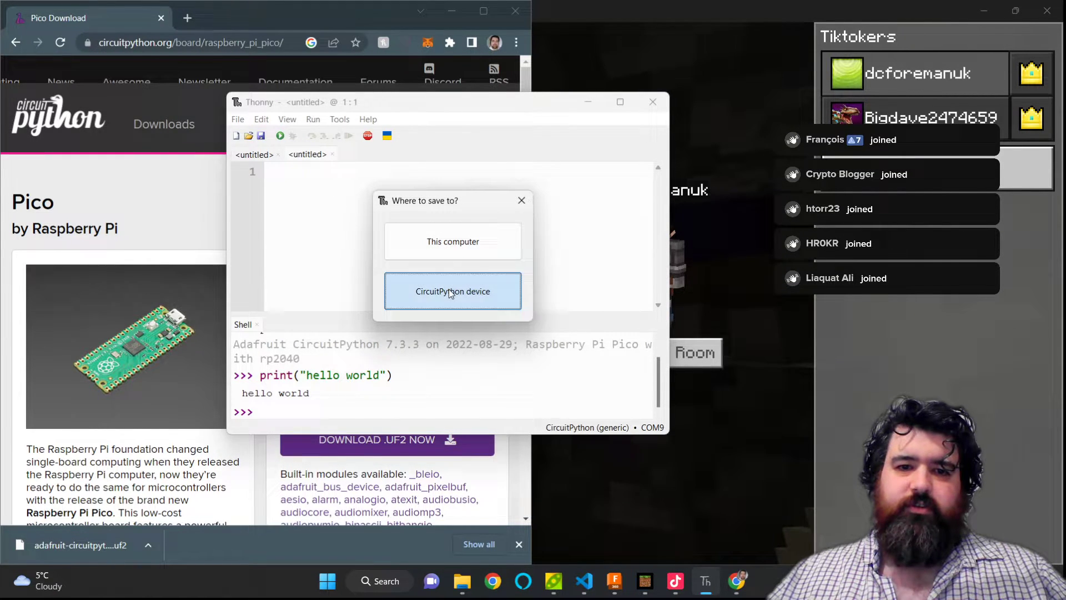
{"action": "left_click", "coordinate": [453, 291]}
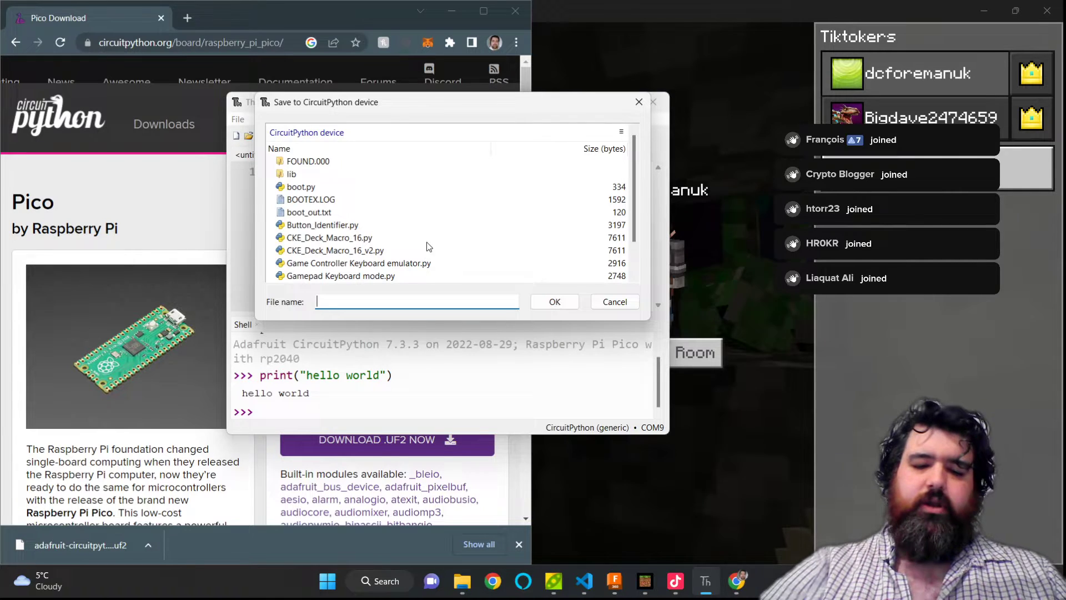
{"action": "type", "text": "AutoMine"}
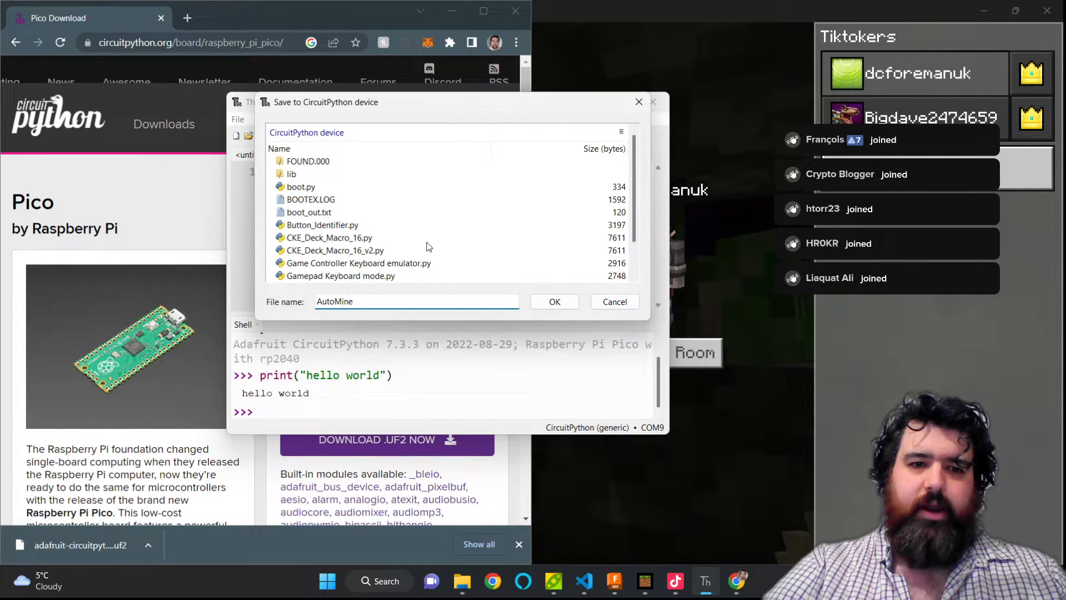
{"action": "type", "text": "inecraft.p"}
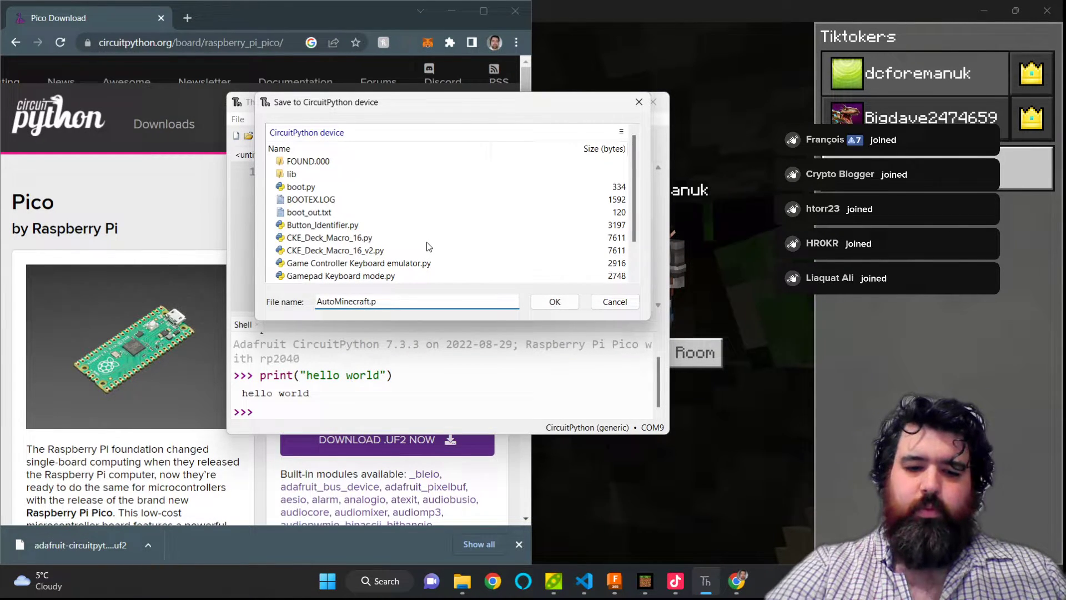
{"action": "left_click", "coordinate": [553, 301]}
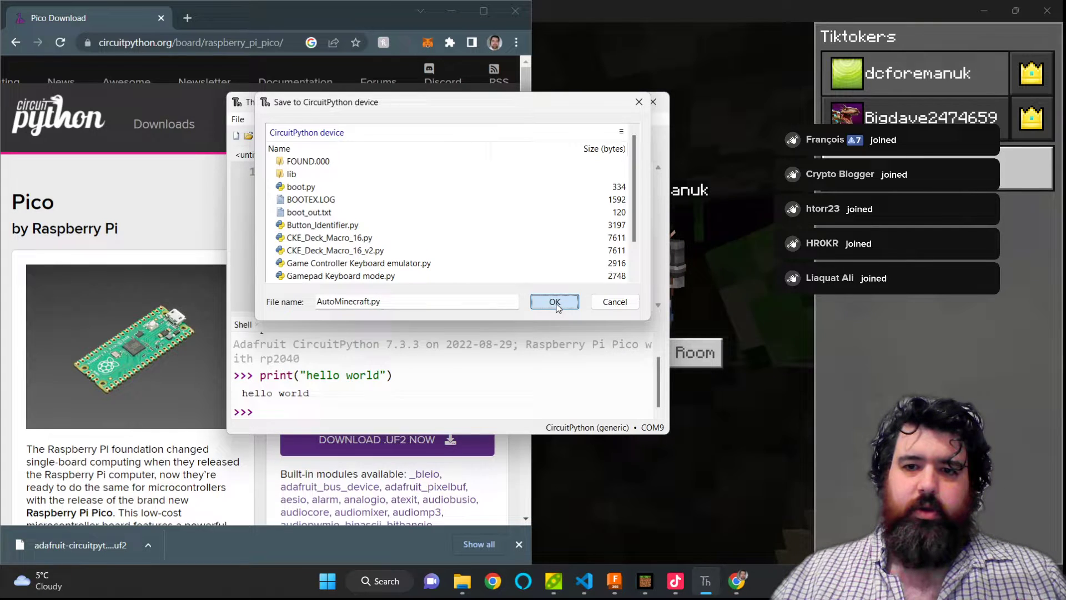
{"action": "left_click", "coordinate": [553, 301]}
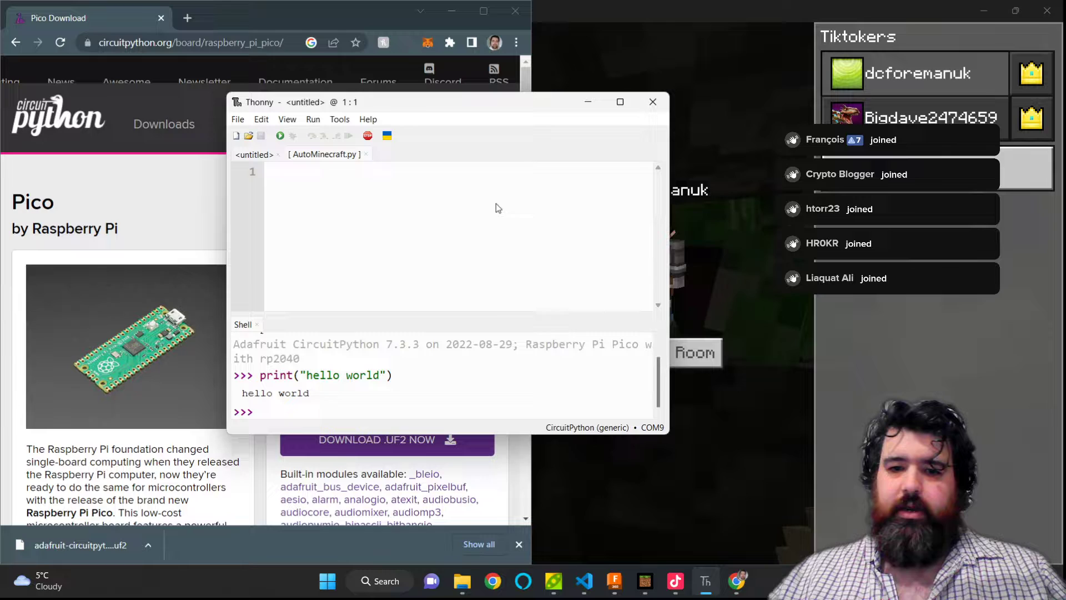
{"action": "mouse_move", "coordinate": [583, 581]}
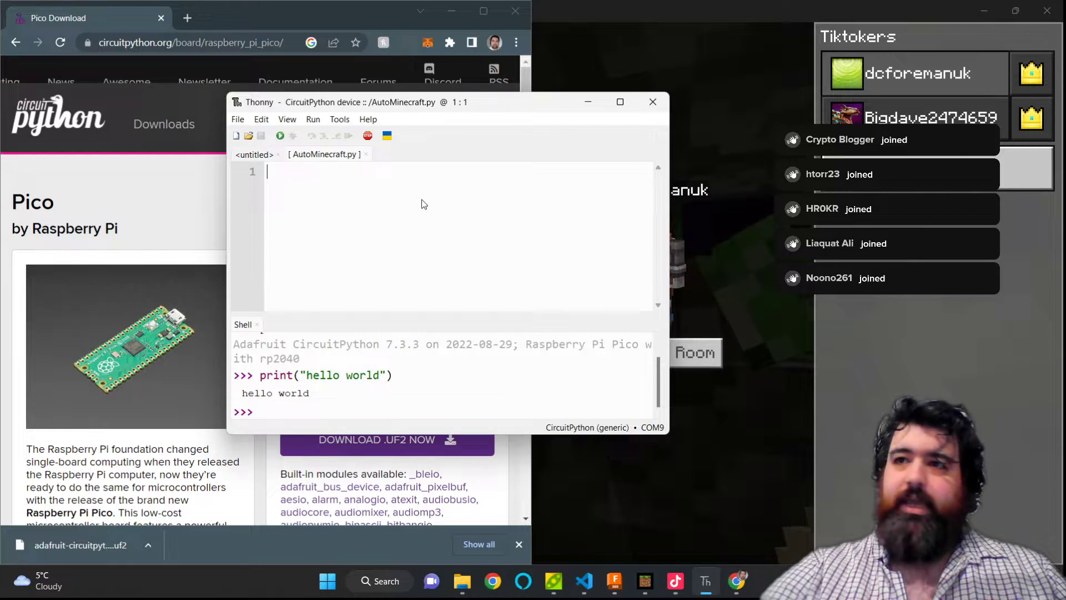
Write import lines for time and usb_hid at the top of AutoMinecraft.py.
{"action": "type", "text": "import"}
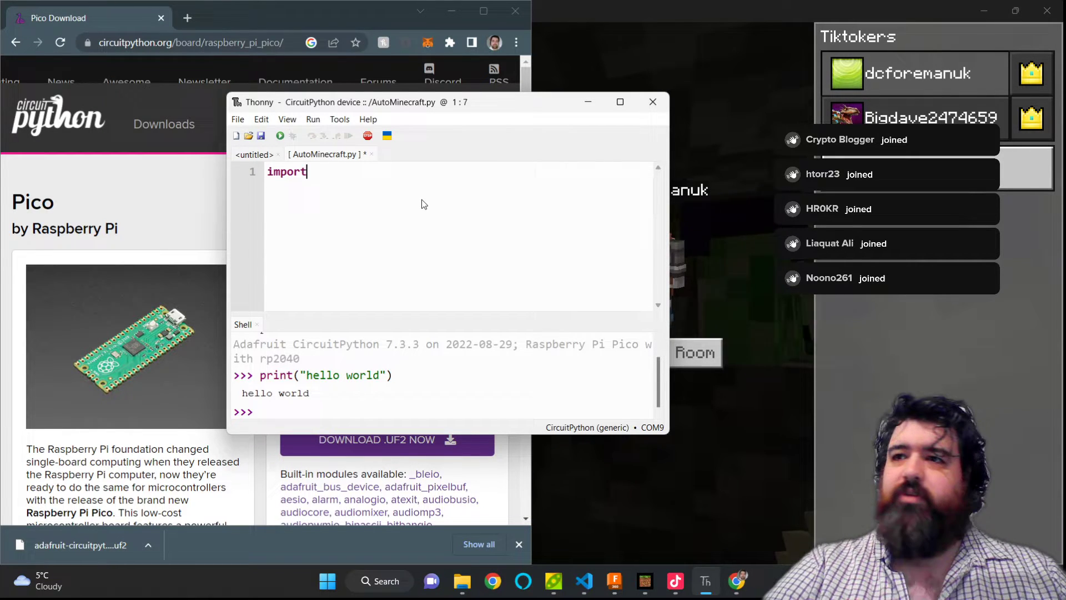
{"action": "type", "text": "time"}
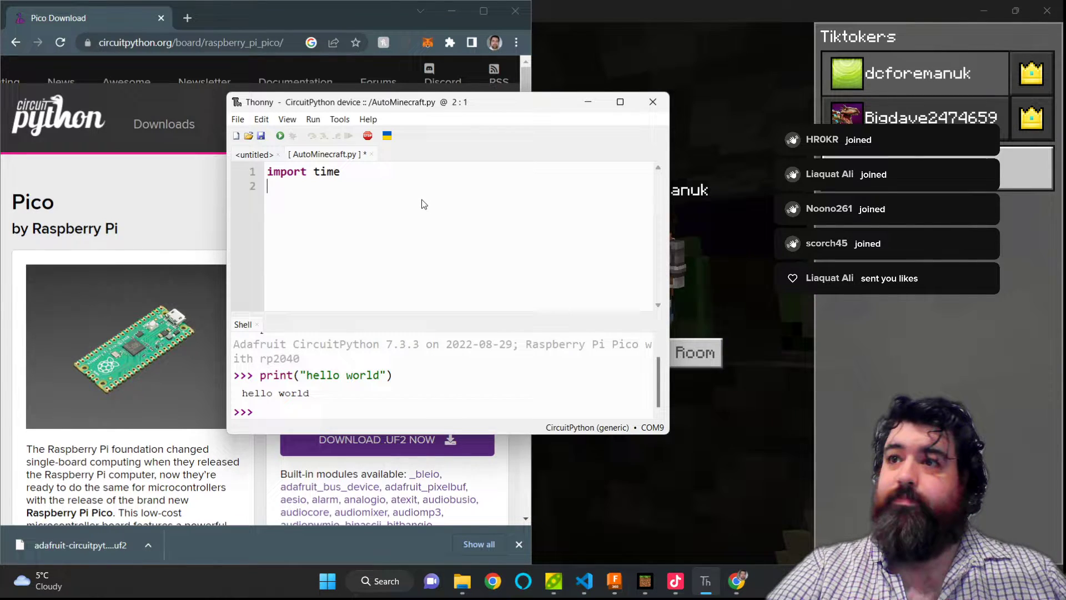
{"action": "type", "text": "import"}
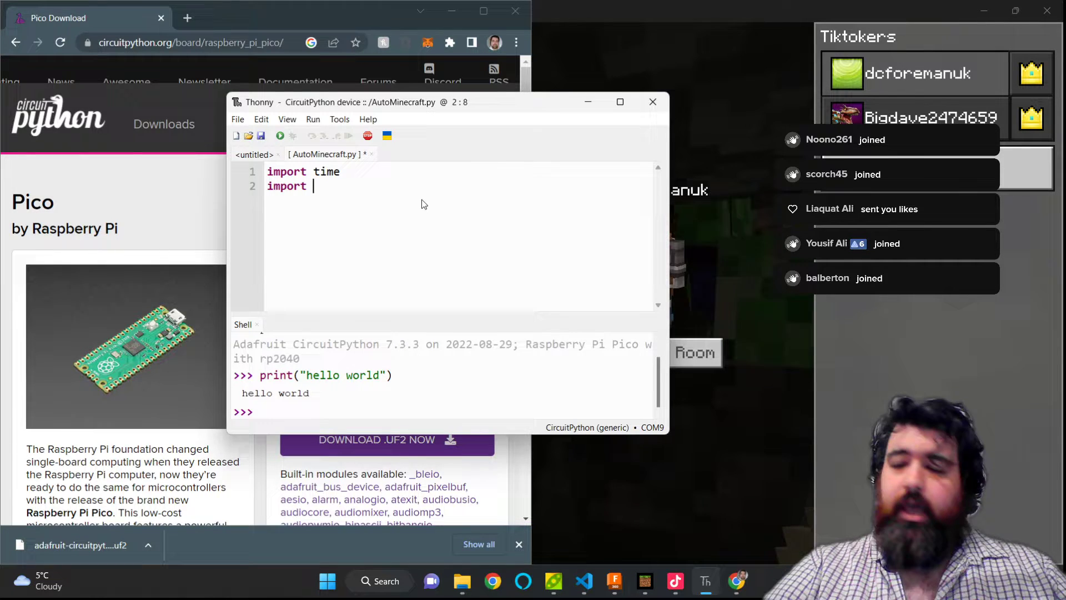
{"action": "type", "text": "usb_hid"}
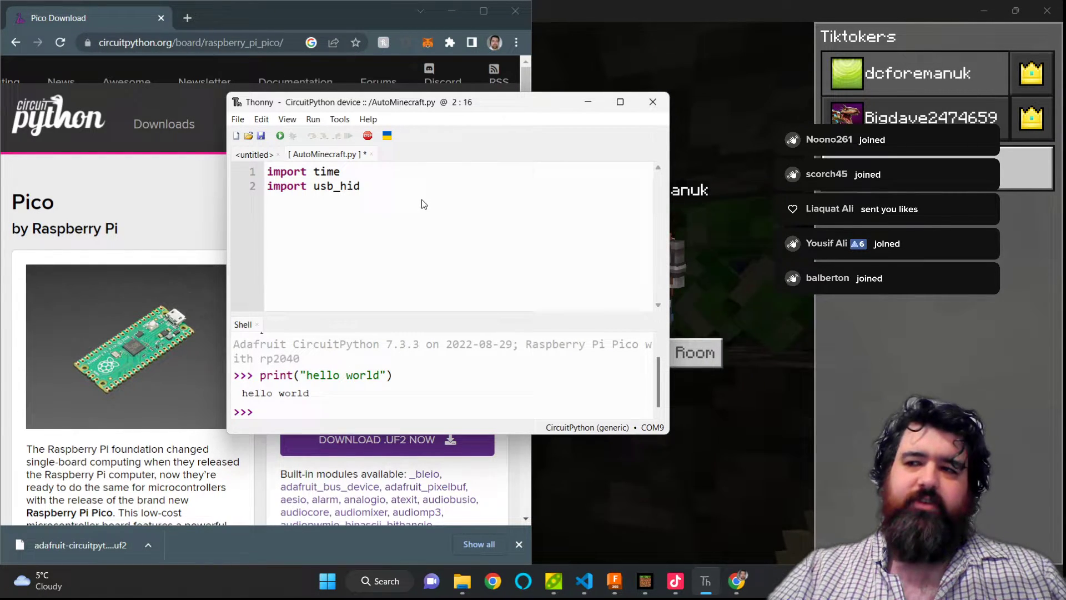
{"action": "key", "text": "Return"}
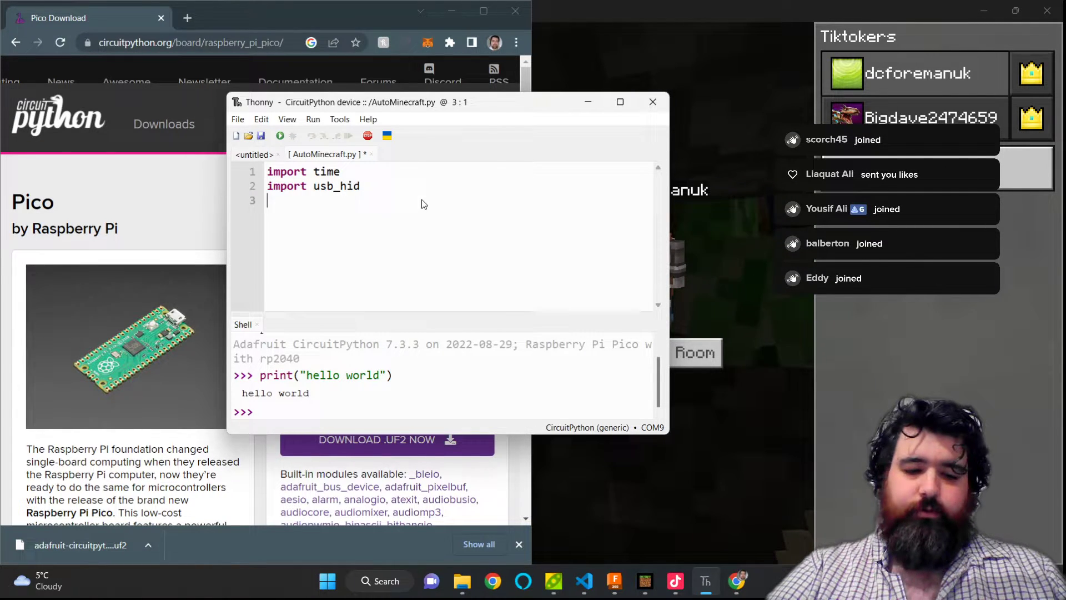
Add 'from adafruit_hid.mouse import Mouse' plus imports for board and digitalio.
{"action": "type", "text": "from ad"}
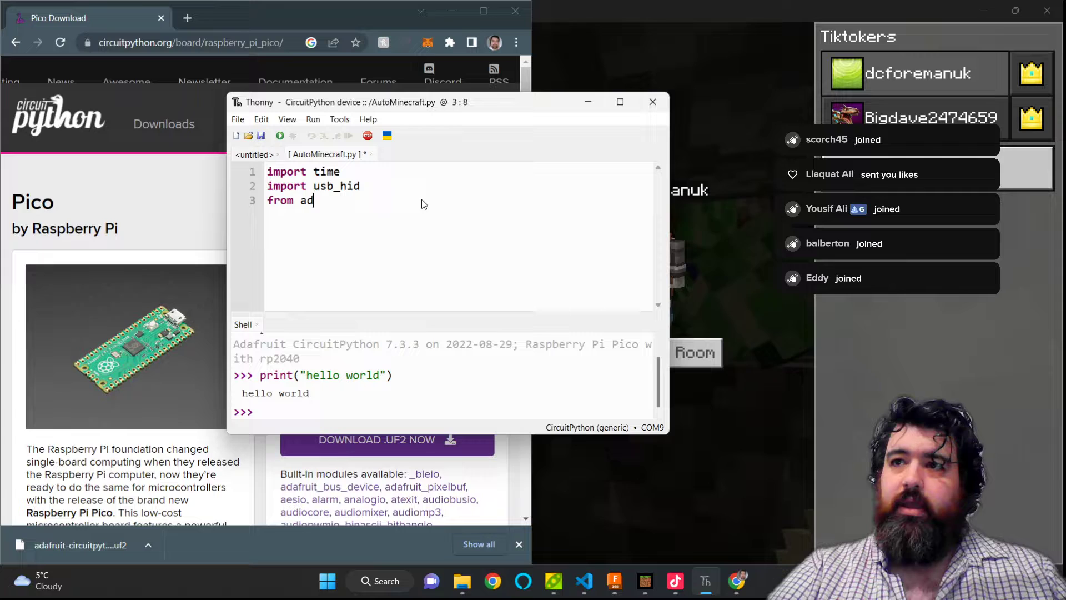
{"action": "type", "text": "afruit_"}
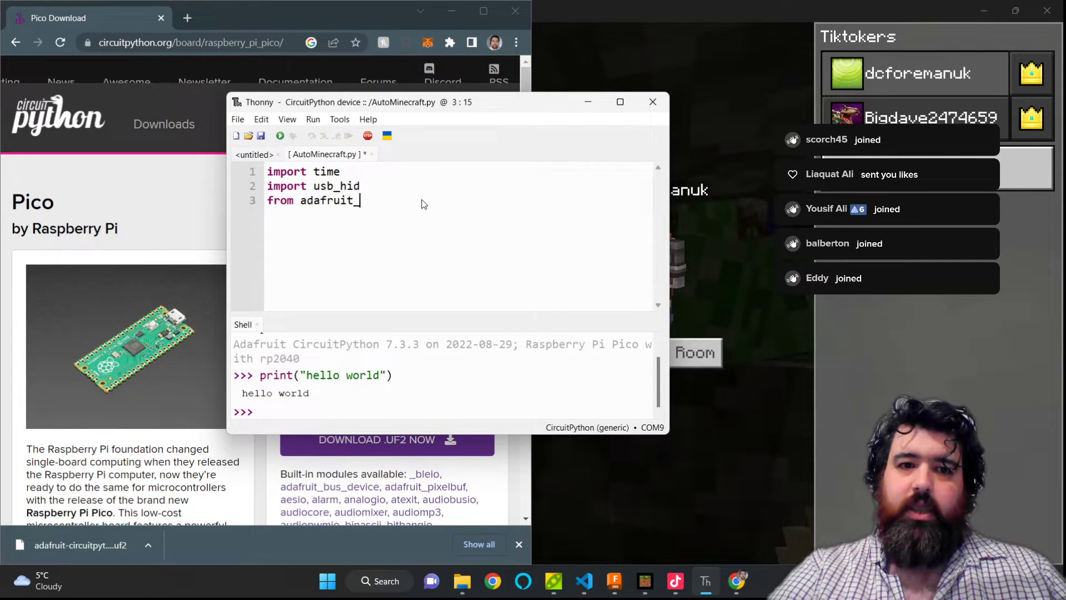
{"action": "type", "text": "hid."}
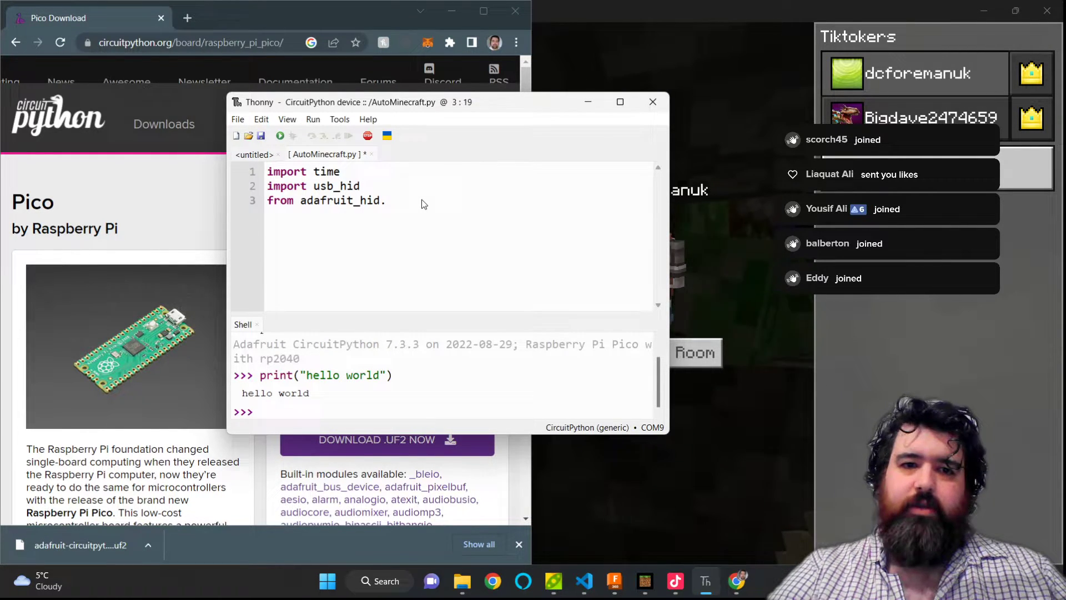
{"action": "type", "text": "mouse"}
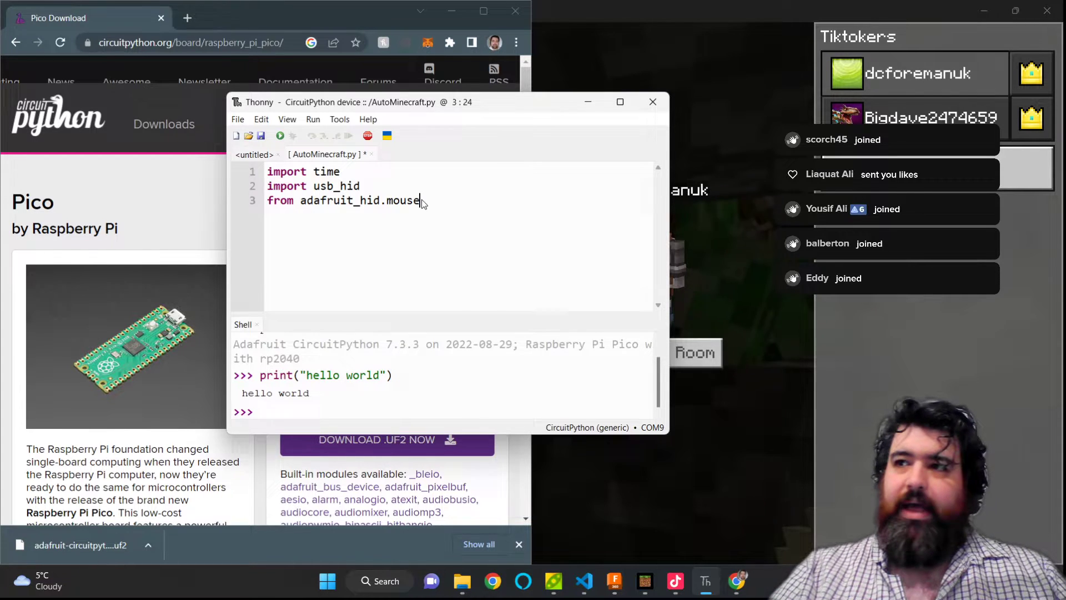
{"action": "type", "text": "import Mouse"}
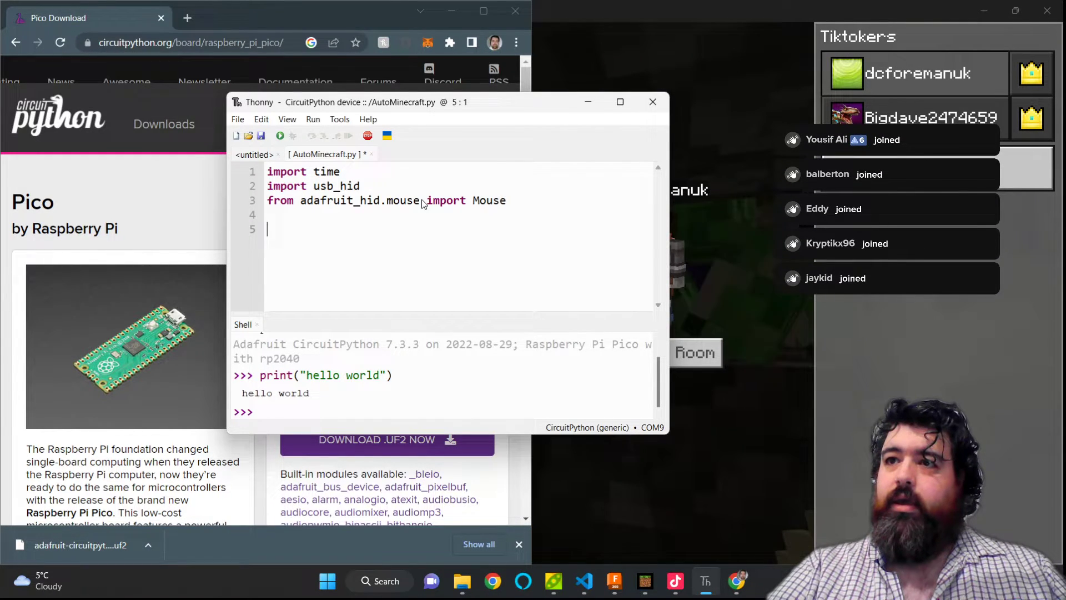
{"action": "type", "text": "import"}
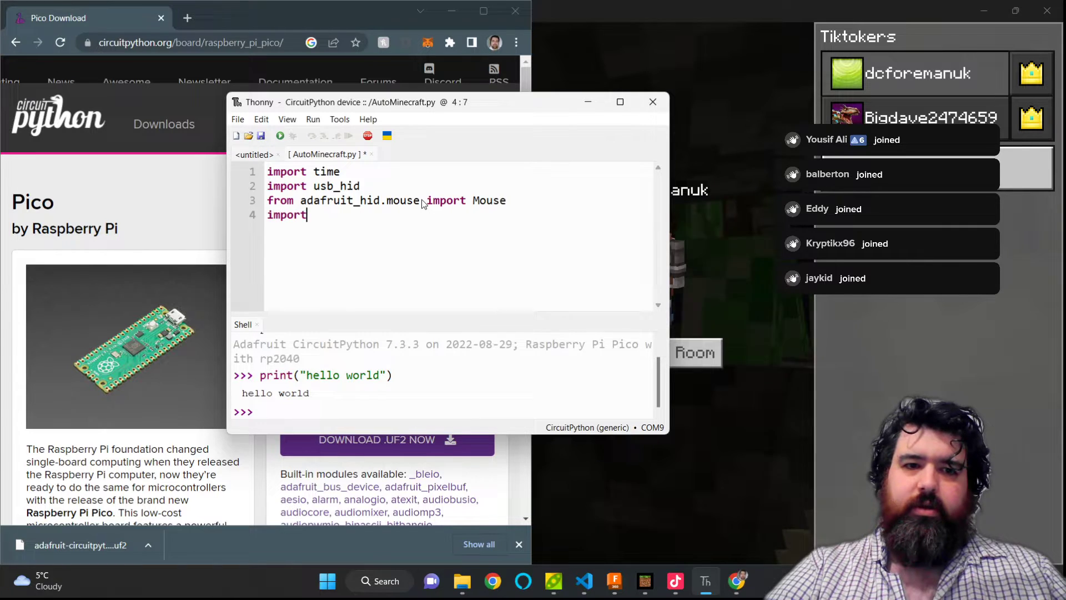
{"action": "type", "text": "boar"}
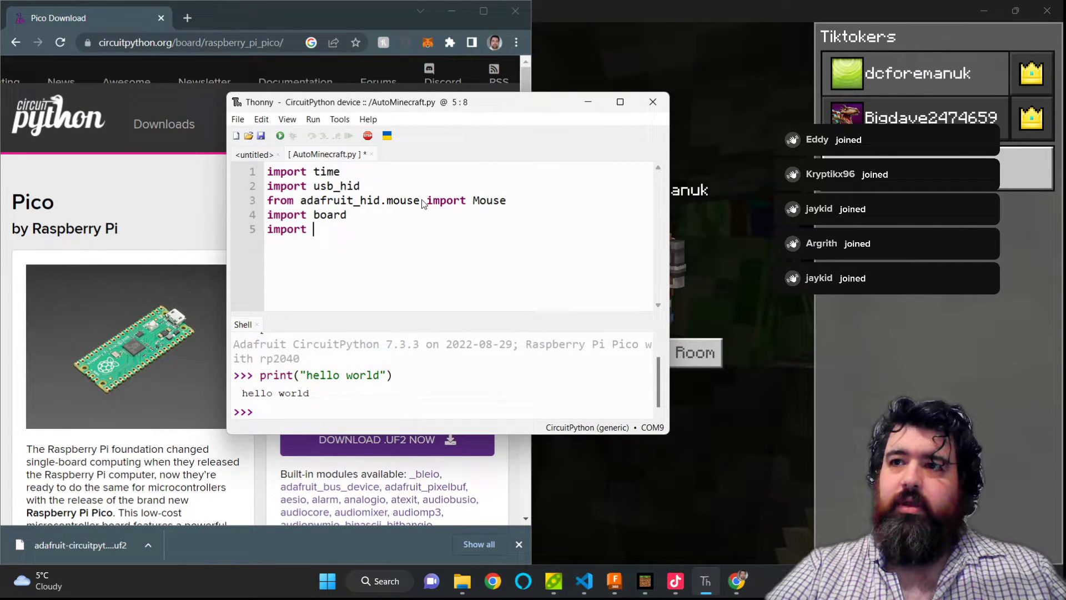
{"action": "type", "text": "digitali"}
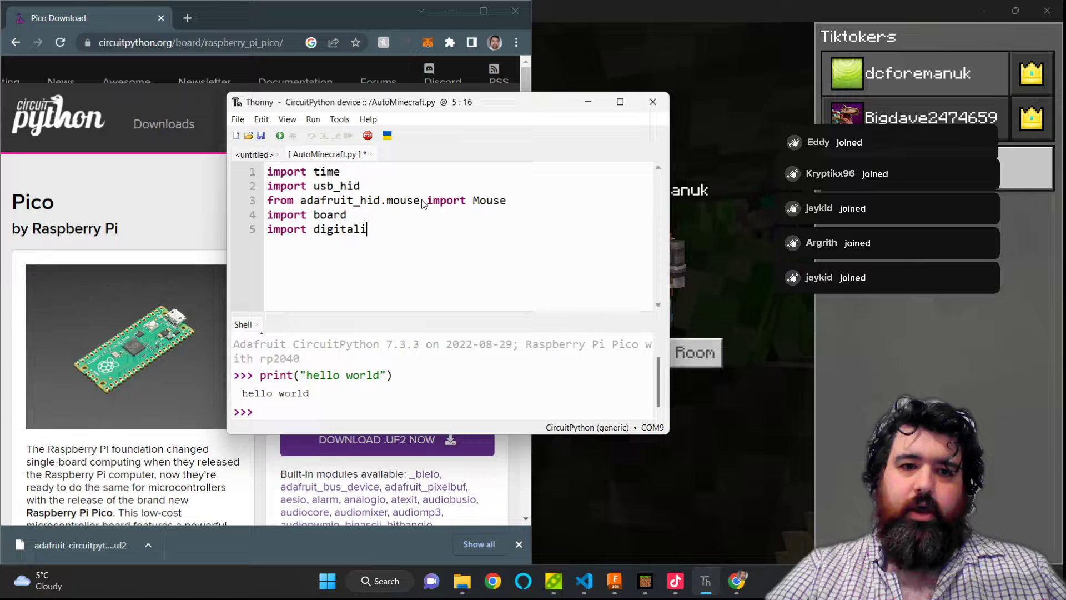
{"action": "type", "text": "o"}
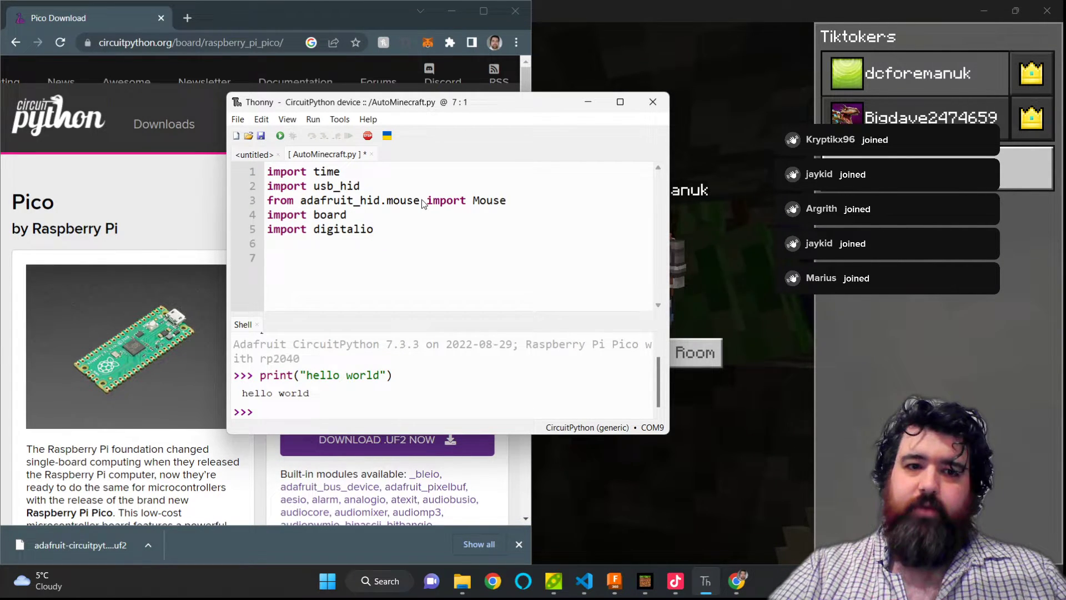
{"action": "left_click", "coordinate": [271, 257]}
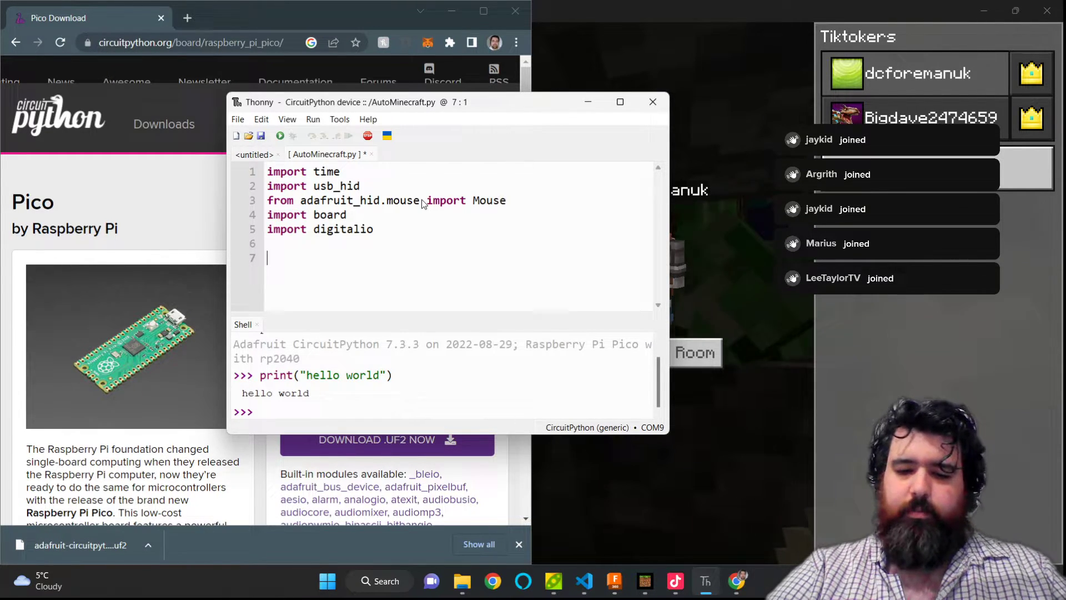
Create the mouse object with mouse = Mouse(usb_hid.devices).
{"action": "type", "text": "mous"}
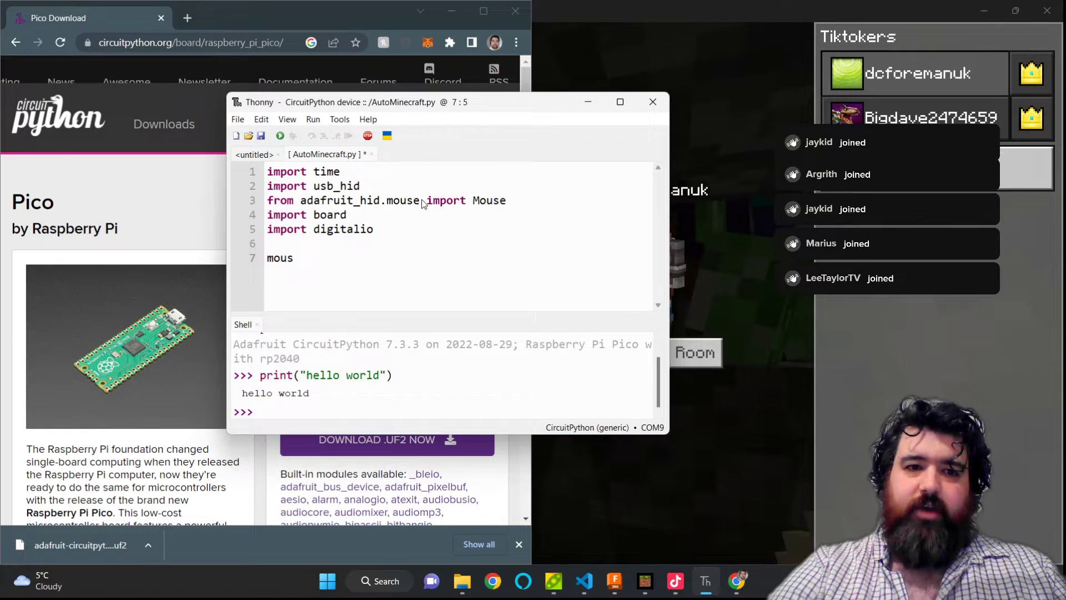
{"action": "type", "text": "e ="}
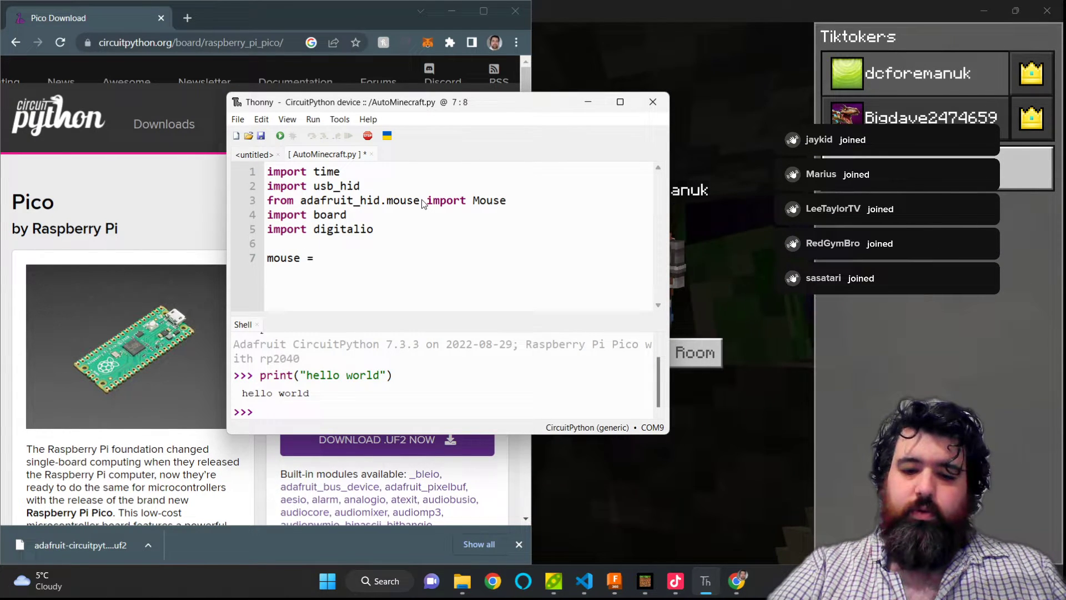
{"action": "type", "text": "Mouse("}
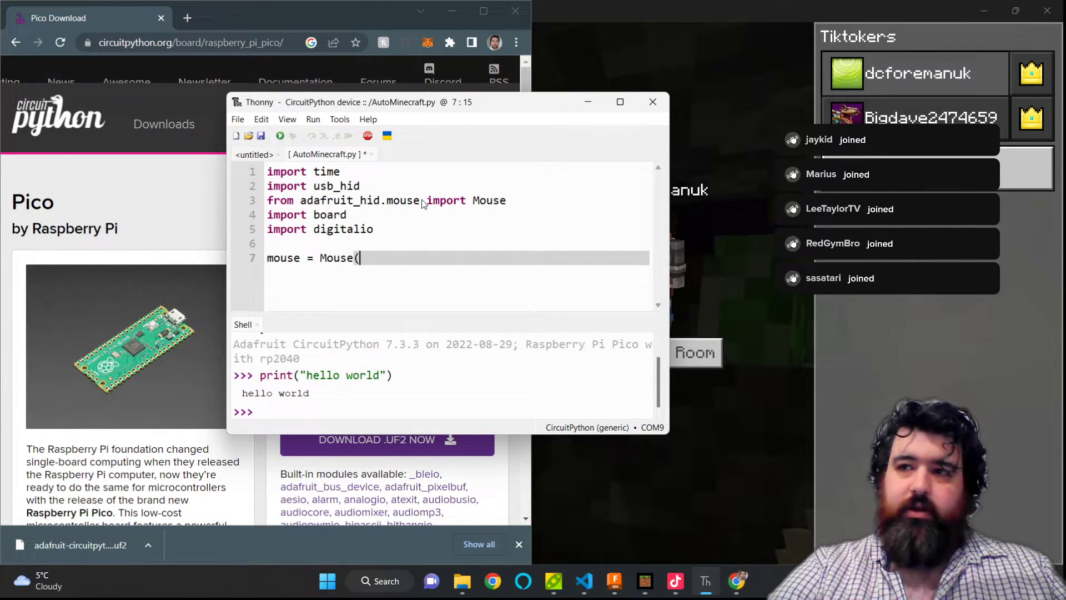
{"action": "type", "text": "usb"}
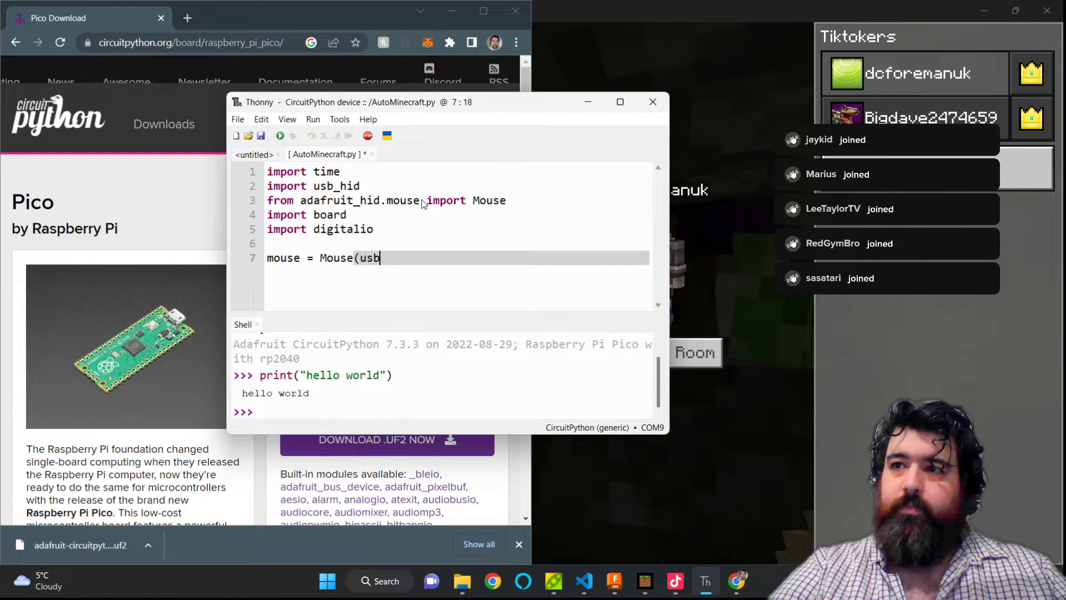
{"action": "type", "text": "_hid.devices"}
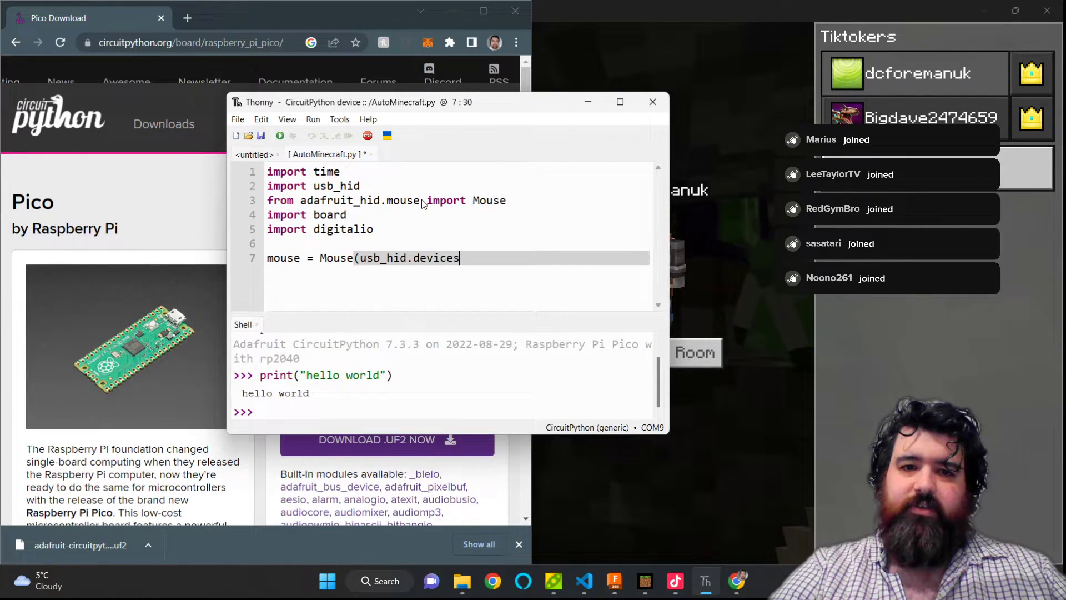
{"action": "type", "text": ")"}
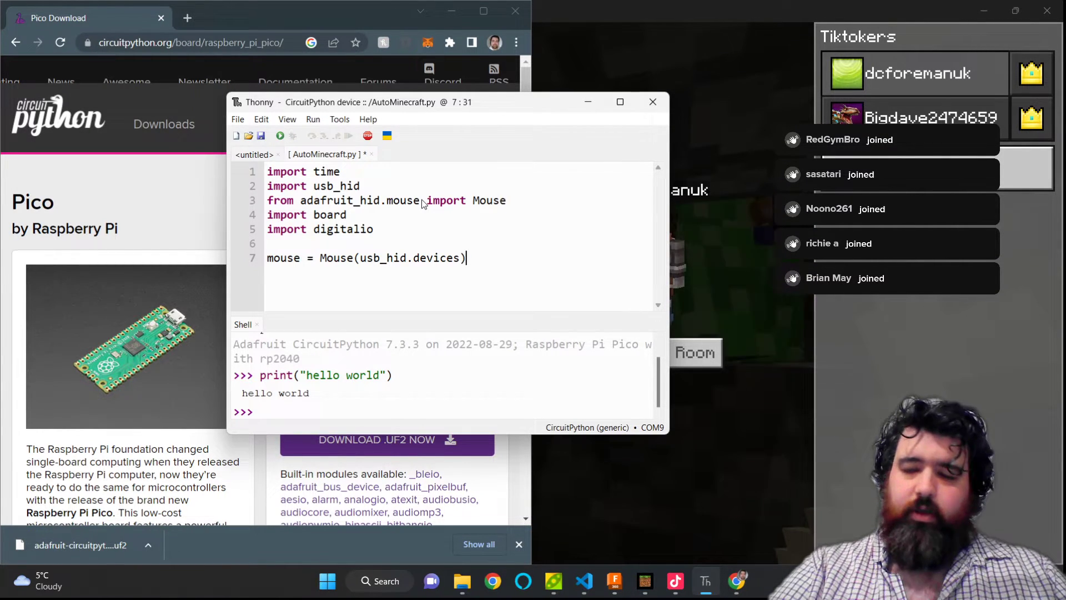
Add time.sleep(10) so the script waits ten seconds before acting.
{"action": "type", "text": "time"}
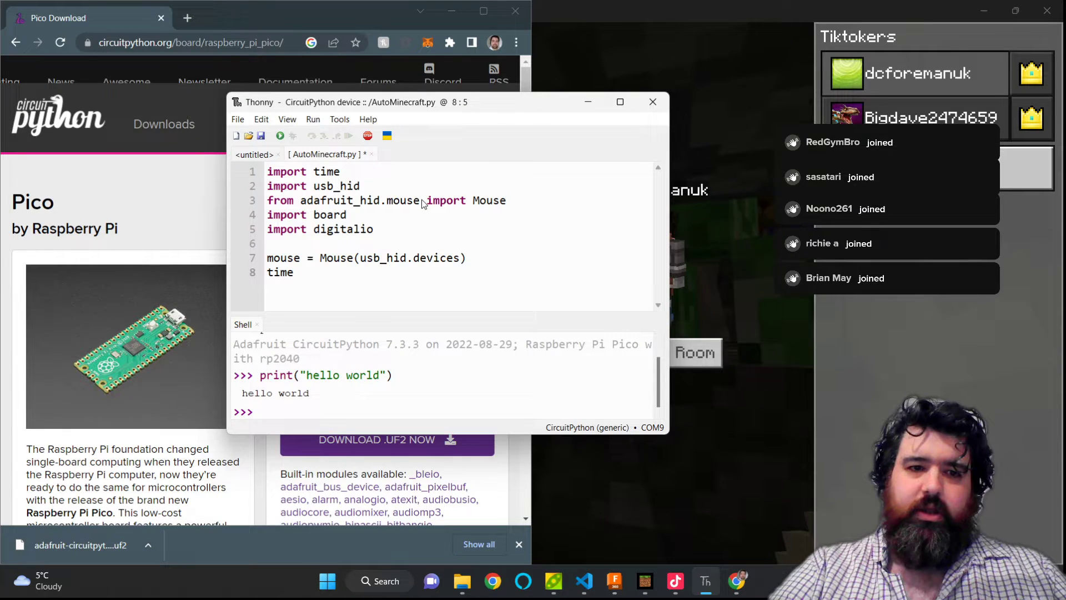
{"action": "type", "text": ".sl"}
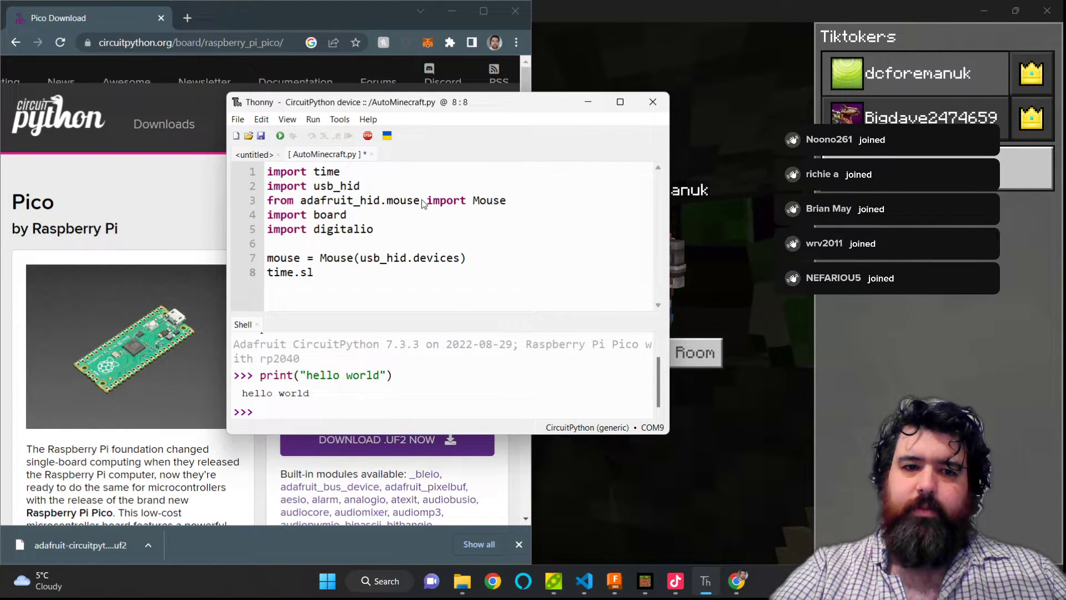
{"action": "type", "text": "eep(10)"}
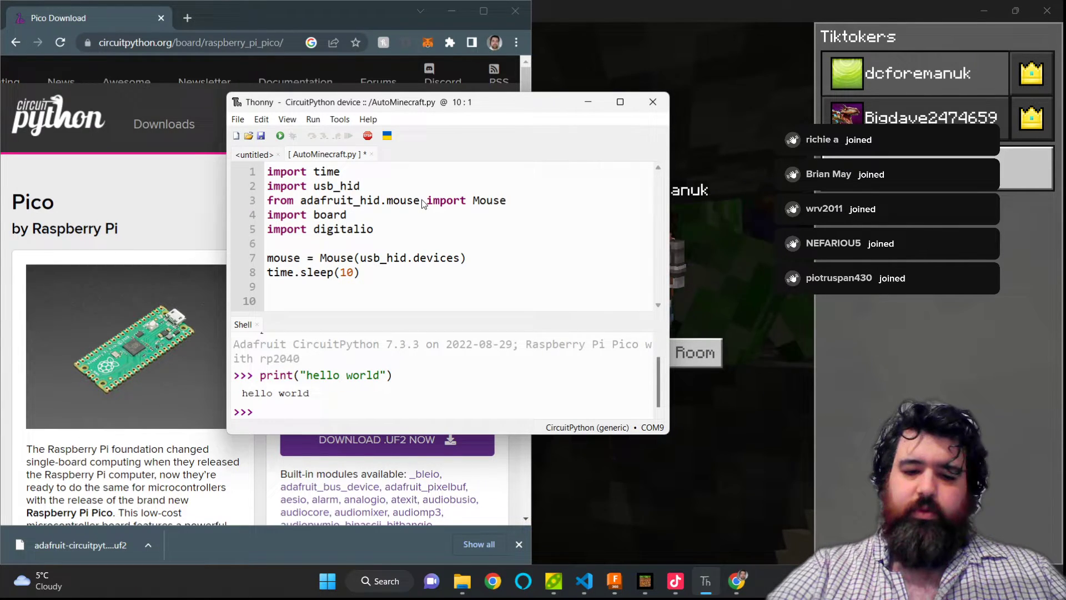
Start a while True loop containing 'for x in range(0, 10):'.
{"action": "type", "text": "while"}
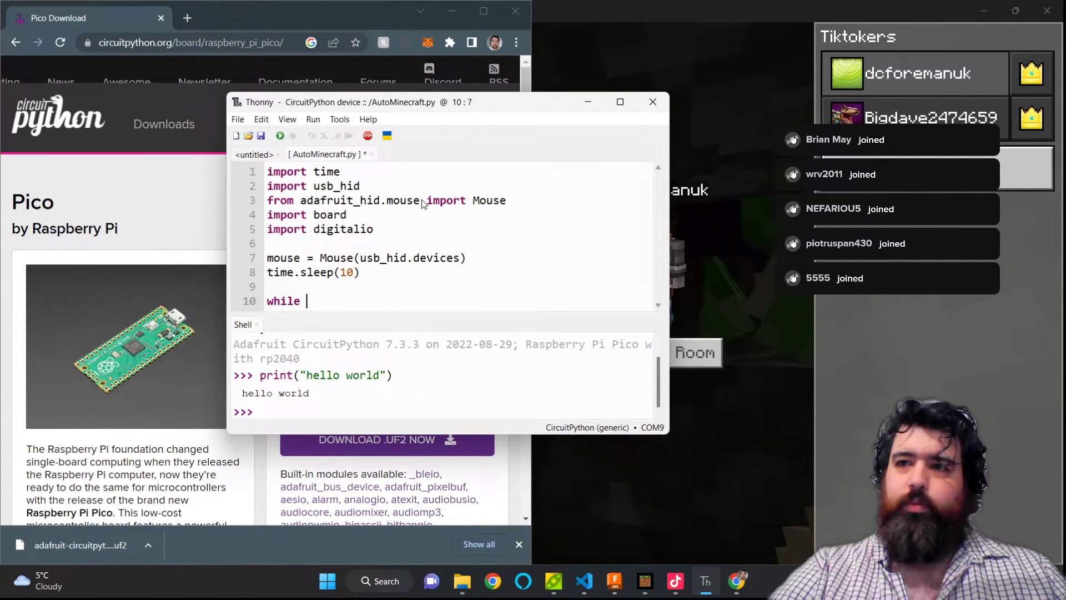
{"action": "type", "text": "True:"}
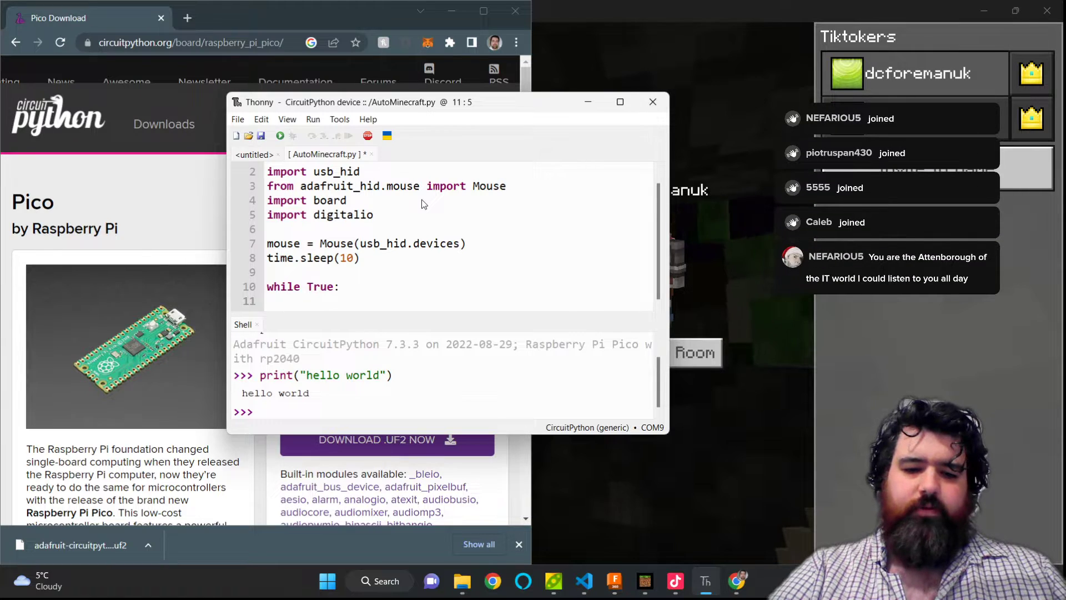
{"action": "type", "text": "for x"}
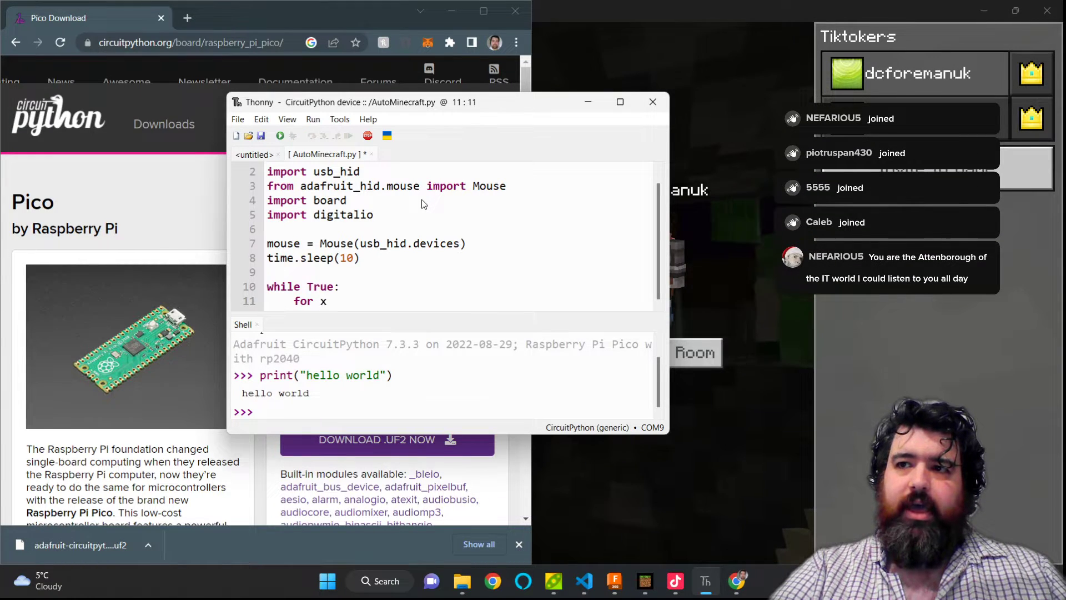
{"action": "type", "text": "in range("}
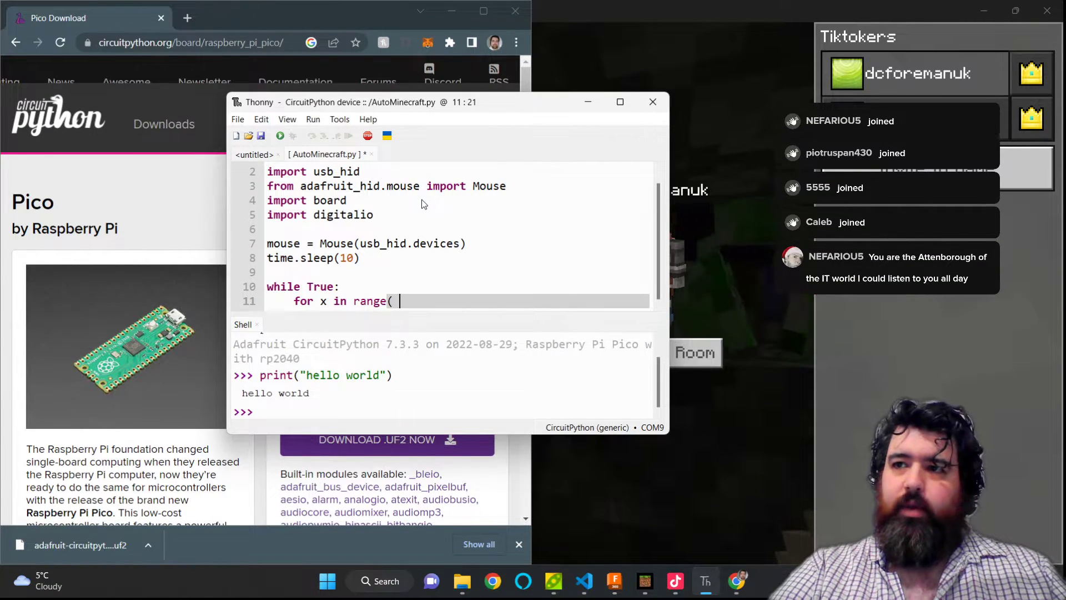
{"action": "type", "text": "0, 10)"}
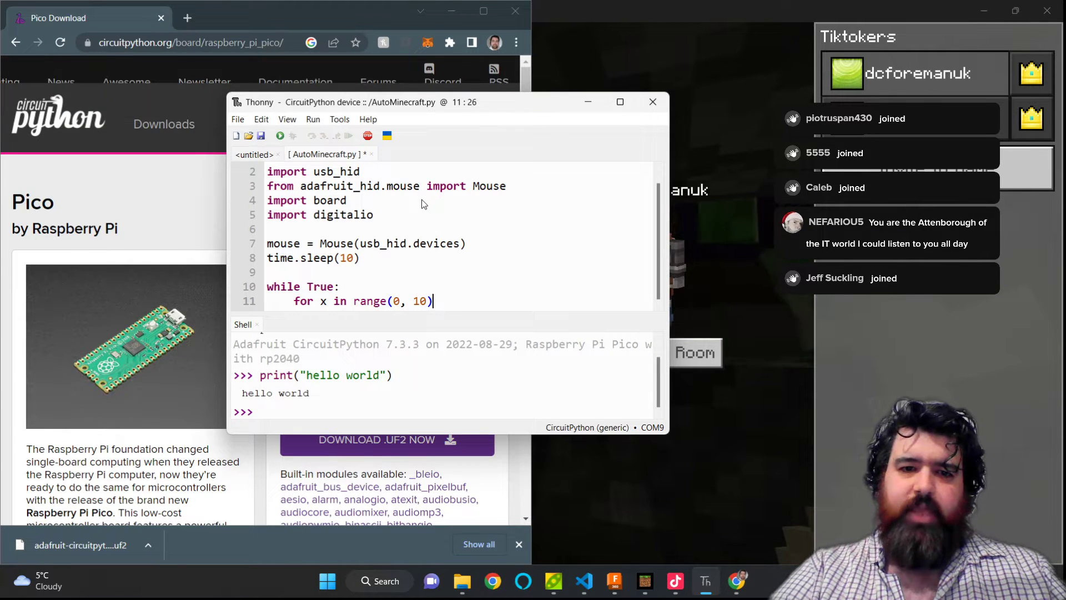
{"action": "type", "text": ", 2"}
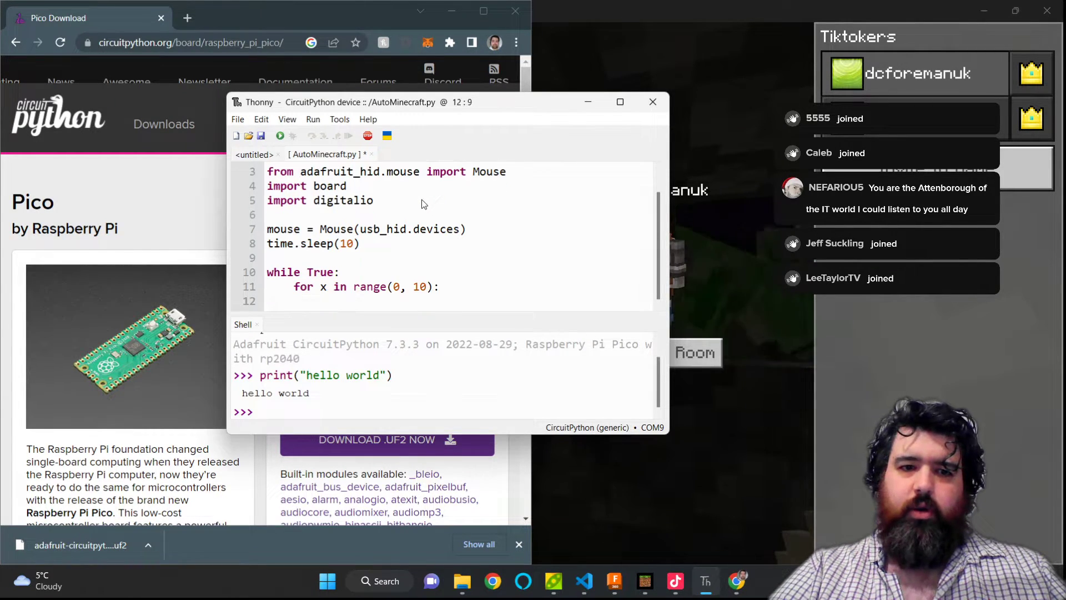
Inside the for loop, call mouse.move(x=20) to step the pointer right.
{"action": "type", "text": "mous"}
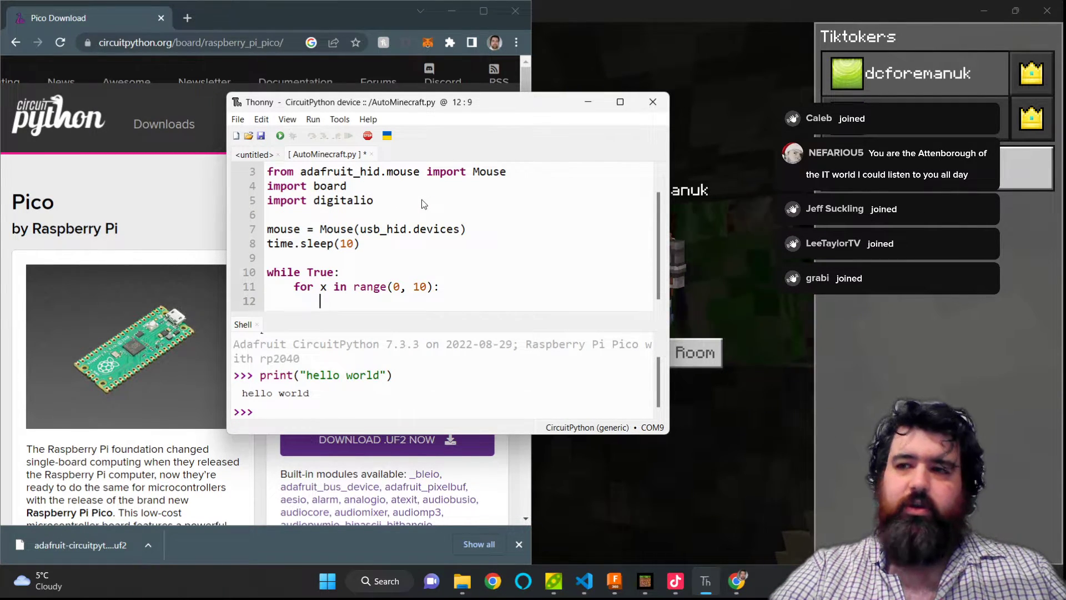
{"action": "type", "text": "mouse"}
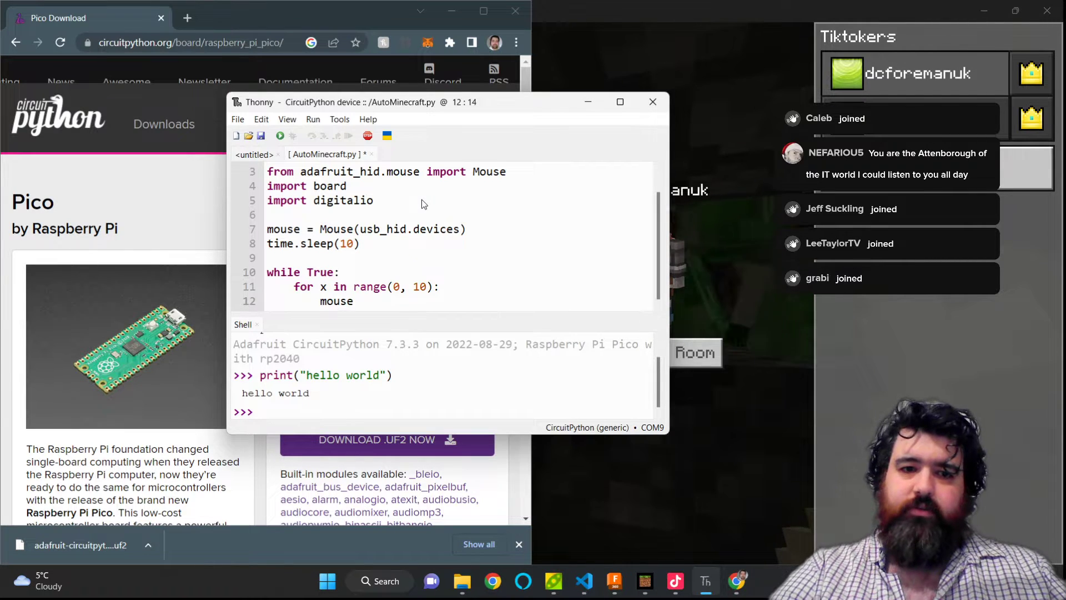
{"action": "type", "text": ".move("}
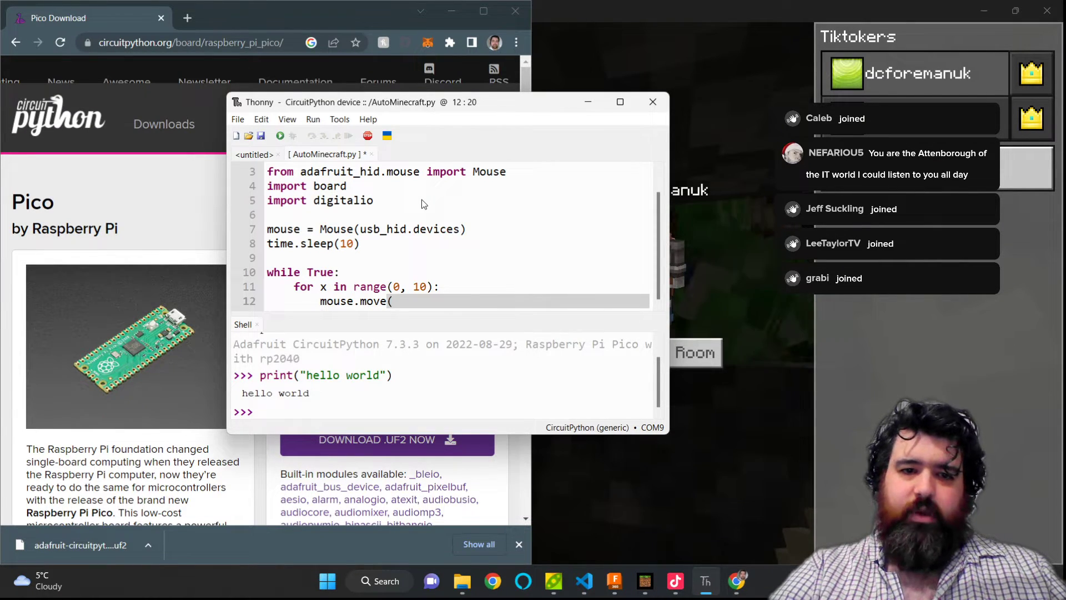
{"action": "type", "text": "x=20"}
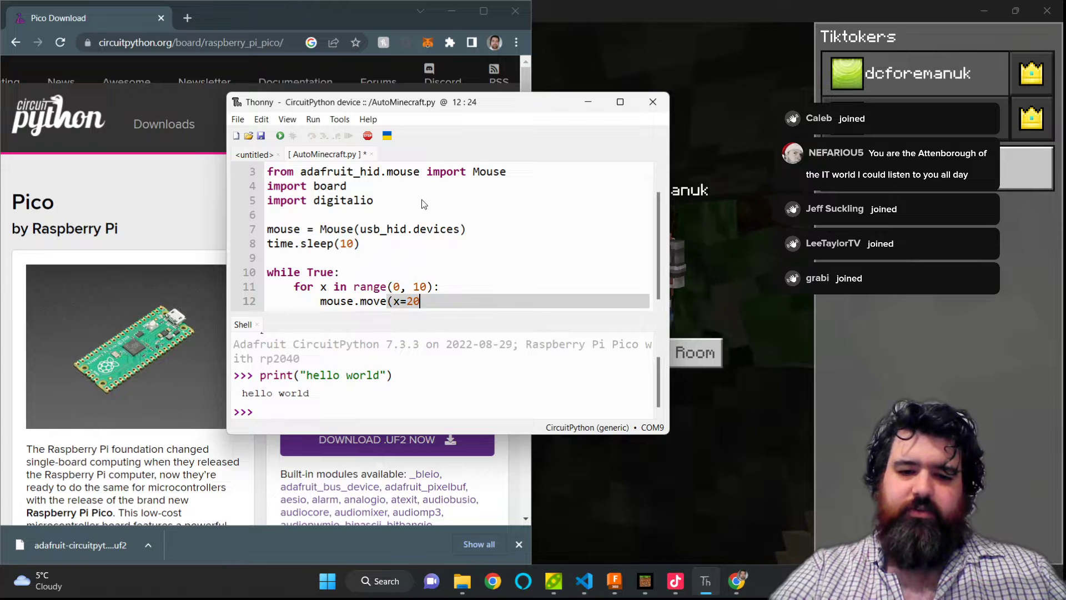
{"action": "type", "text": ")"}
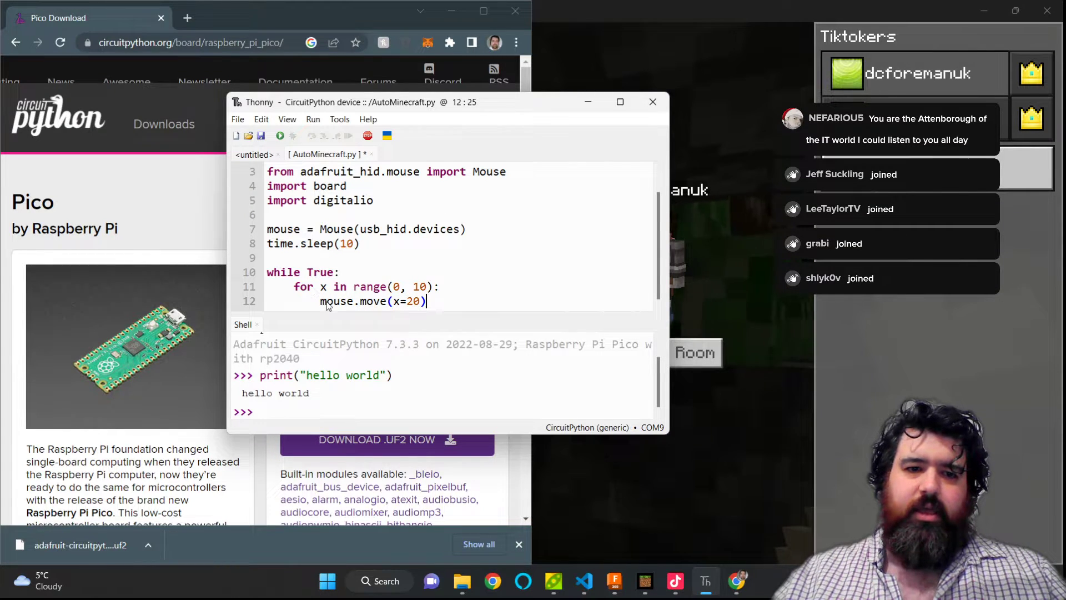
{"action": "double_click", "coordinate": [283, 229]}
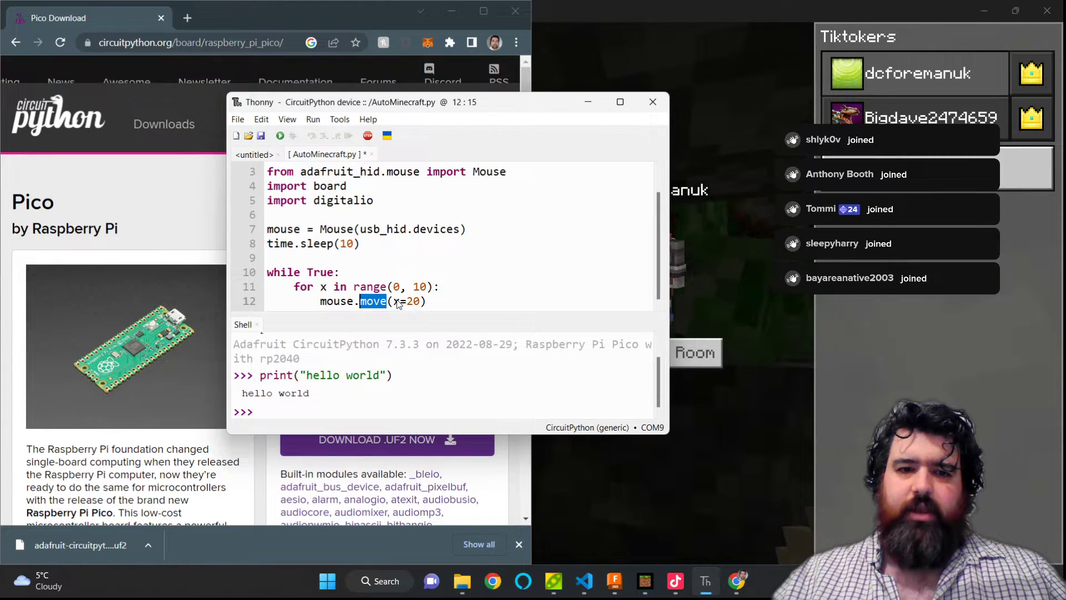
{"action": "left_click", "coordinate": [426, 301]}
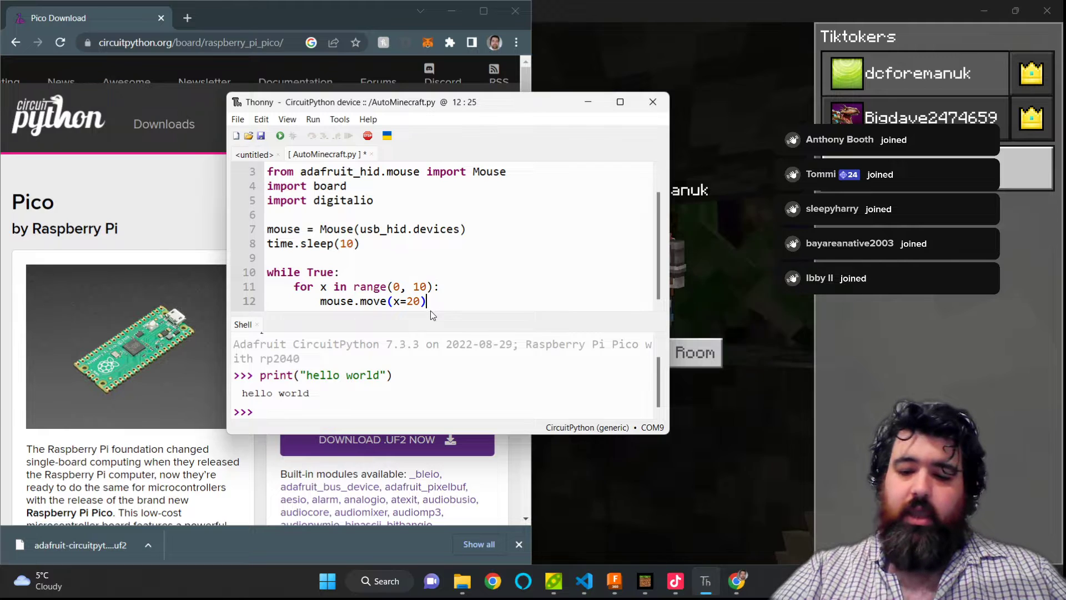
After the move, add mouse.click(Mouse.LEFT_BUTTON), fixing a mistyped word along the way.
{"action": "key", "text": "Return"}
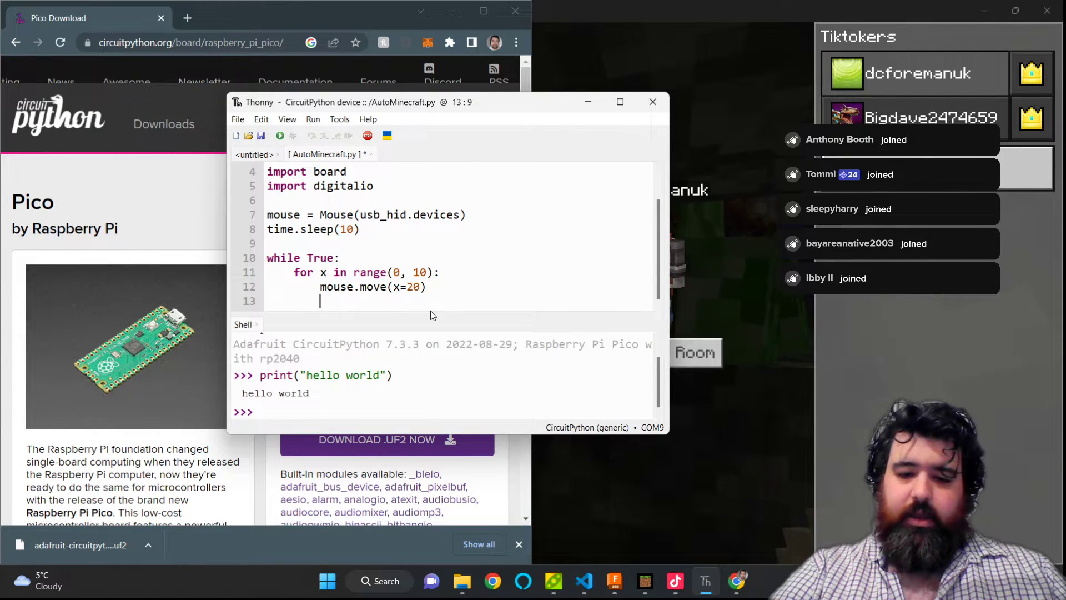
{"action": "type", "text": "mouse.click"}
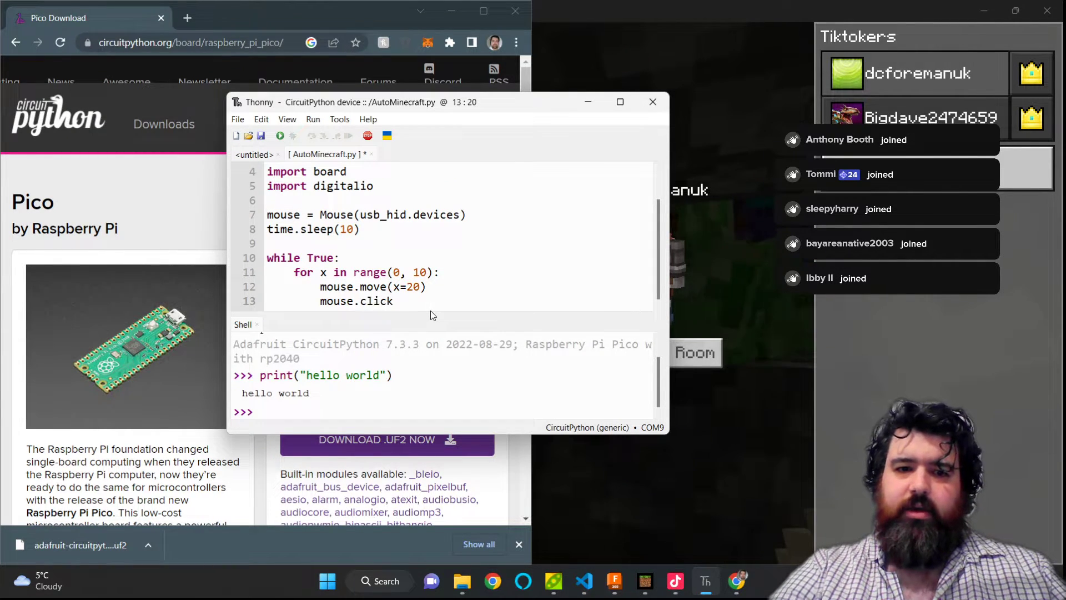
{"action": "type", "text": "("}
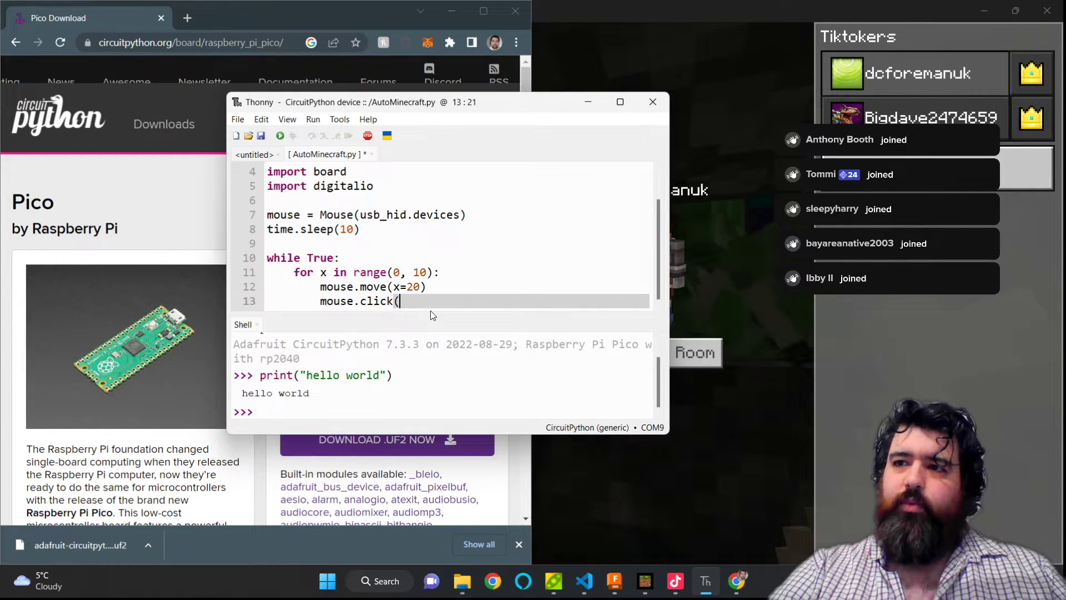
{"action": "type", "text": "click"}
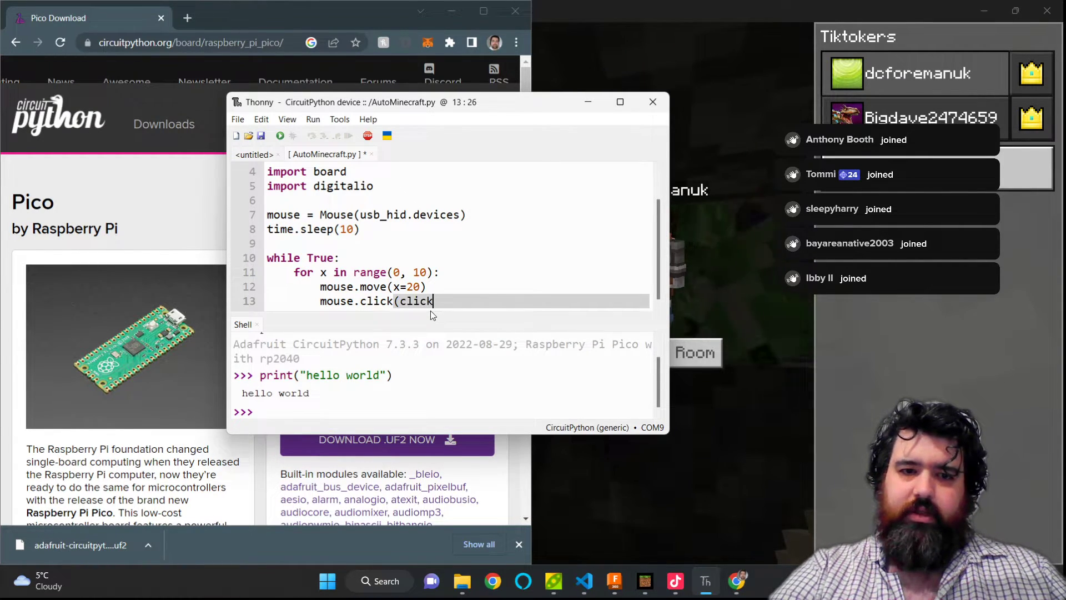
{"action": "key", "text": "Backspace"}
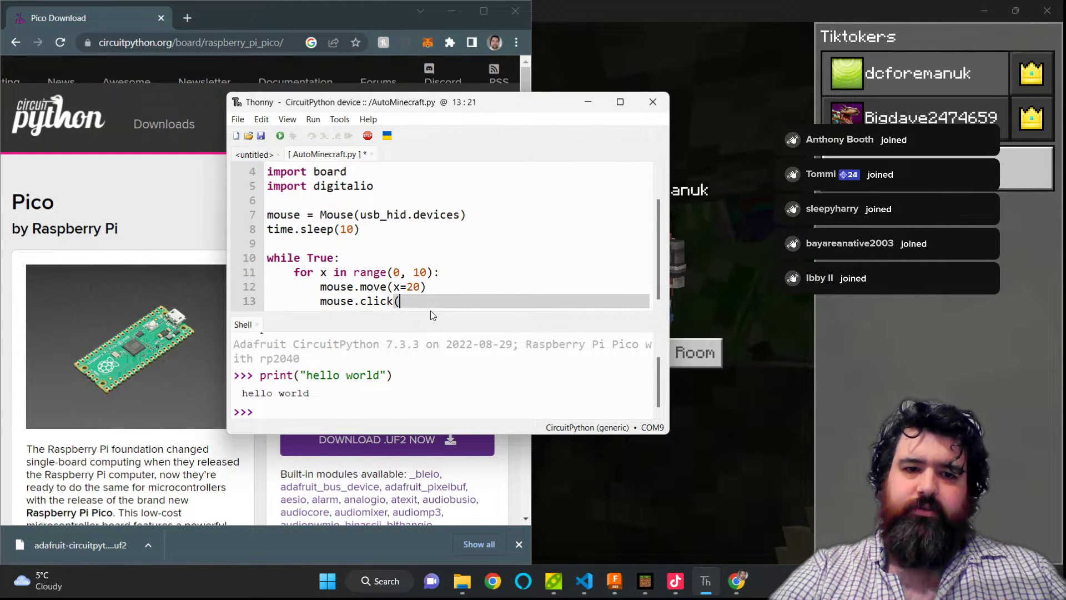
{"action": "type", "text": "Mouse"}
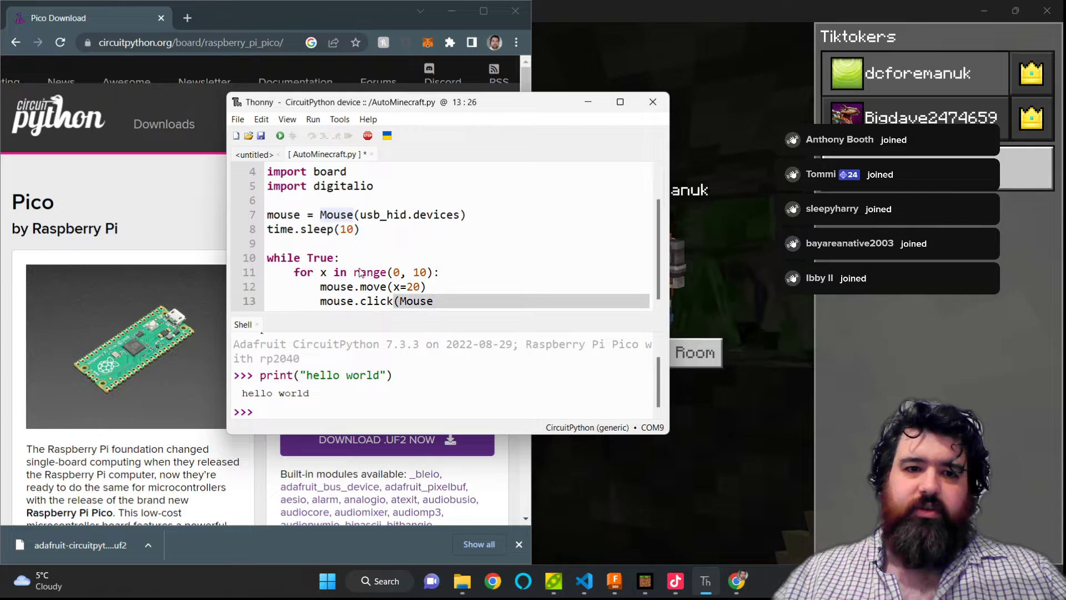
{"action": "scroll", "scroll_direction": "up", "scroll_amount": 3}
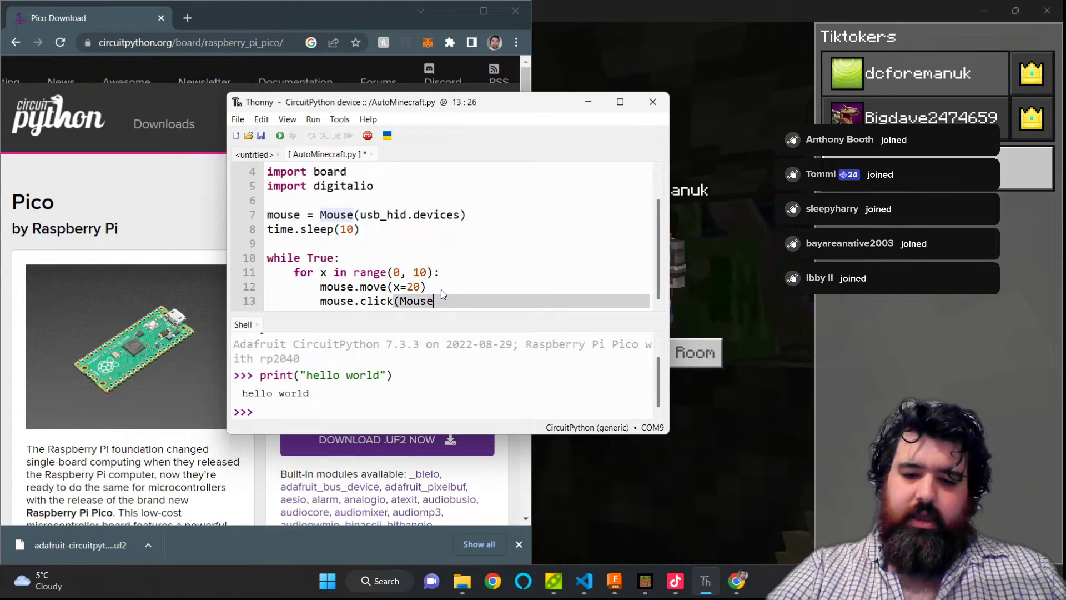
{"action": "type", "text": ".LEFT_"}
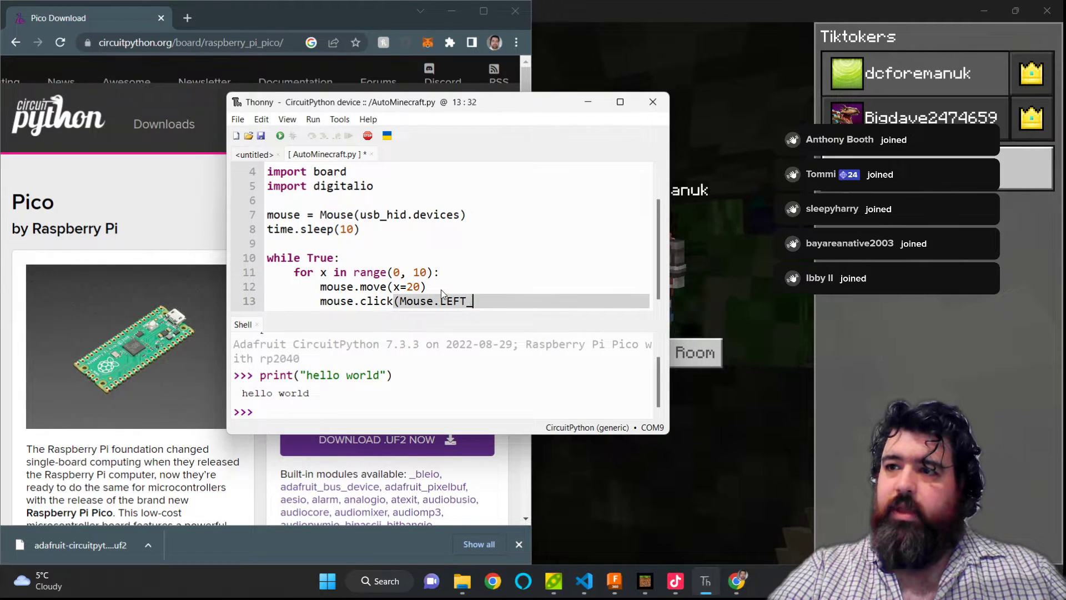
{"action": "type", "text": "B"}
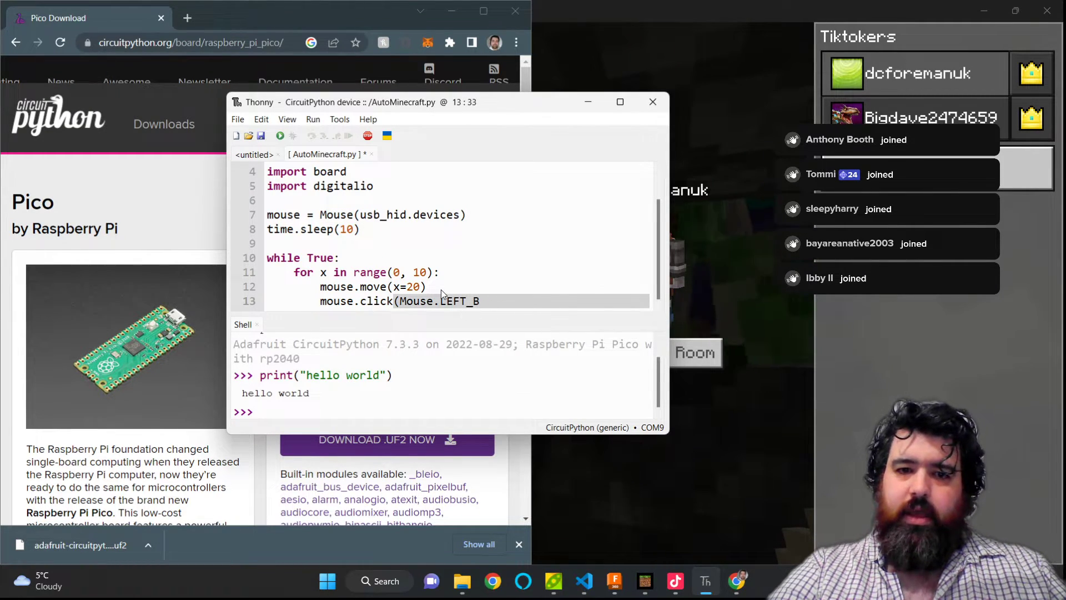
{"action": "type", "text": "UTTON)"}
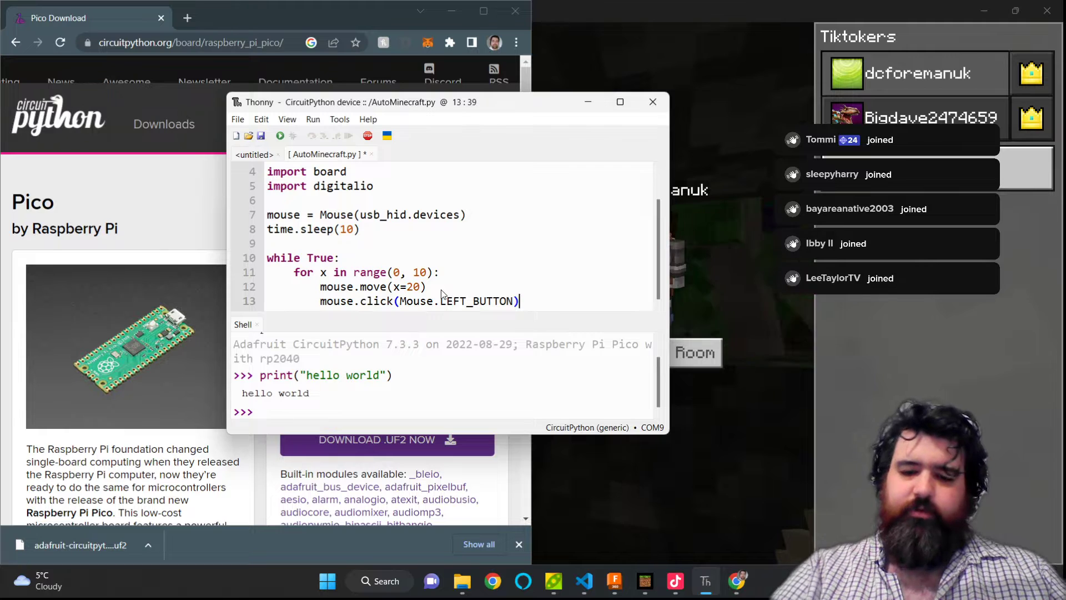
Follow the click with time.sleep(0.2) on a new line.
{"action": "key", "text": "Return"}
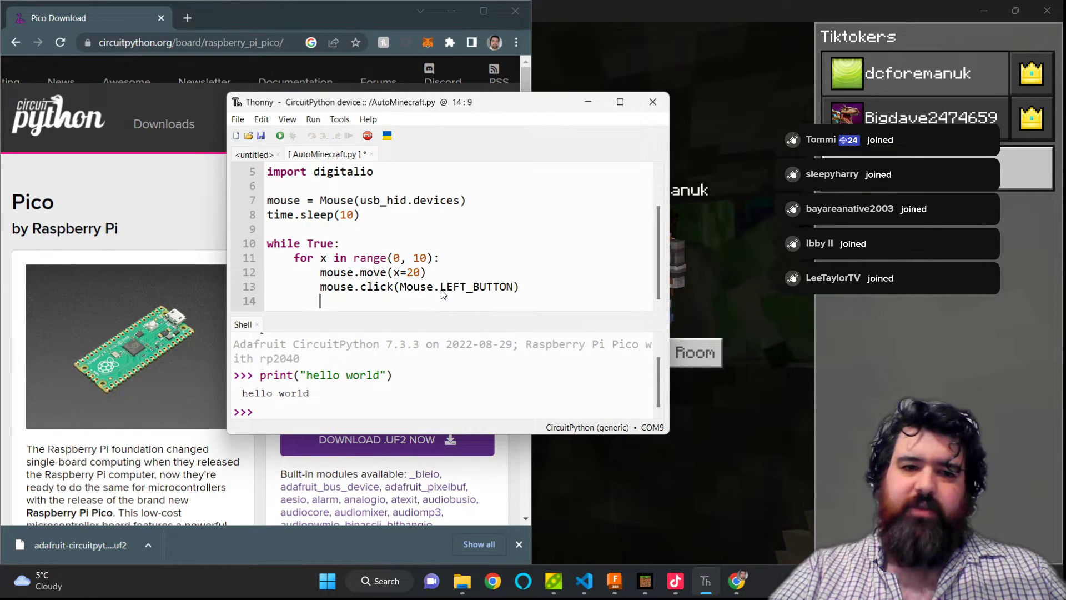
{"action": "type", "text": "ti"}
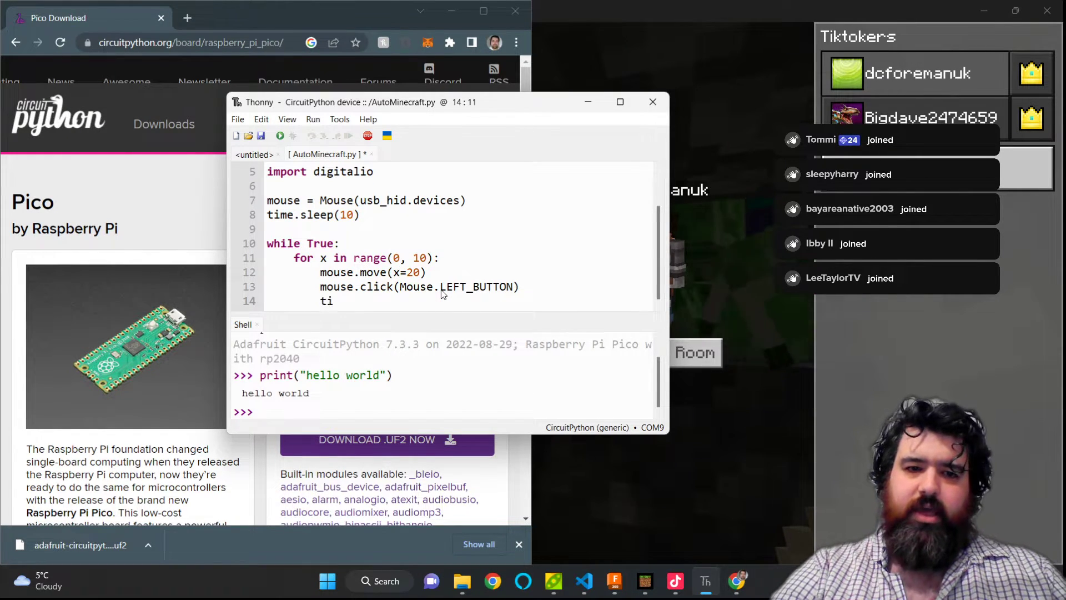
{"action": "type", "text": "me"}
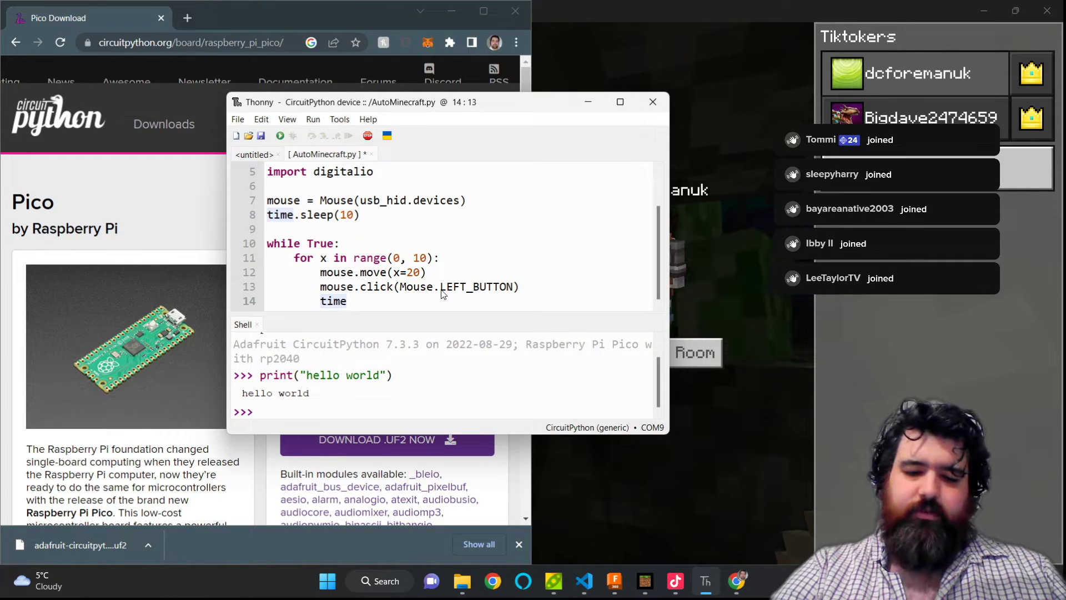
{"action": "type", "text": ".sle"}
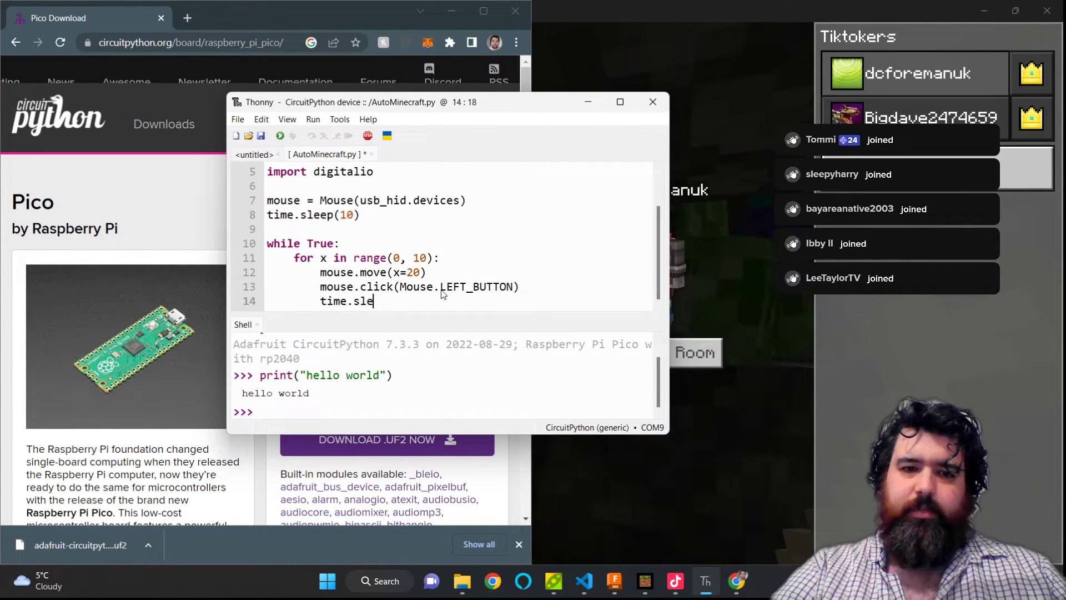
{"action": "type", "text": "ep(0.2)"}
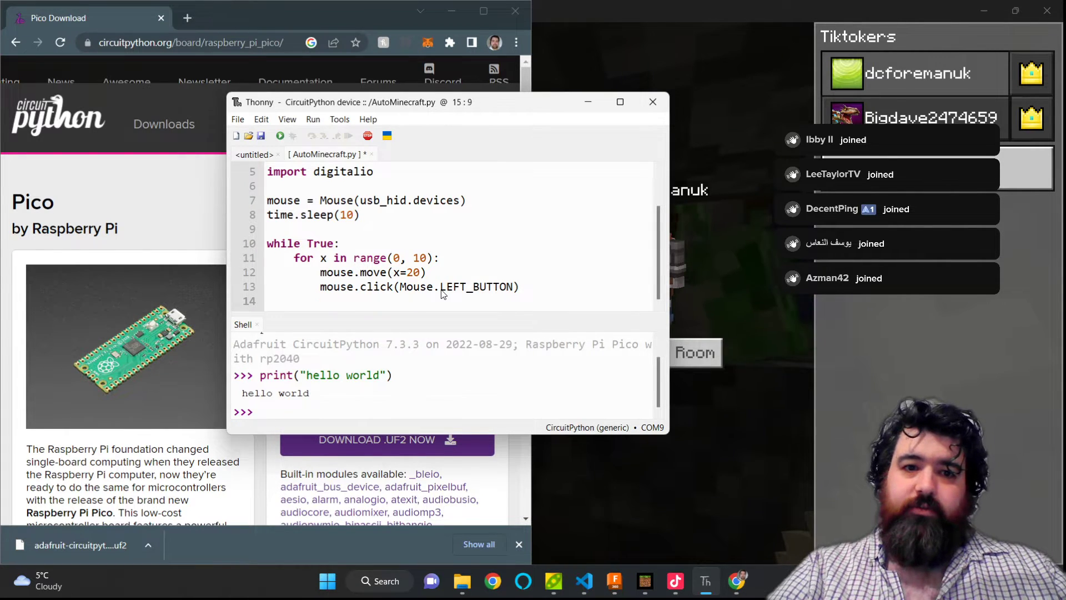
Duplicate the loop with x=-20 for the leftward sweep, keeping 0.2 s pauses, and end with time.sleep(10).
{"action": "type", "text": "time.sleep(0.2)"}
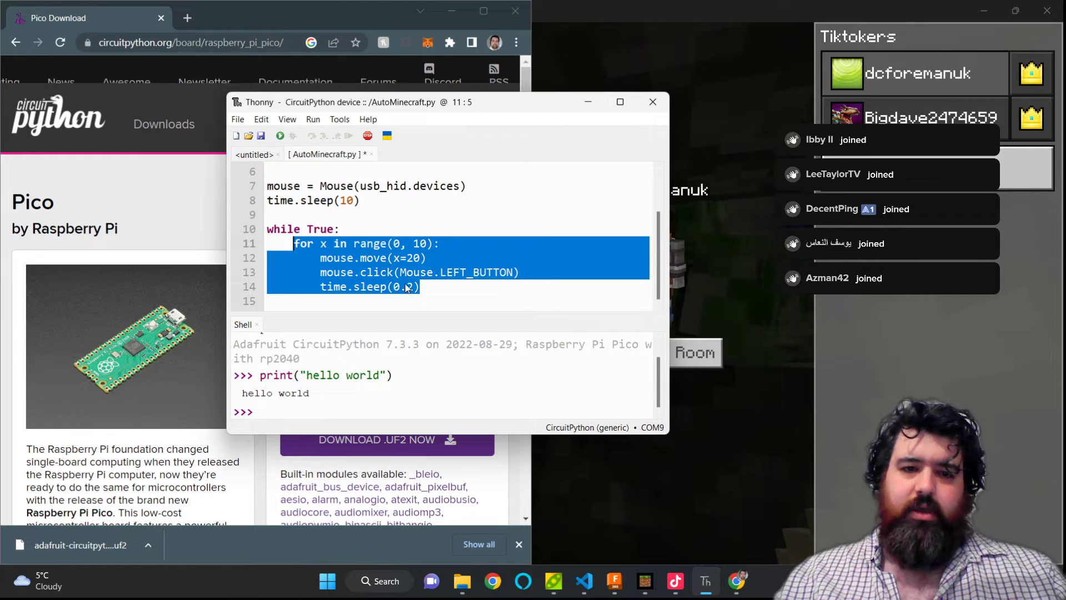
{"action": "left_click", "coordinate": [425, 286]}
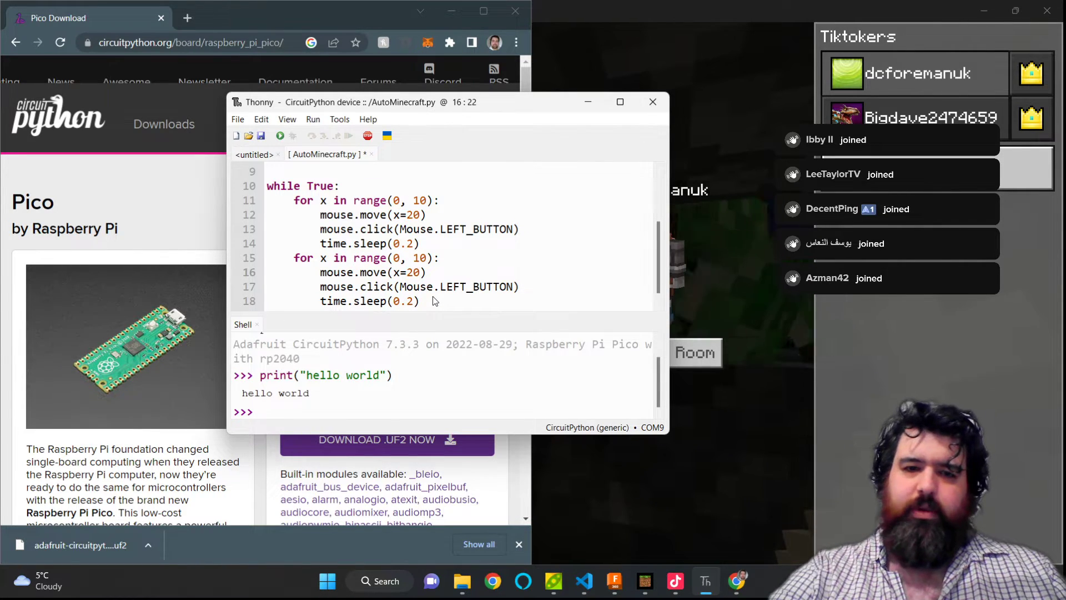
{"action": "type", "text": "-"}
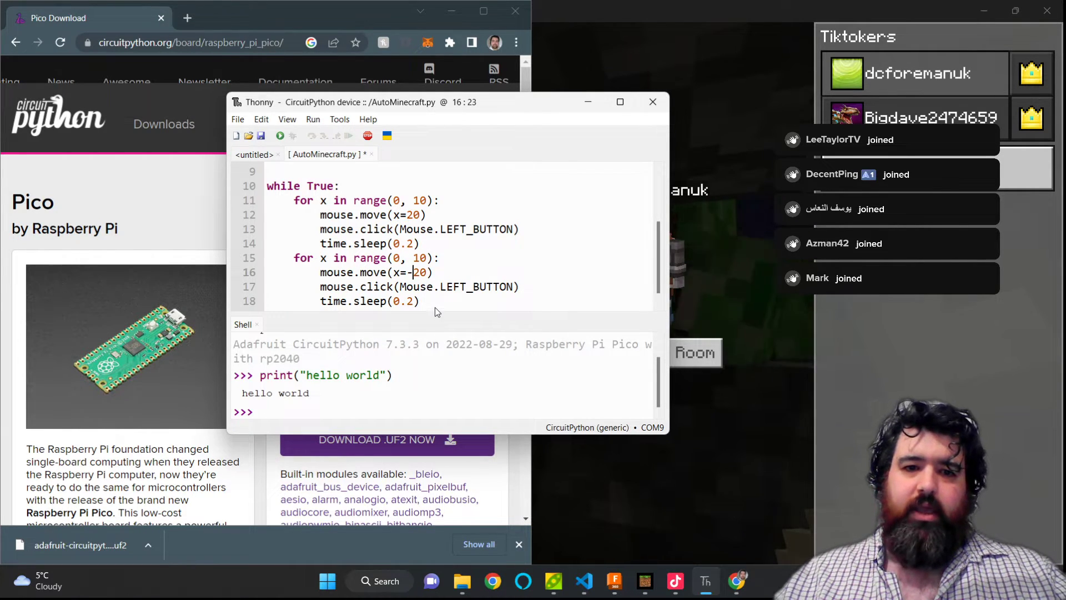
{"action": "key", "text": "Return"}
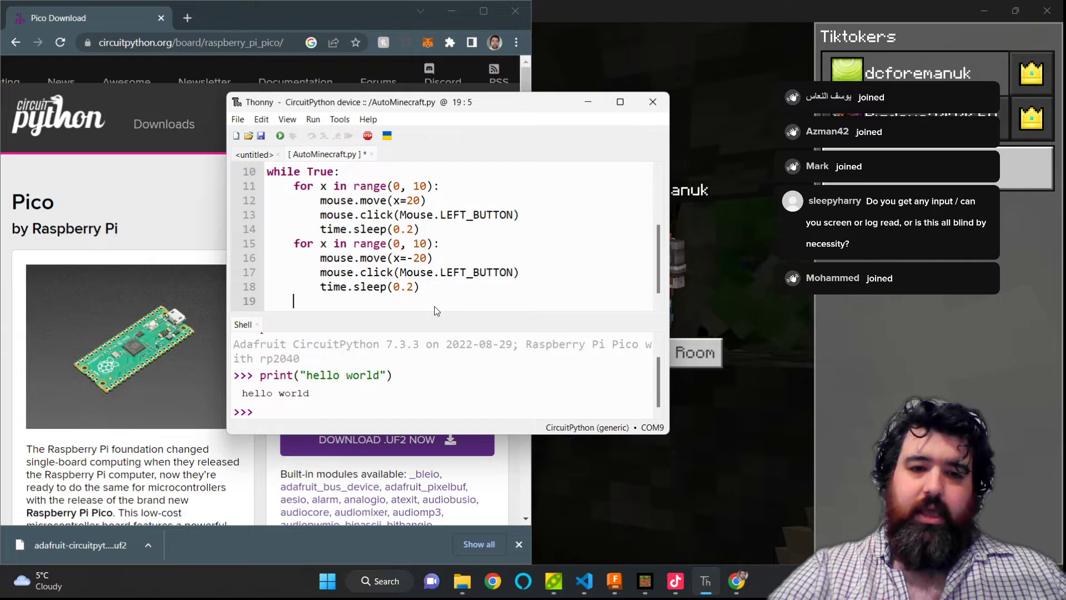
{"action": "type", "text": "time.slee"}
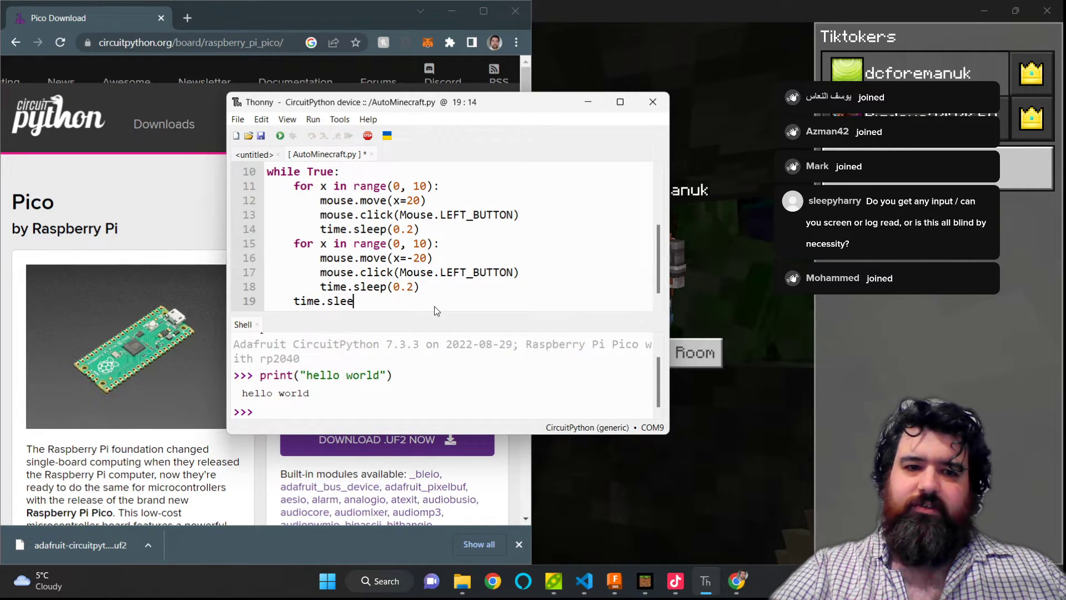
{"action": "type", "text": "p(10)"}
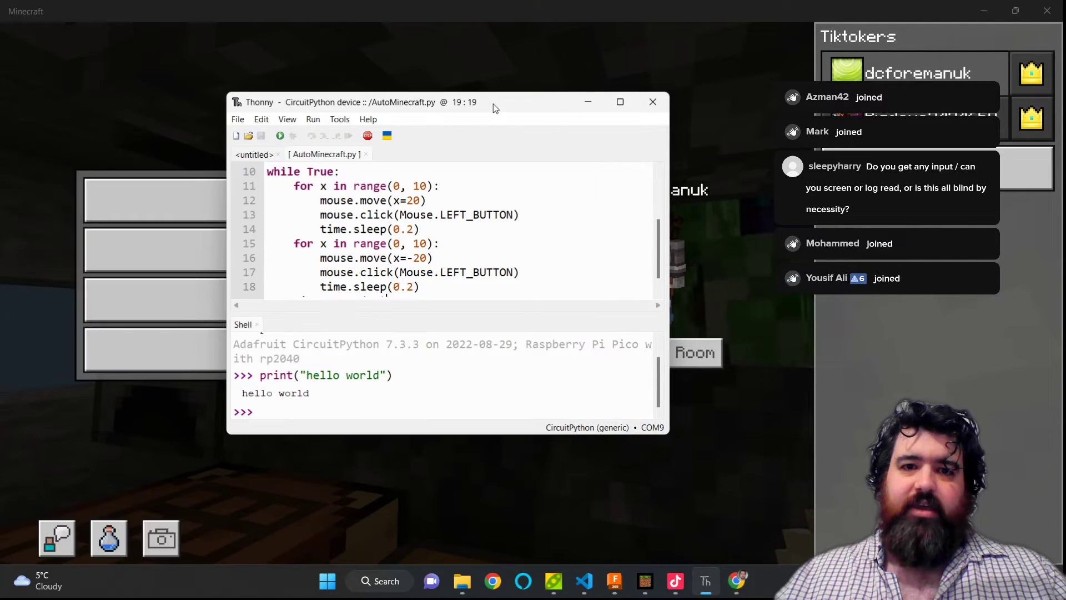
Run AutoMinecraft.py on the Pico from Thonny and resume the Minecraft game.
{"action": "key", "text": "Escape"}
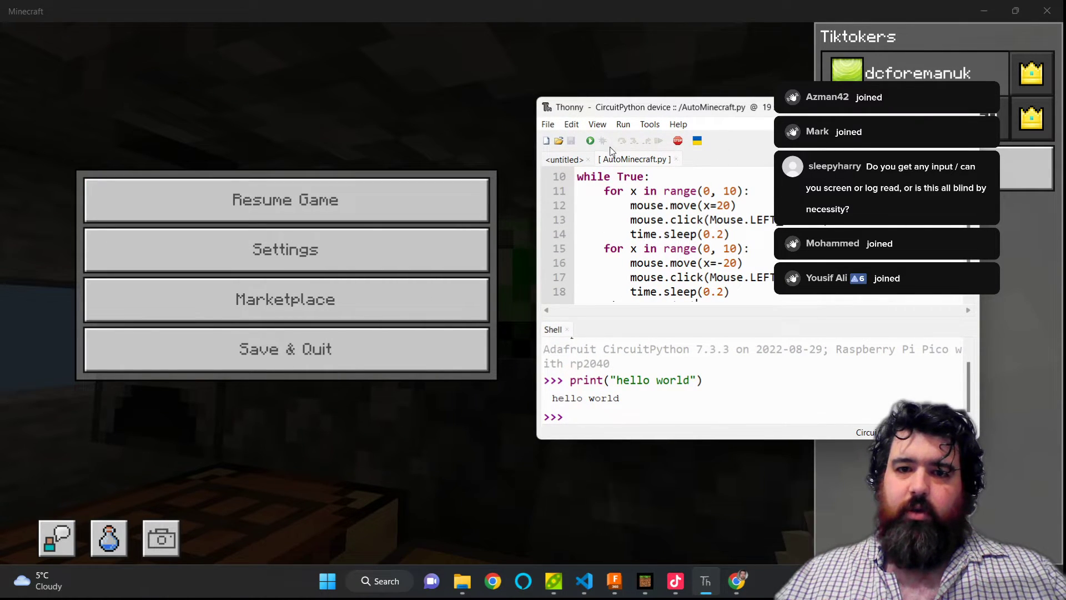
{"action": "left_click", "coordinate": [590, 141]}
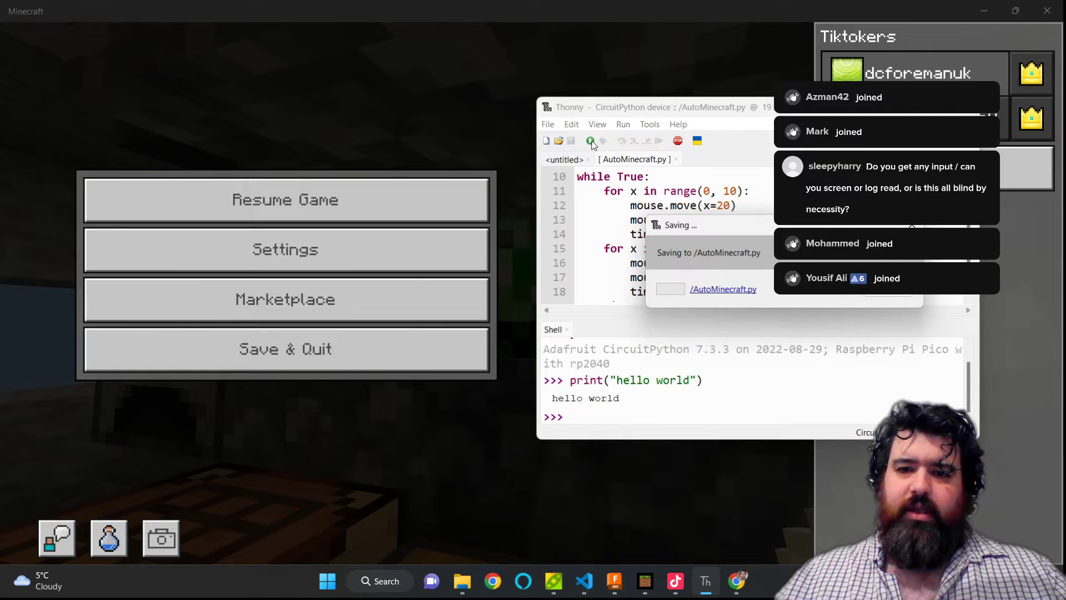
{"action": "left_click", "coordinate": [589, 141]}
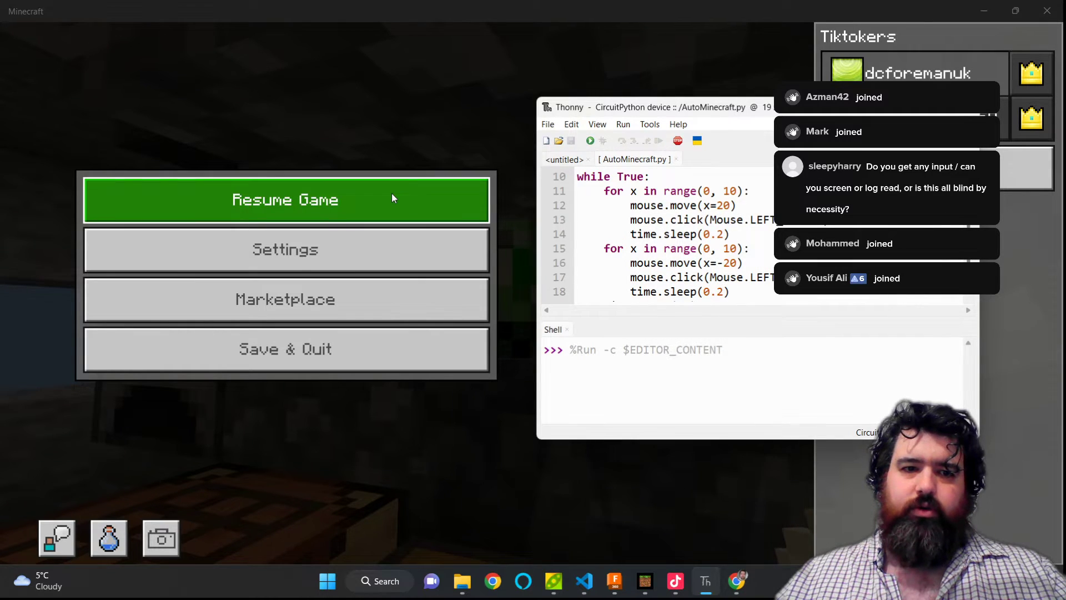
{"action": "left_click", "coordinate": [286, 199]}
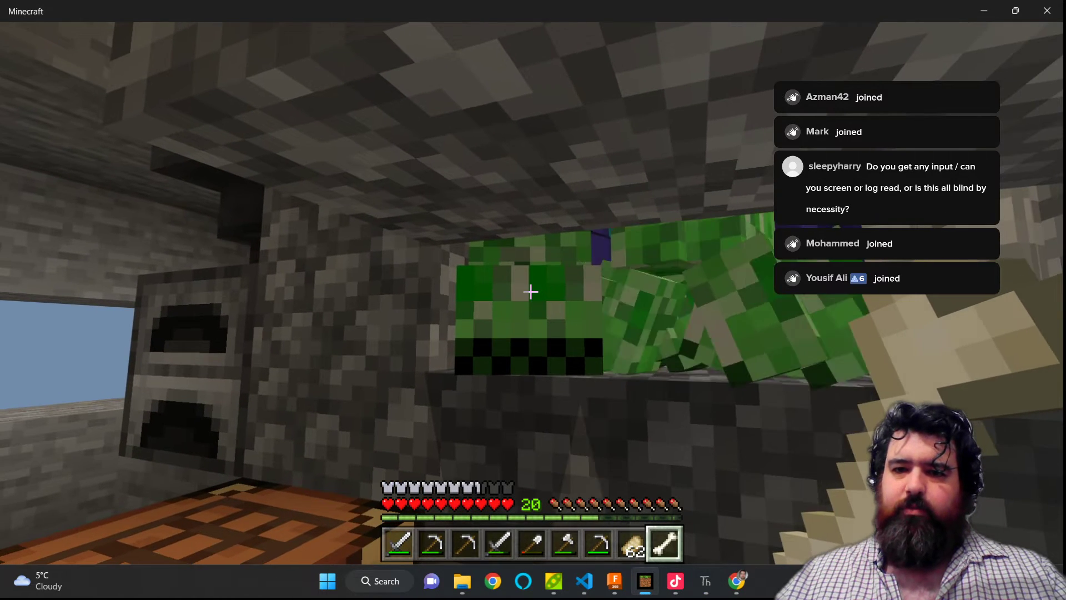